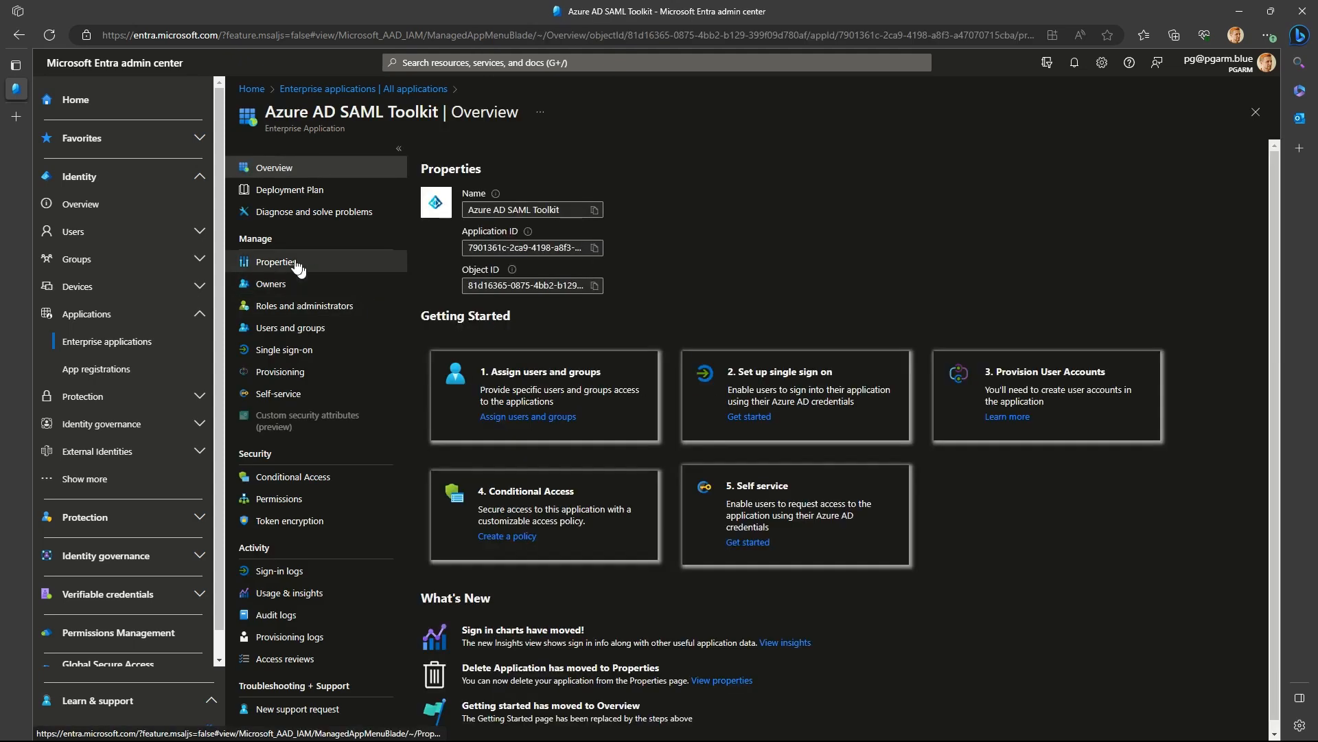
# - Set Azure AD SAML Toolkit's 'Assignment required?' to Yes in Properties and save it
pyautogui.click(275, 261)
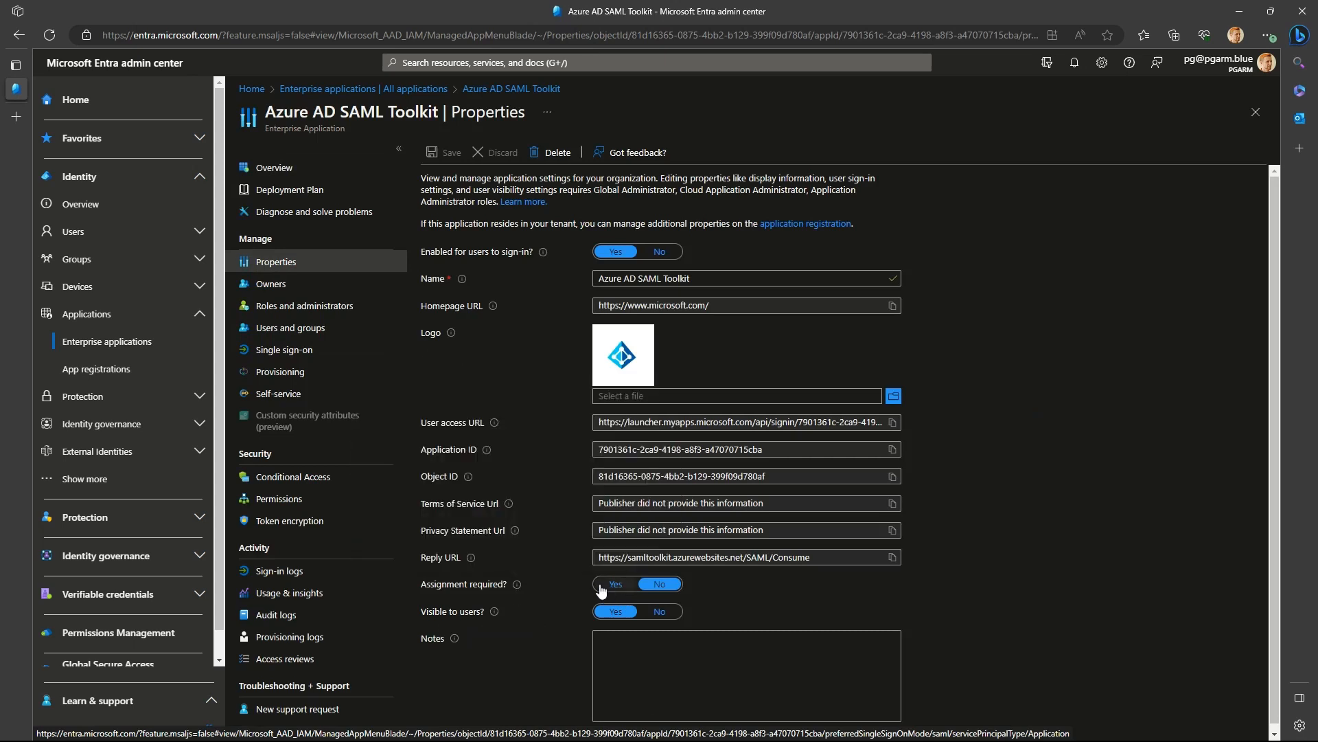
pyautogui.click(615, 583)
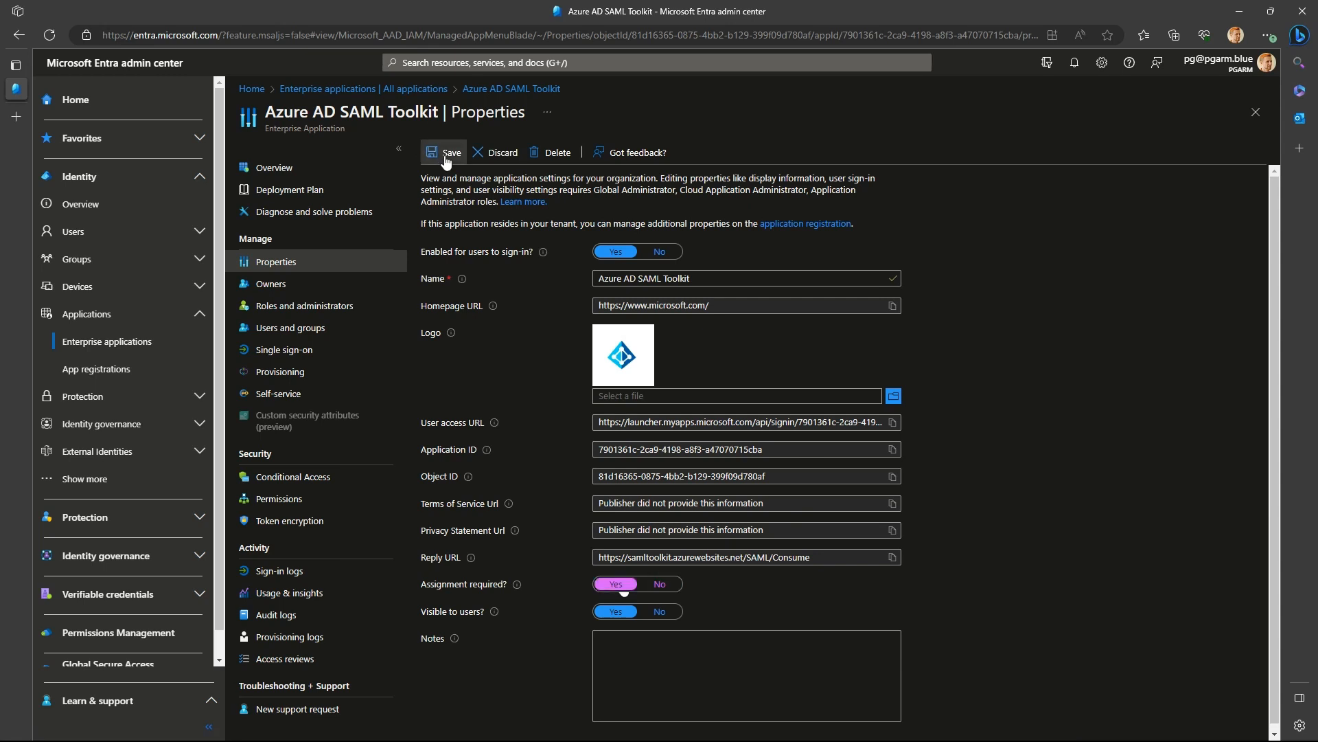
pyautogui.click(443, 152)
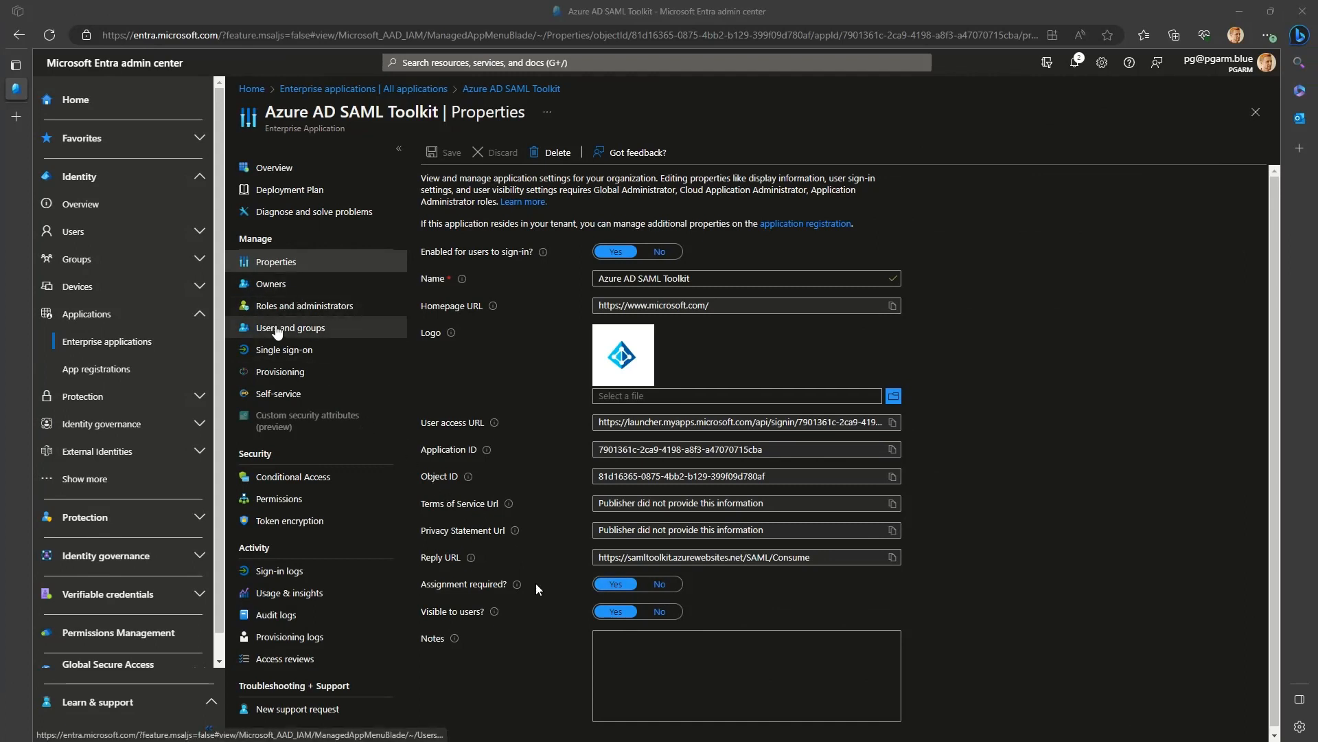
pyautogui.click(290, 327)
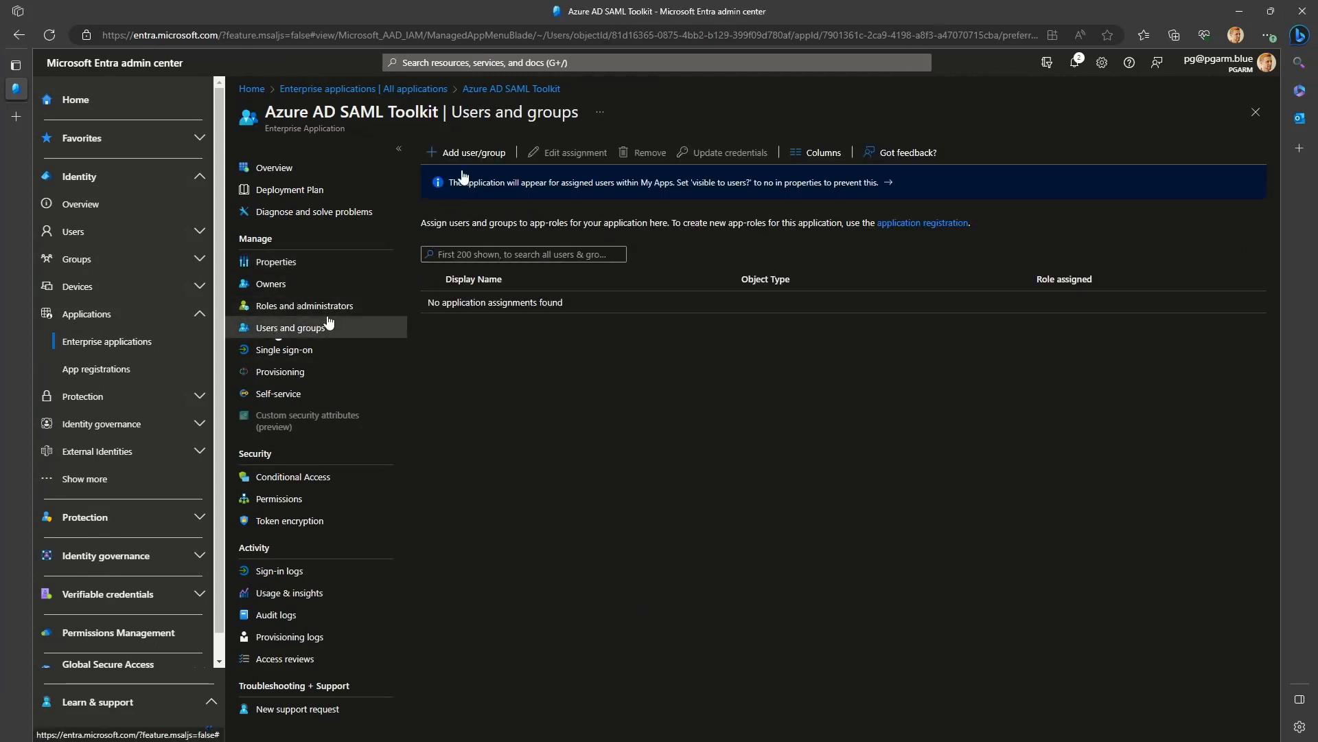
pyautogui.click(471, 153)
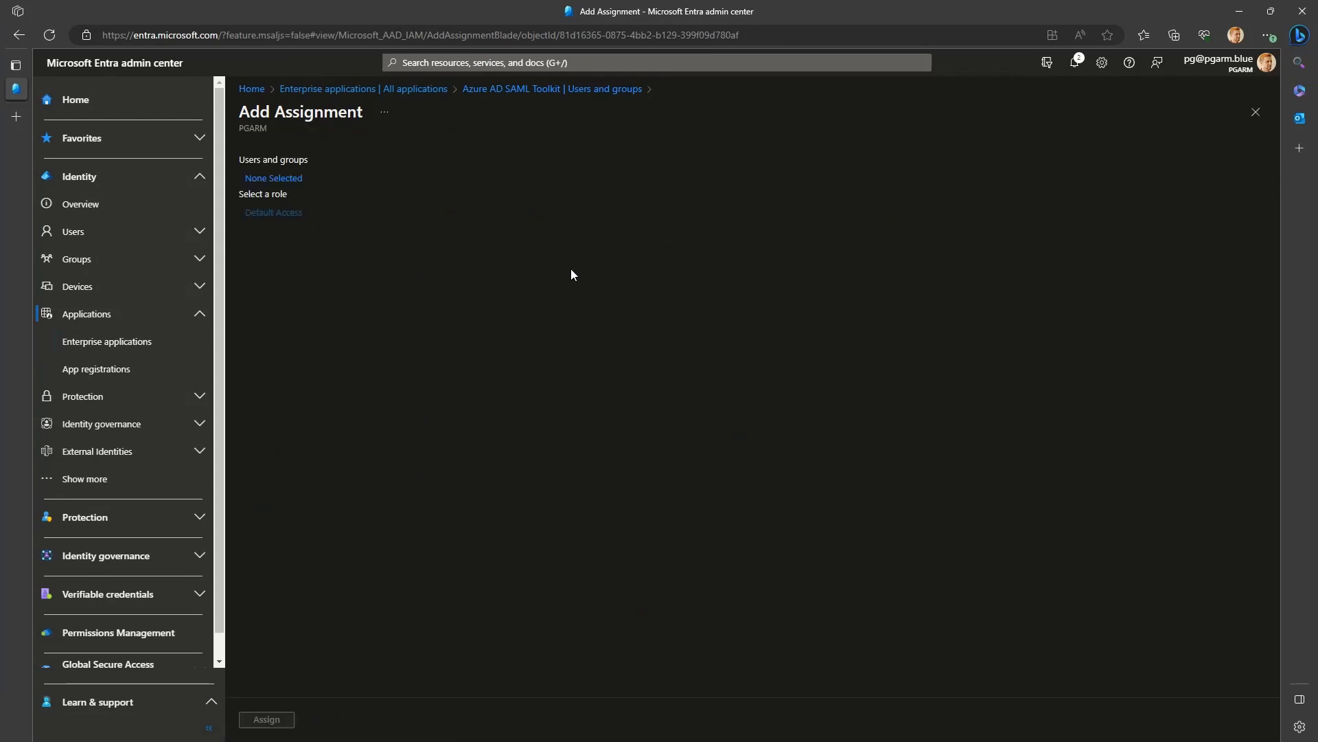
pyautogui.click(273, 177)
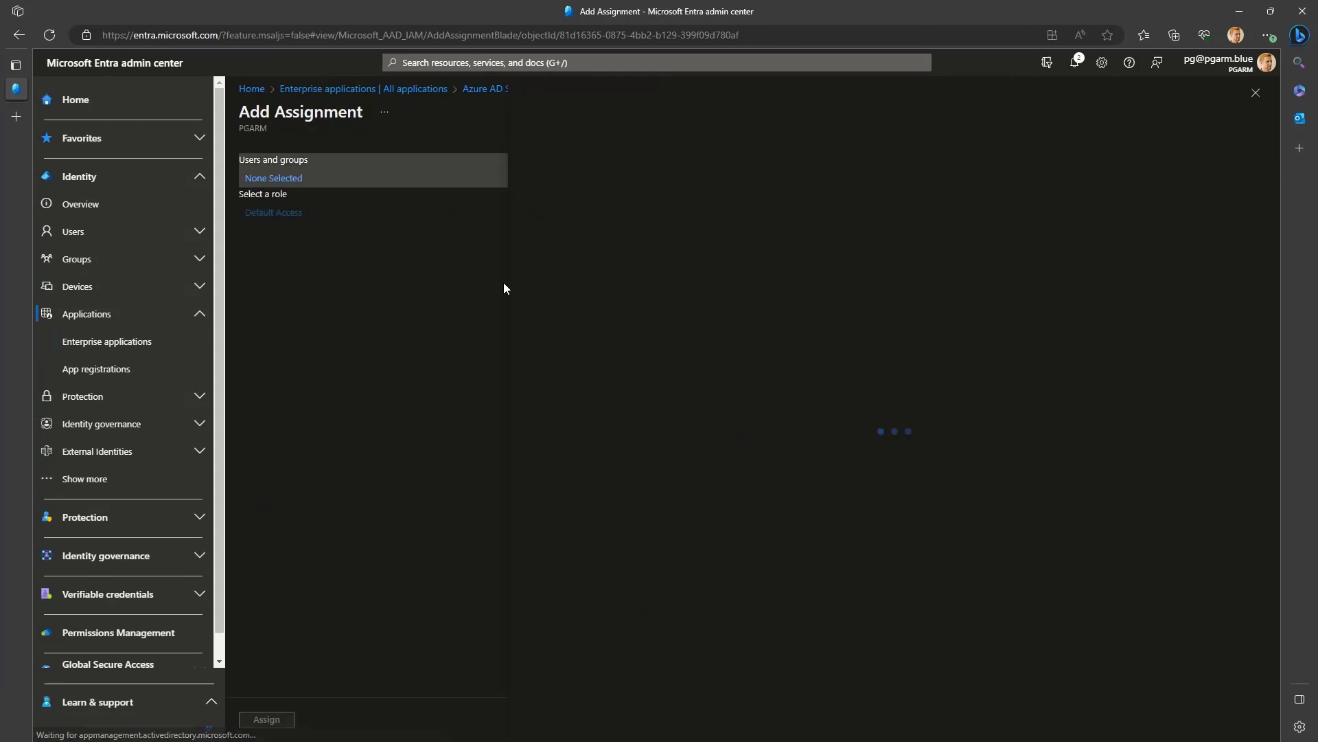
pyautogui.click(272, 177)
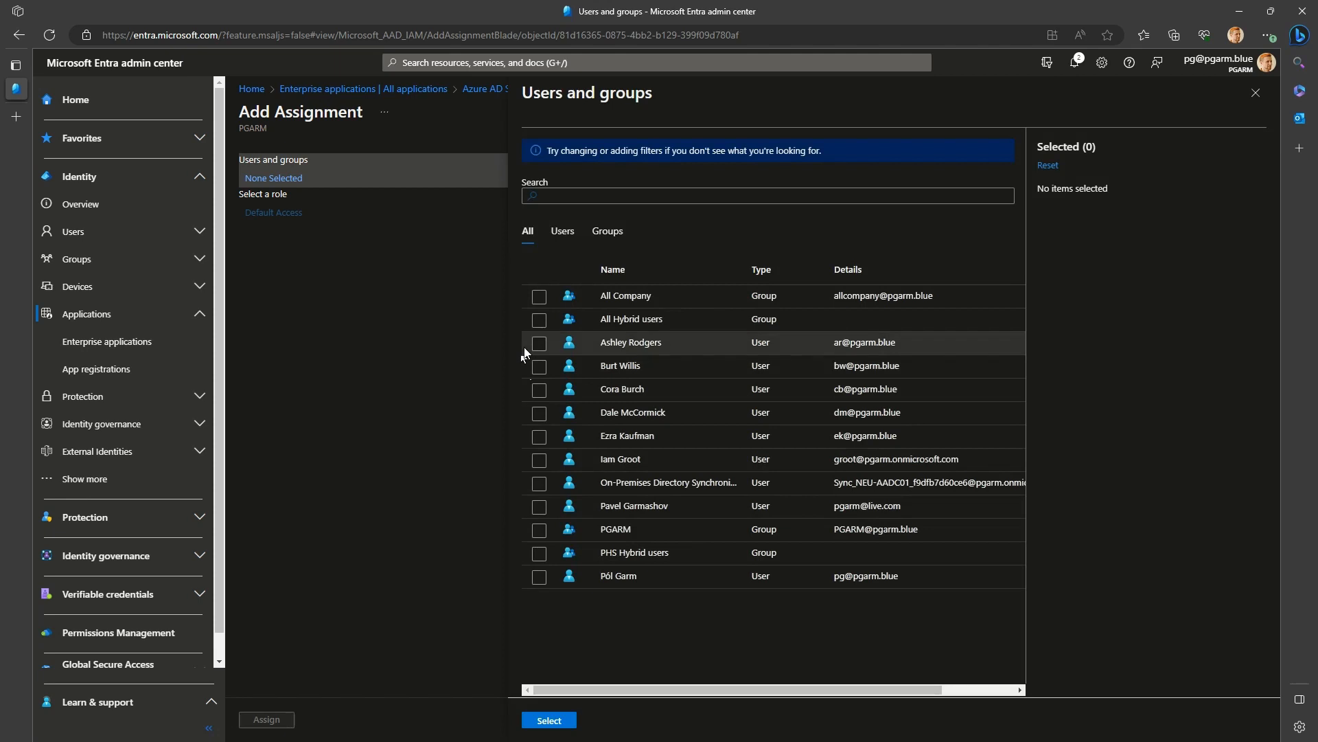
pyautogui.click(538, 343)
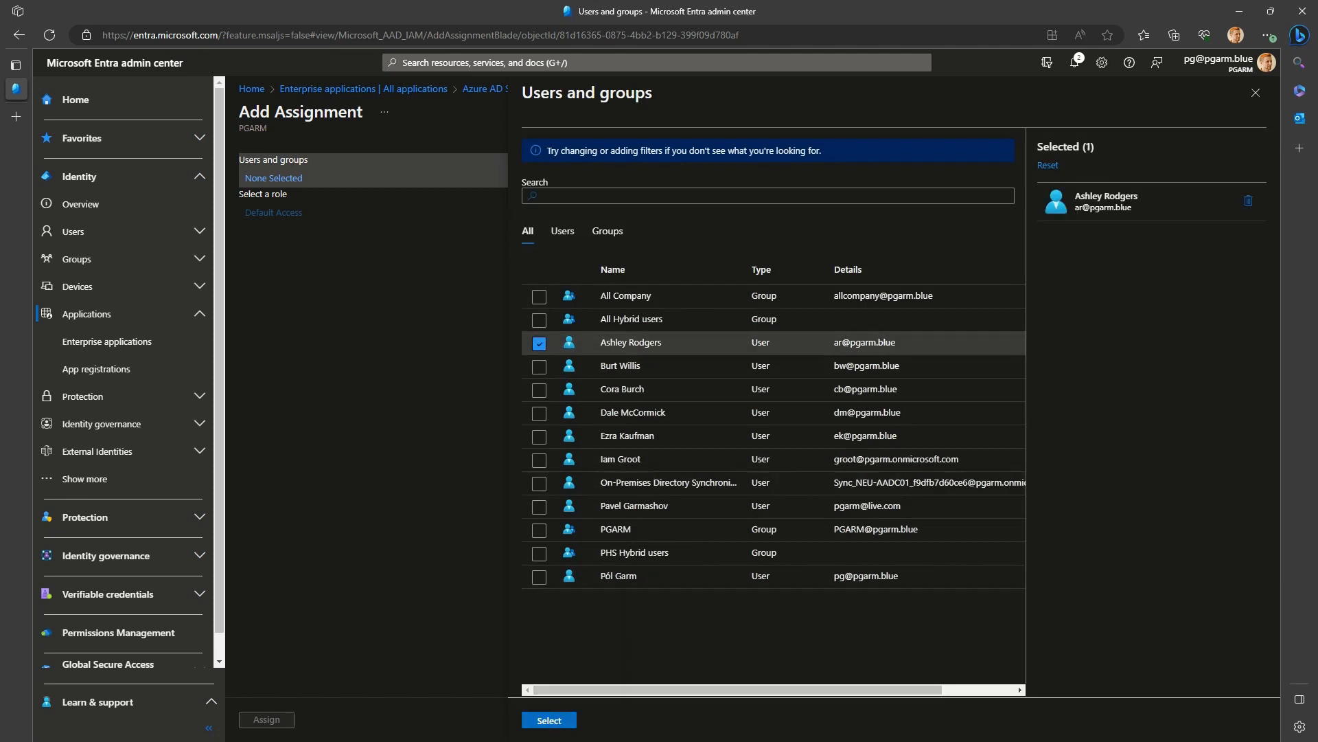
pyautogui.click(267, 718)
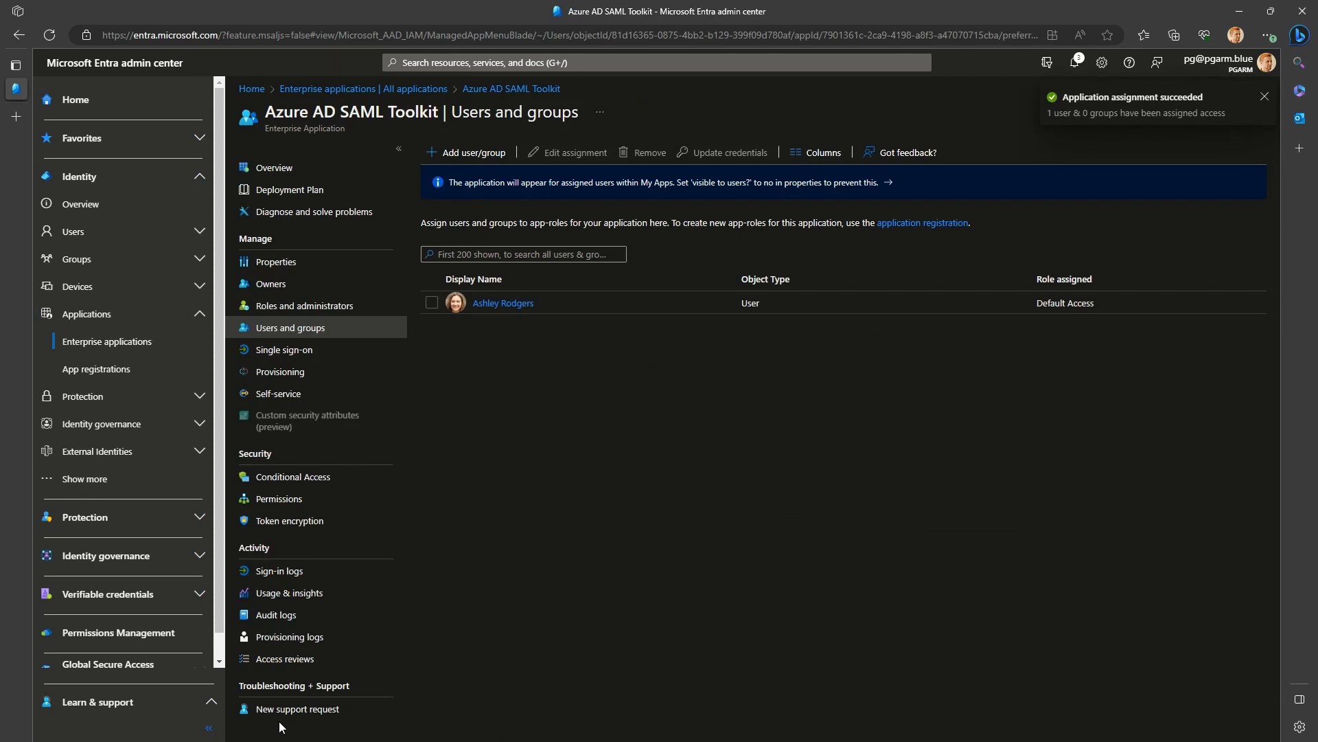
pyautogui.moveTo(191, 368)
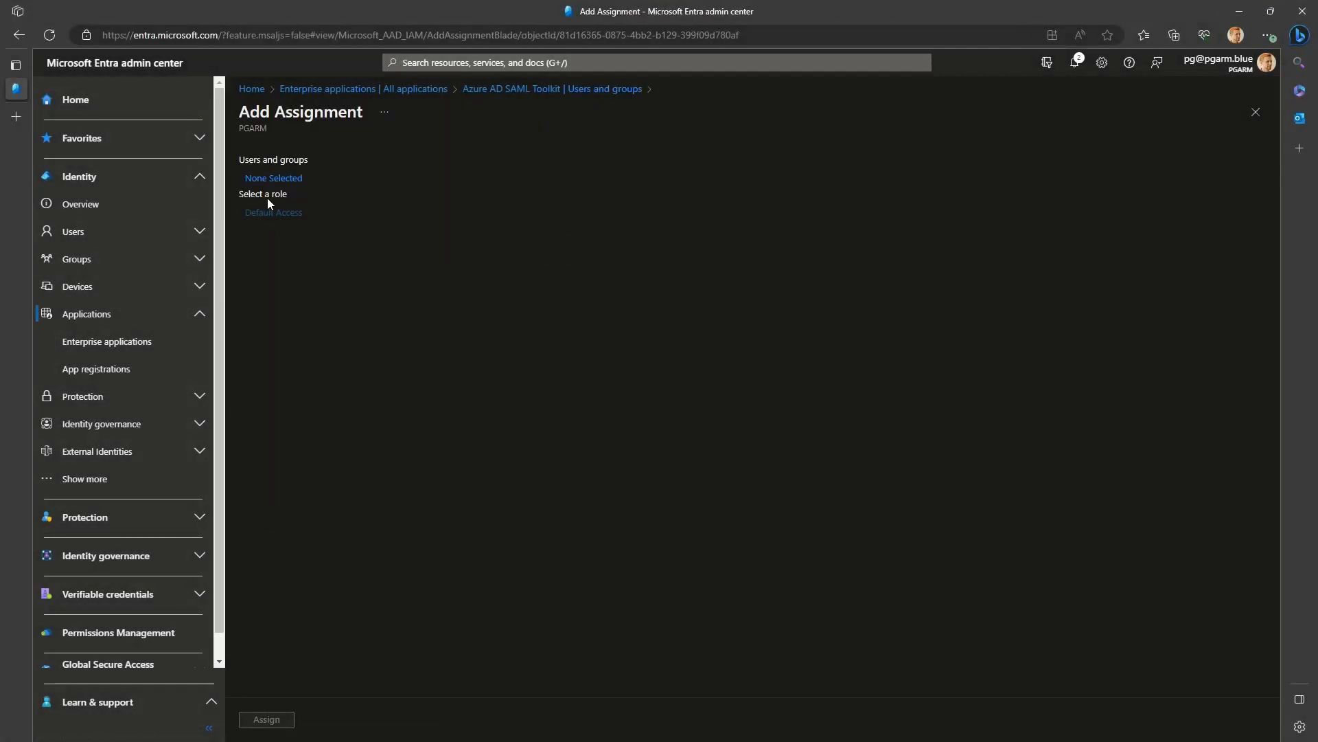
# - Select the PHS Hybrid users group for a second Azure AD SAML Toolkit assignment
pyautogui.click(273, 177)
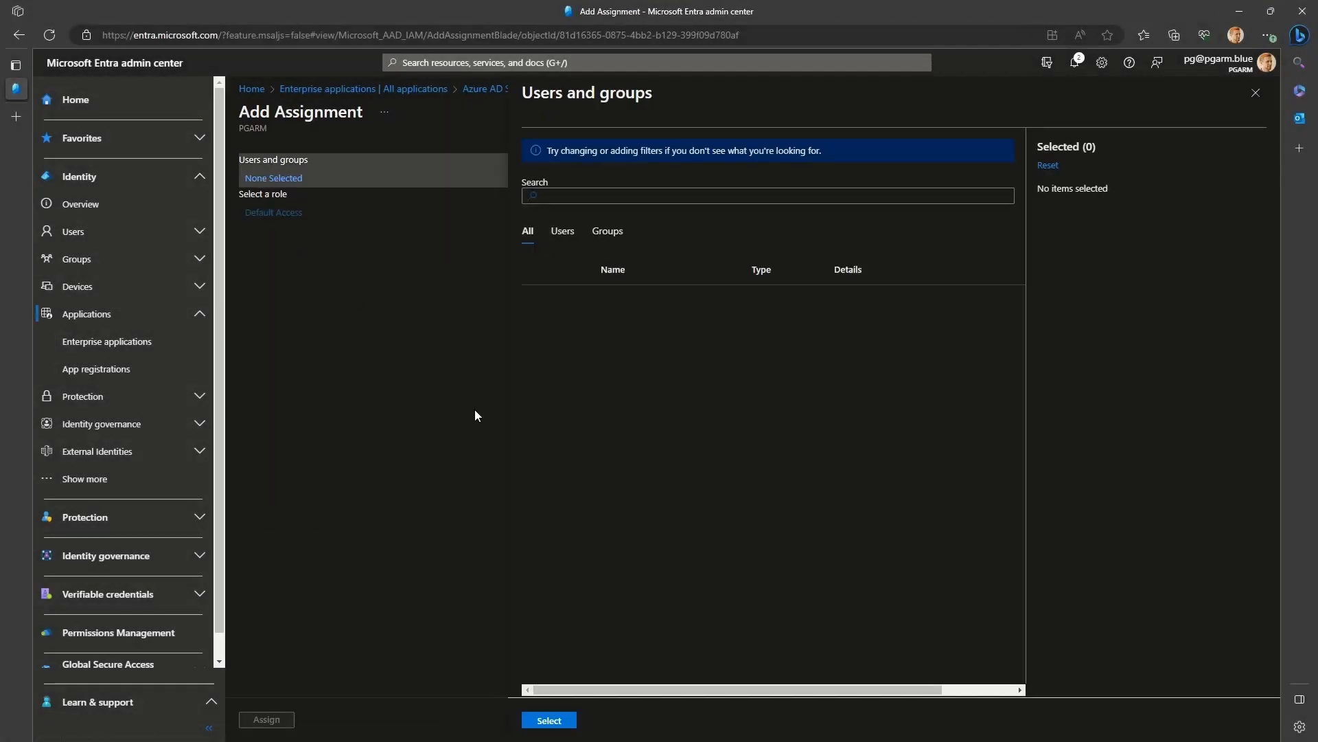
pyautogui.click(539, 552)
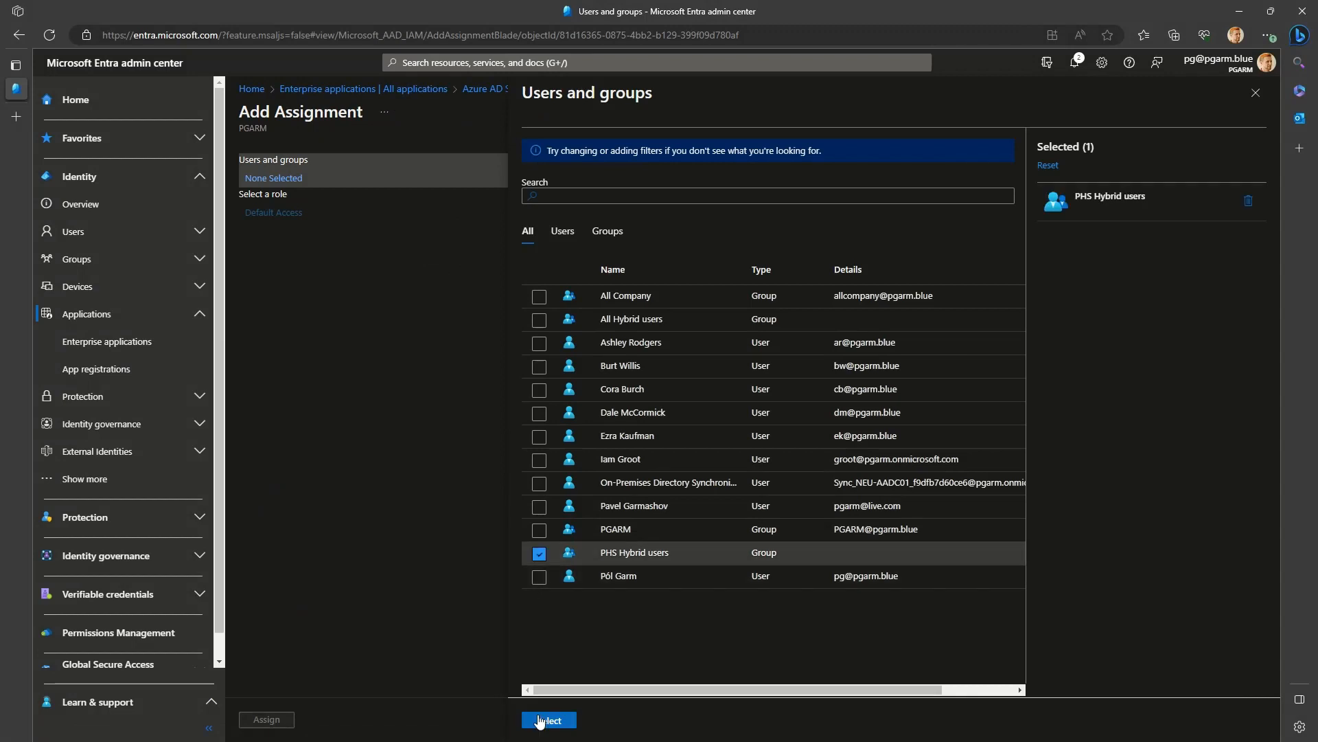
pyautogui.click(548, 719)
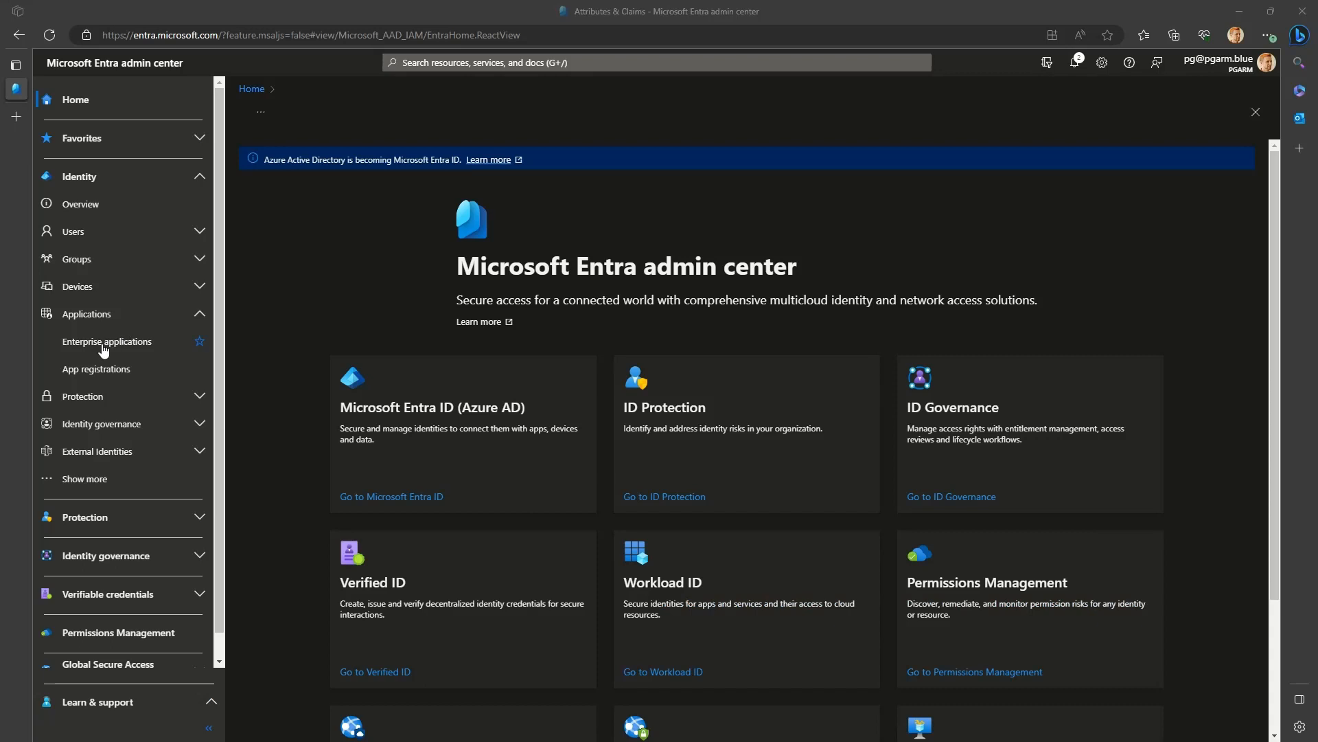
# - Edit IAM Showcase's SAML Attributes & Claims and start adding a group claim
pyautogui.click(106, 342)
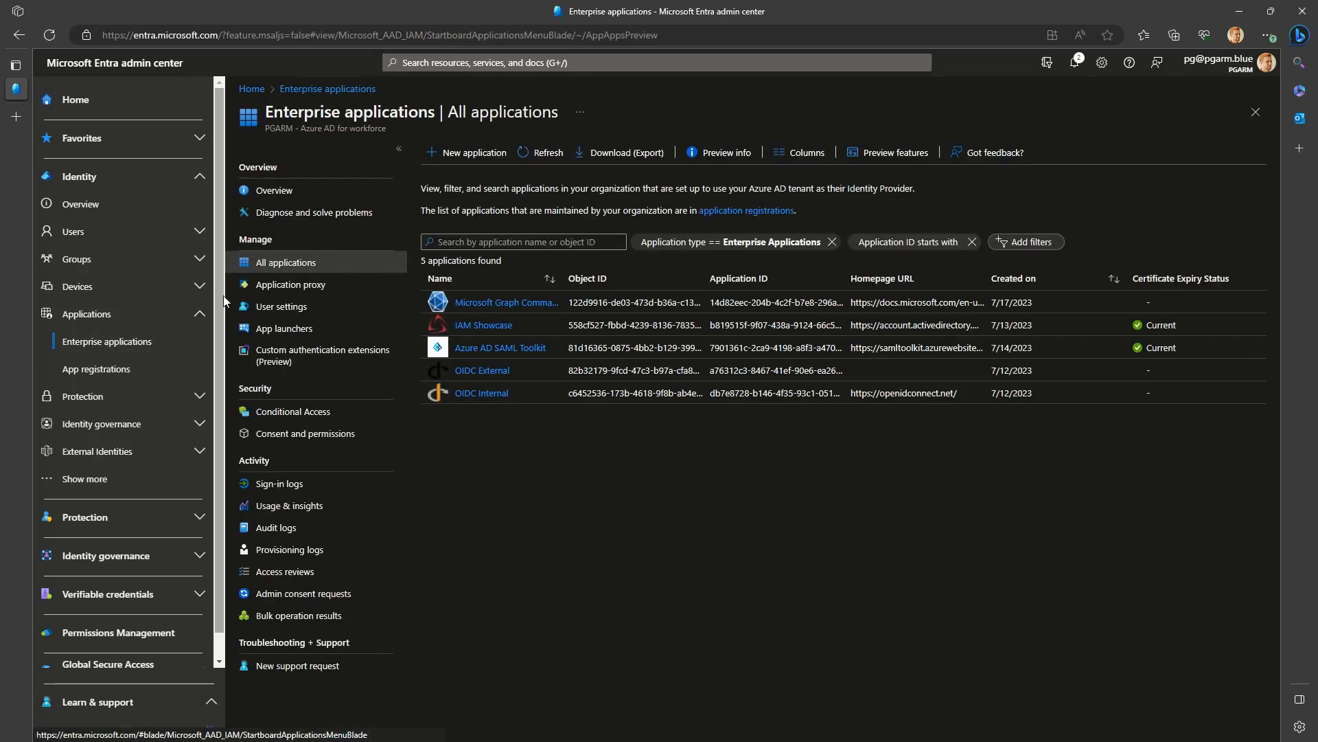
pyautogui.click(483, 324)
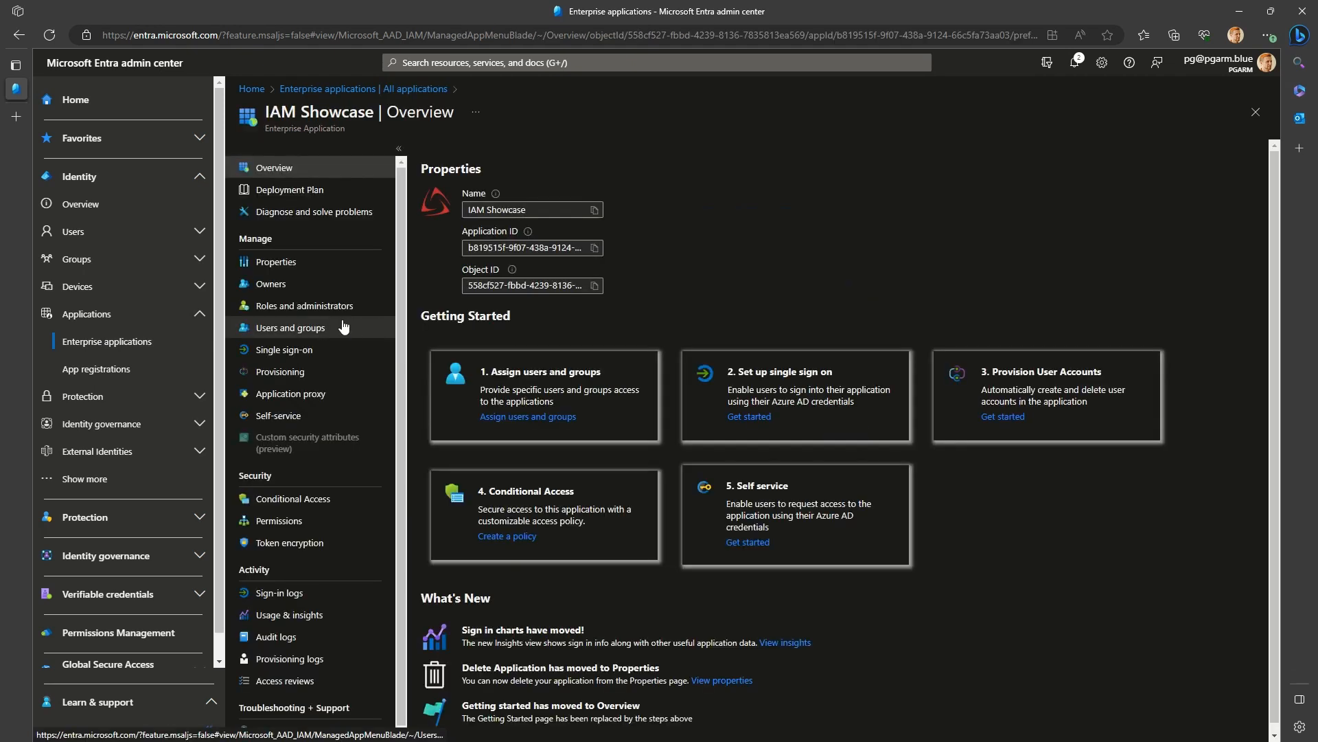
pyautogui.click(283, 349)
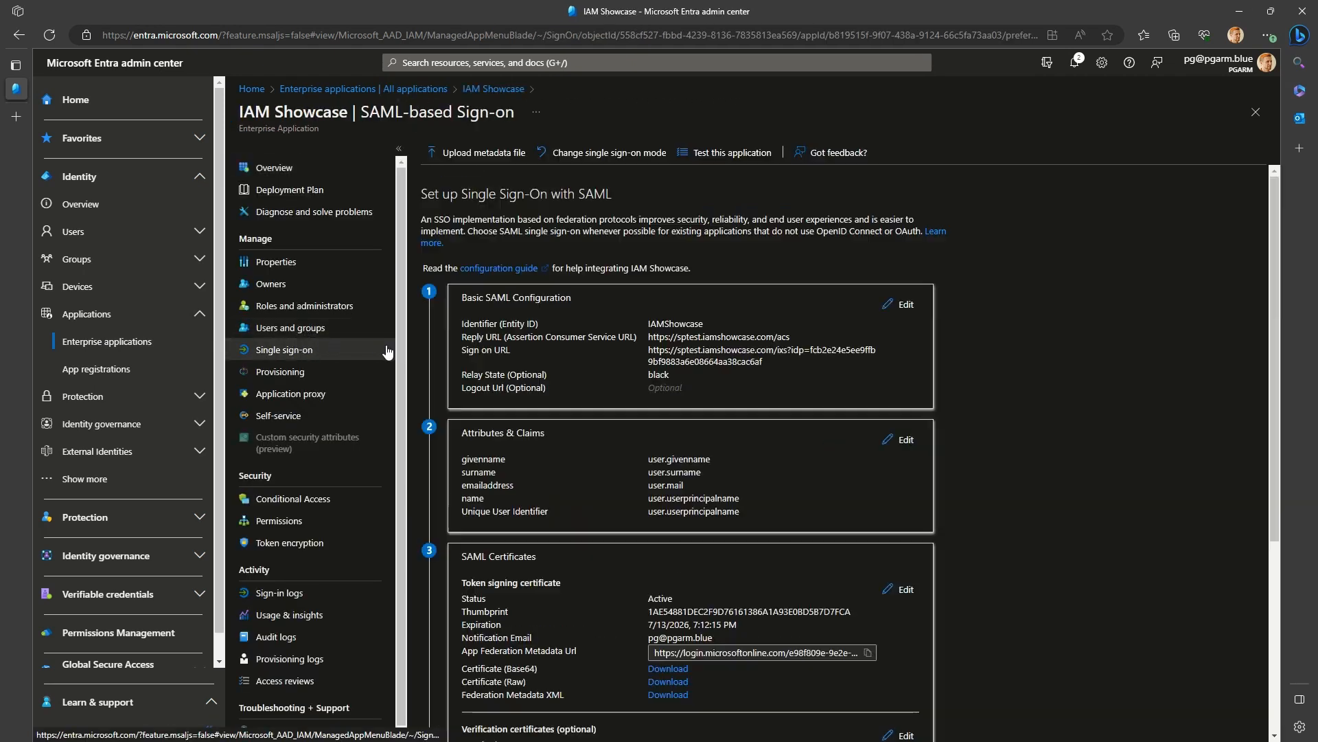
pyautogui.click(896, 439)
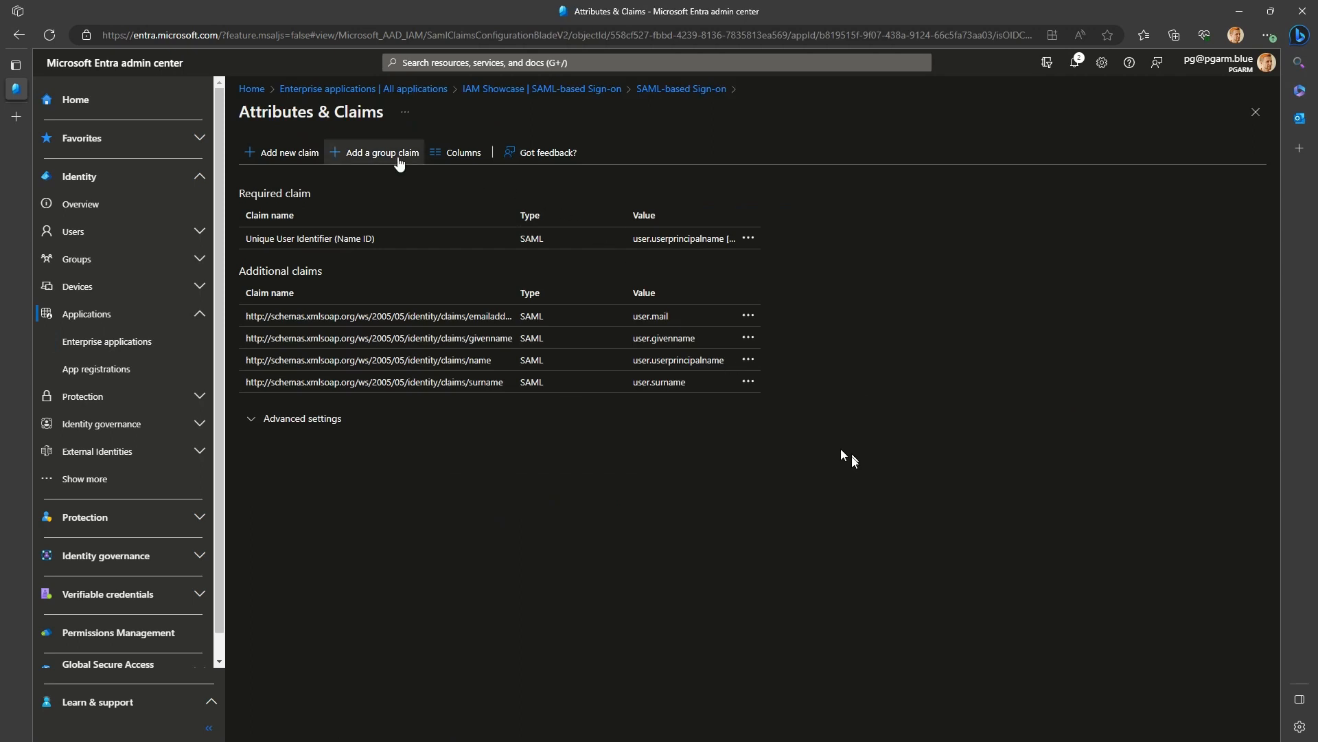
pyautogui.click(380, 152)
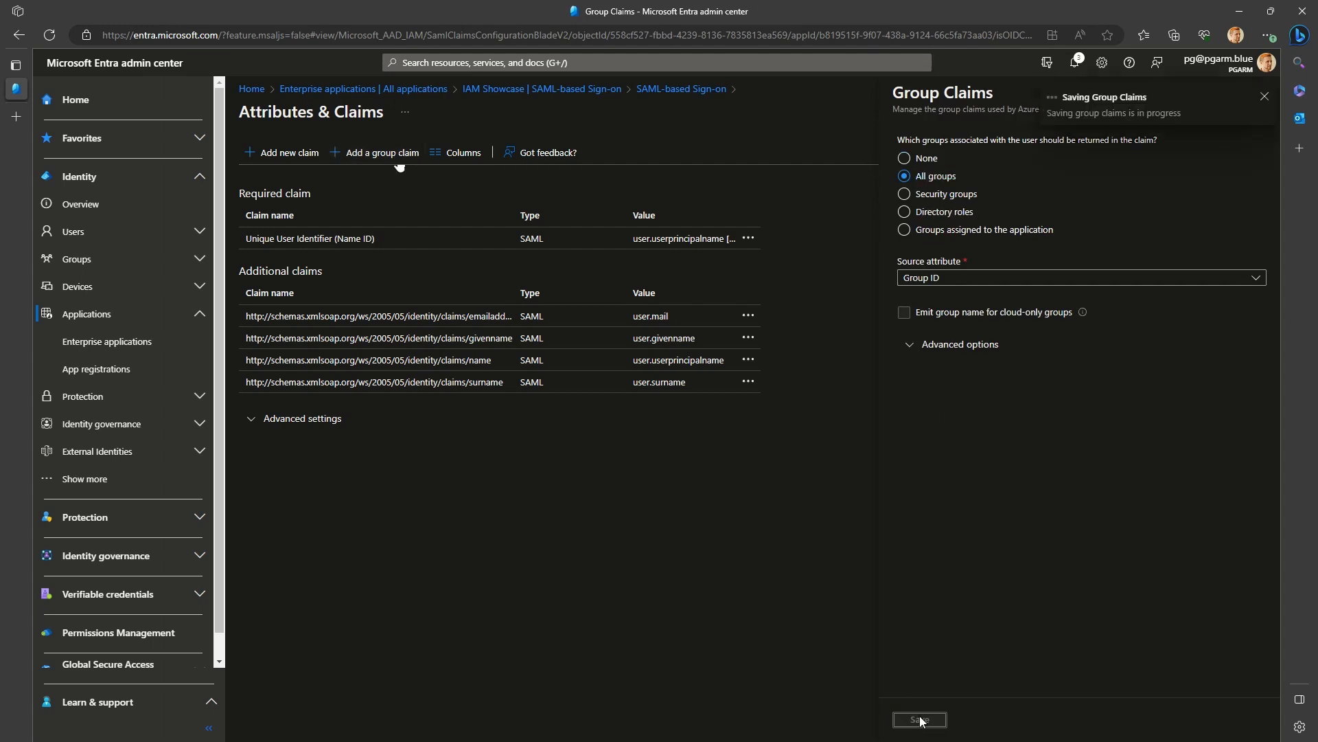
# - Save the all-groups claim returning user.groups, then delete that groups claim again
pyautogui.click(919, 718)
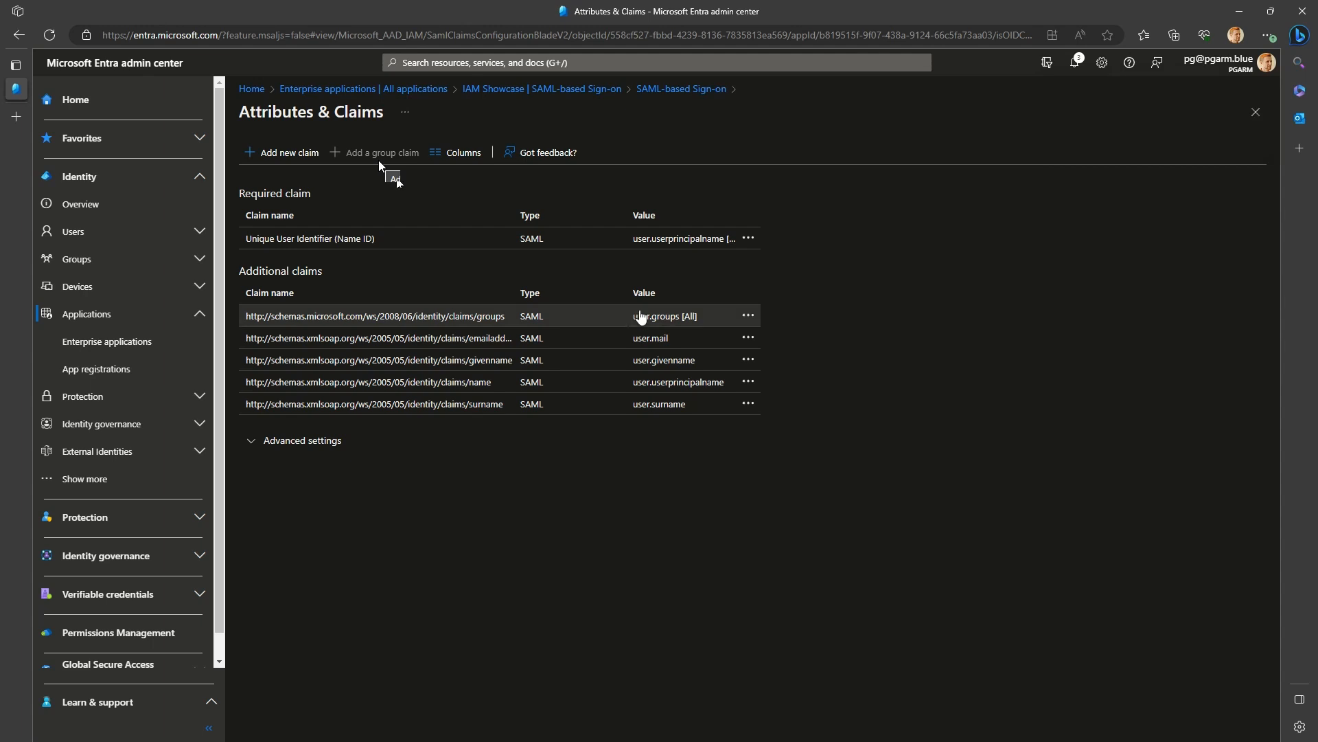
pyautogui.doubleClick(660, 315)
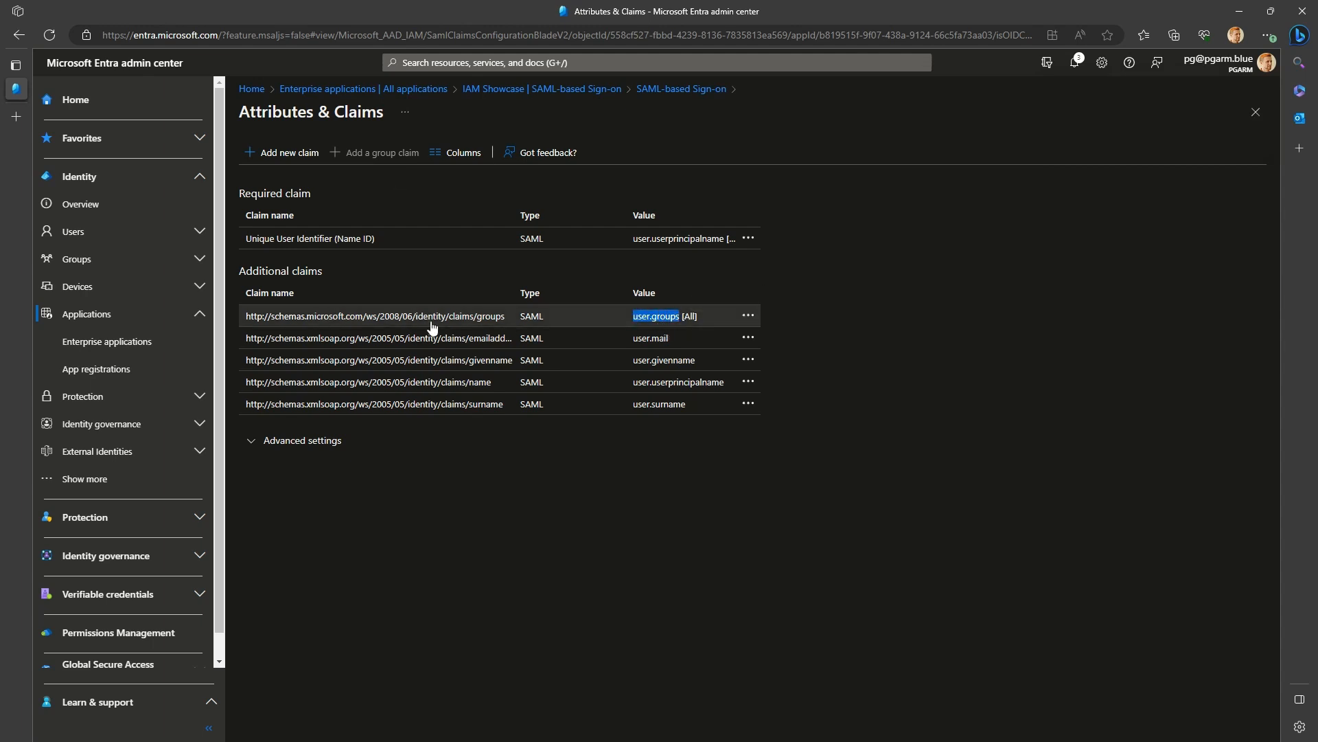
pyautogui.click(373, 316)
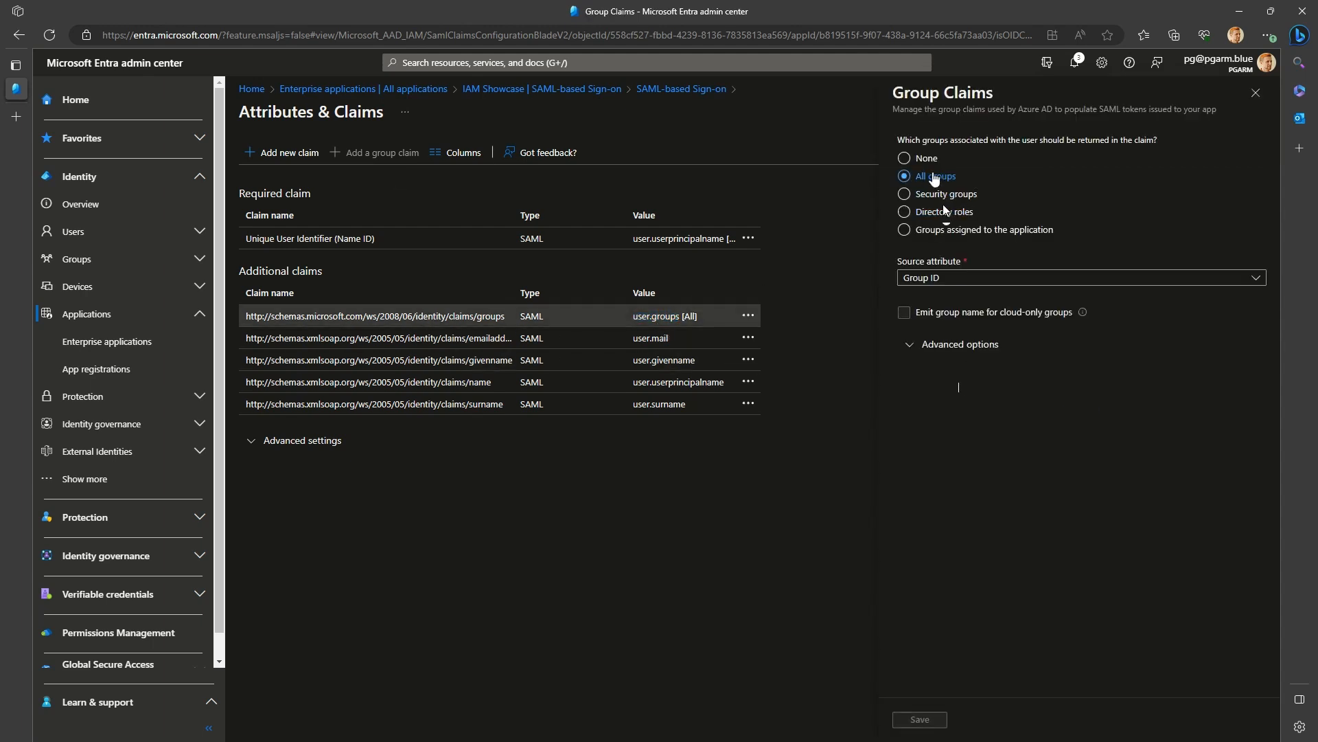
pyautogui.click(1255, 92)
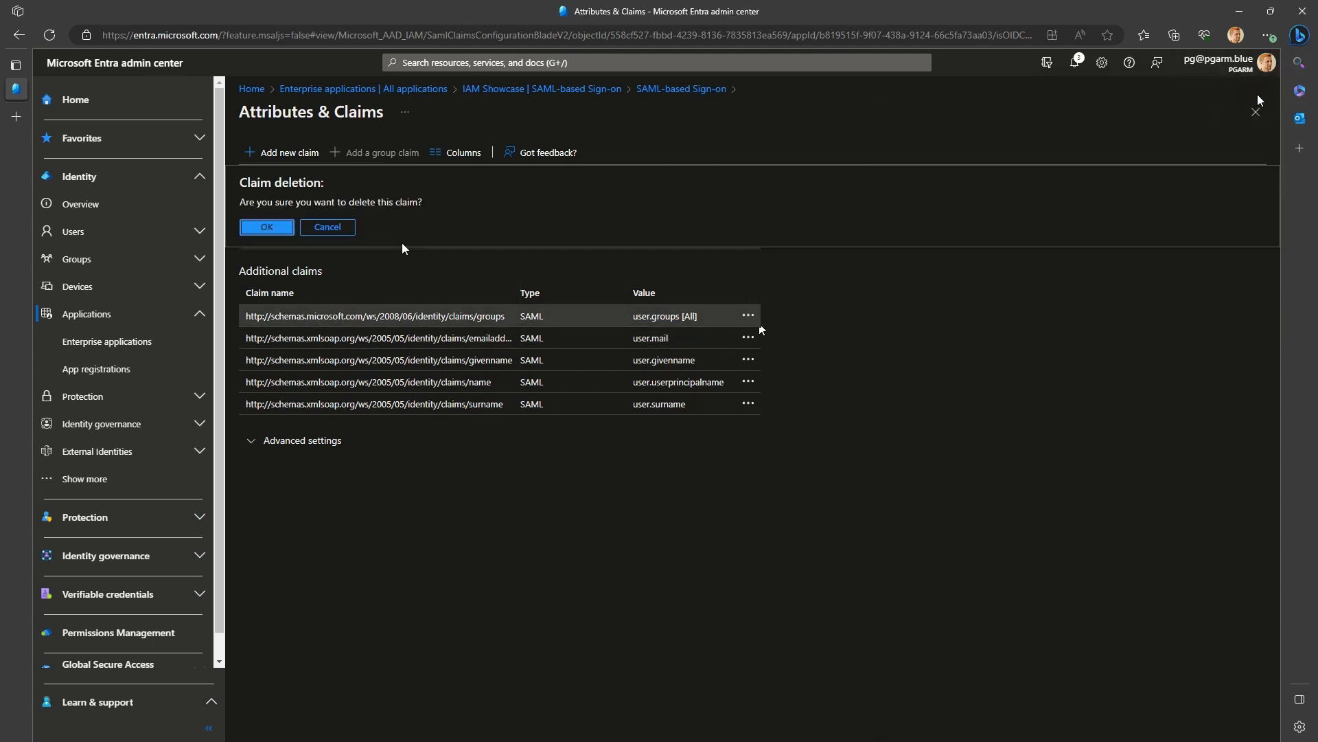
pyautogui.click(265, 226)
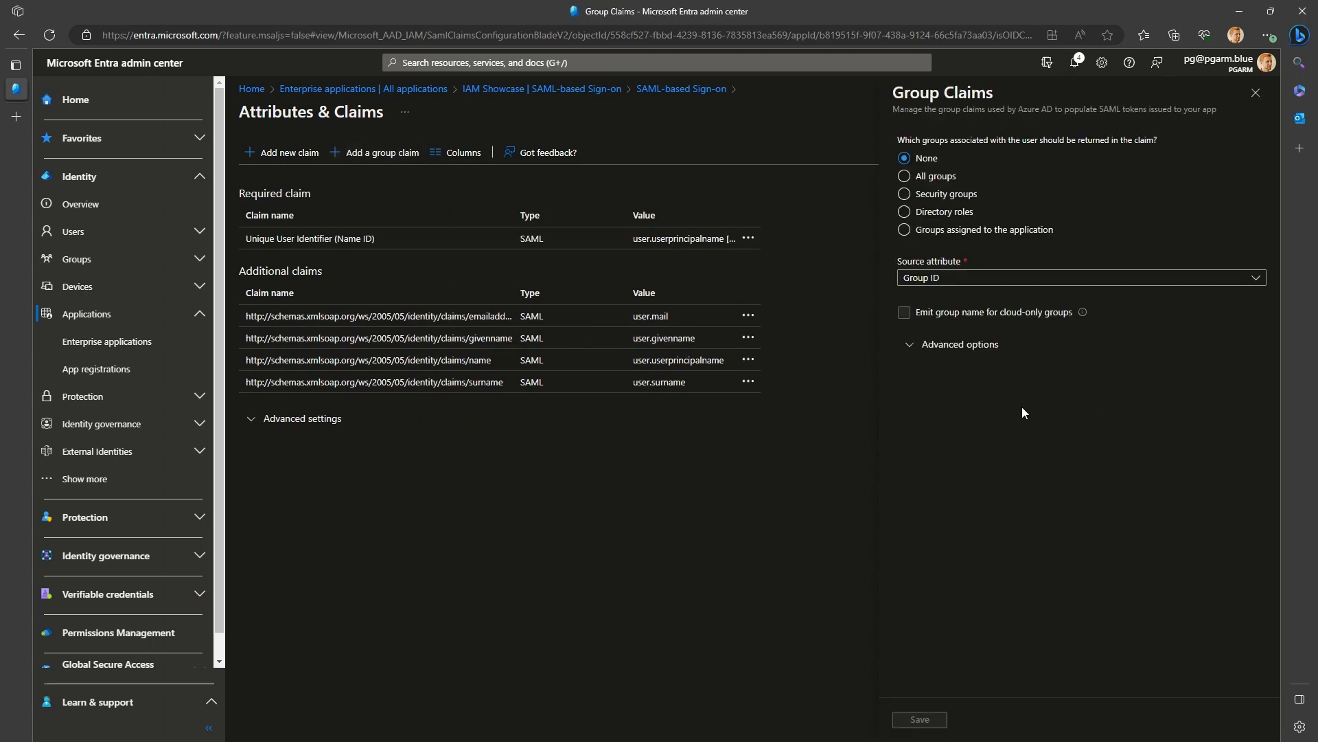
pyautogui.moveTo(1018, 405)
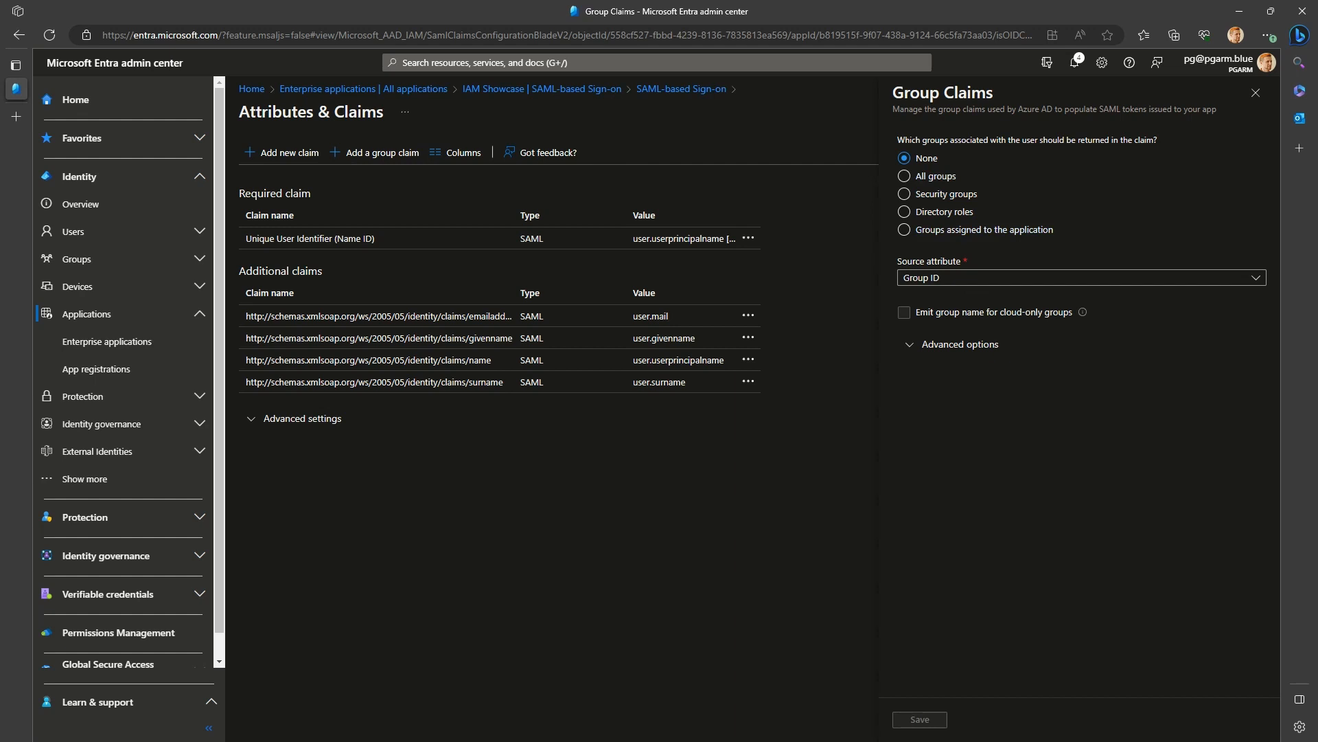
pyautogui.moveTo(934, 176)
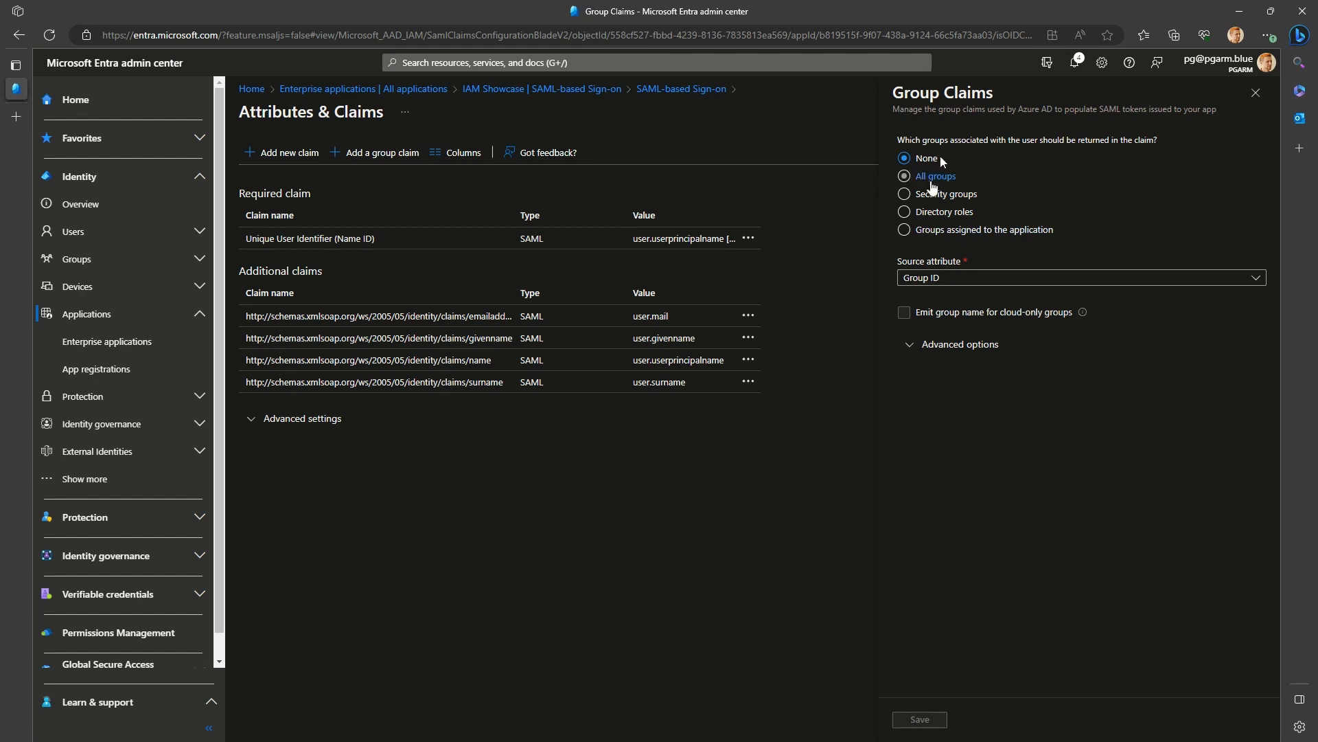
# - Compare All groups, Security groups and Directory roles options, leaving Directory roles chosen
pyautogui.click(905, 176)
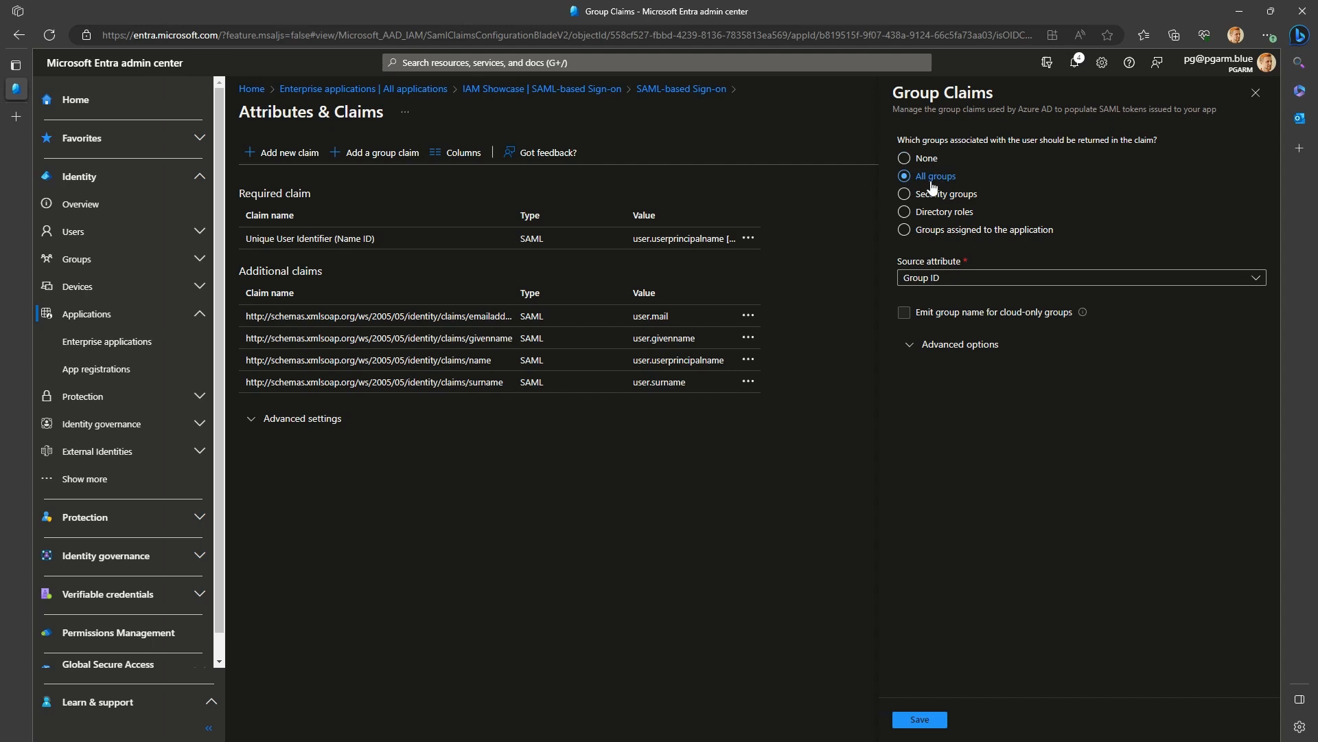
pyautogui.click(905, 193)
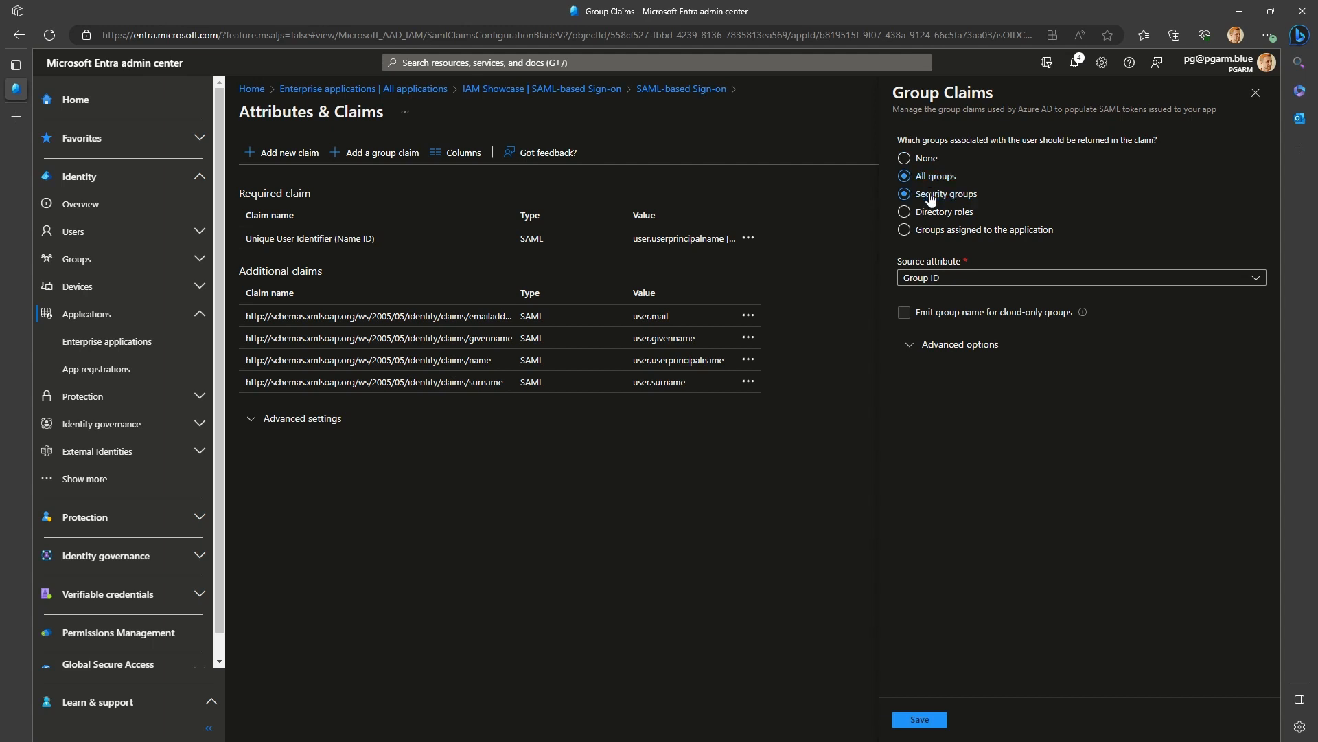
pyautogui.click(905, 193)
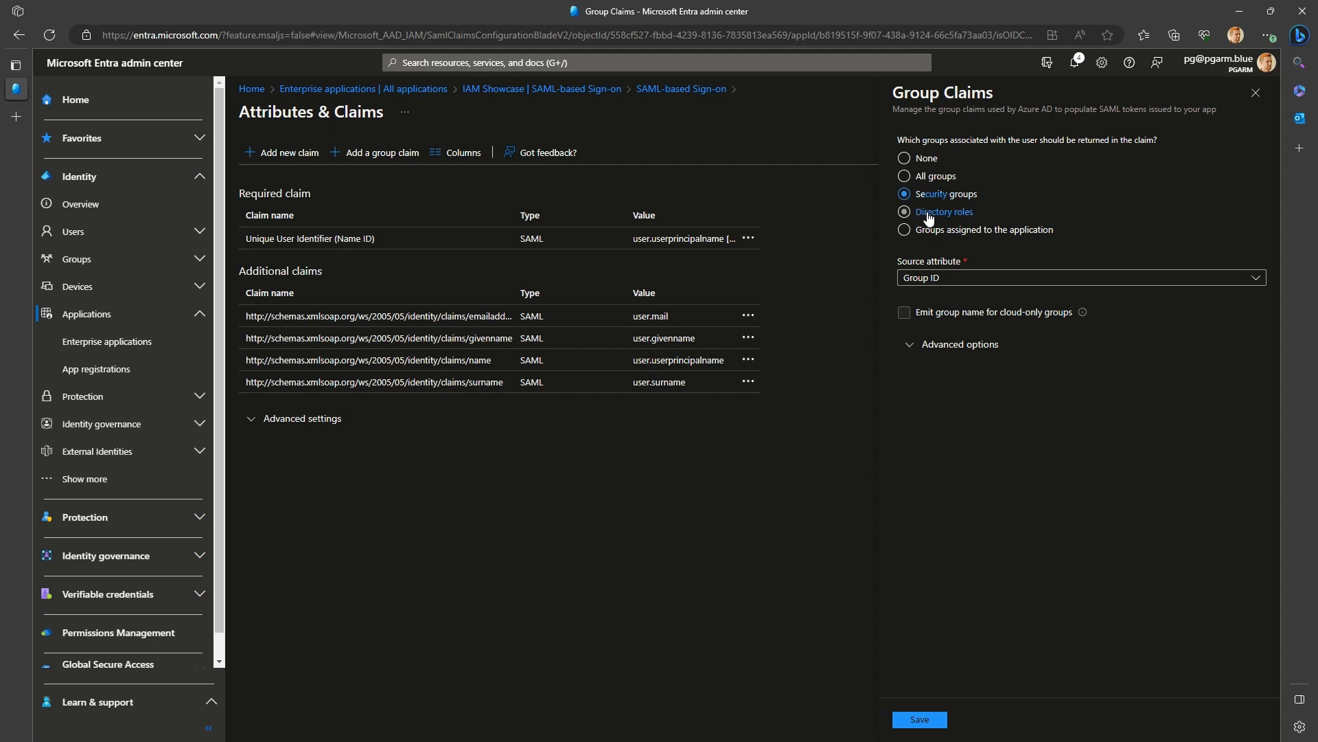
pyautogui.click(903, 211)
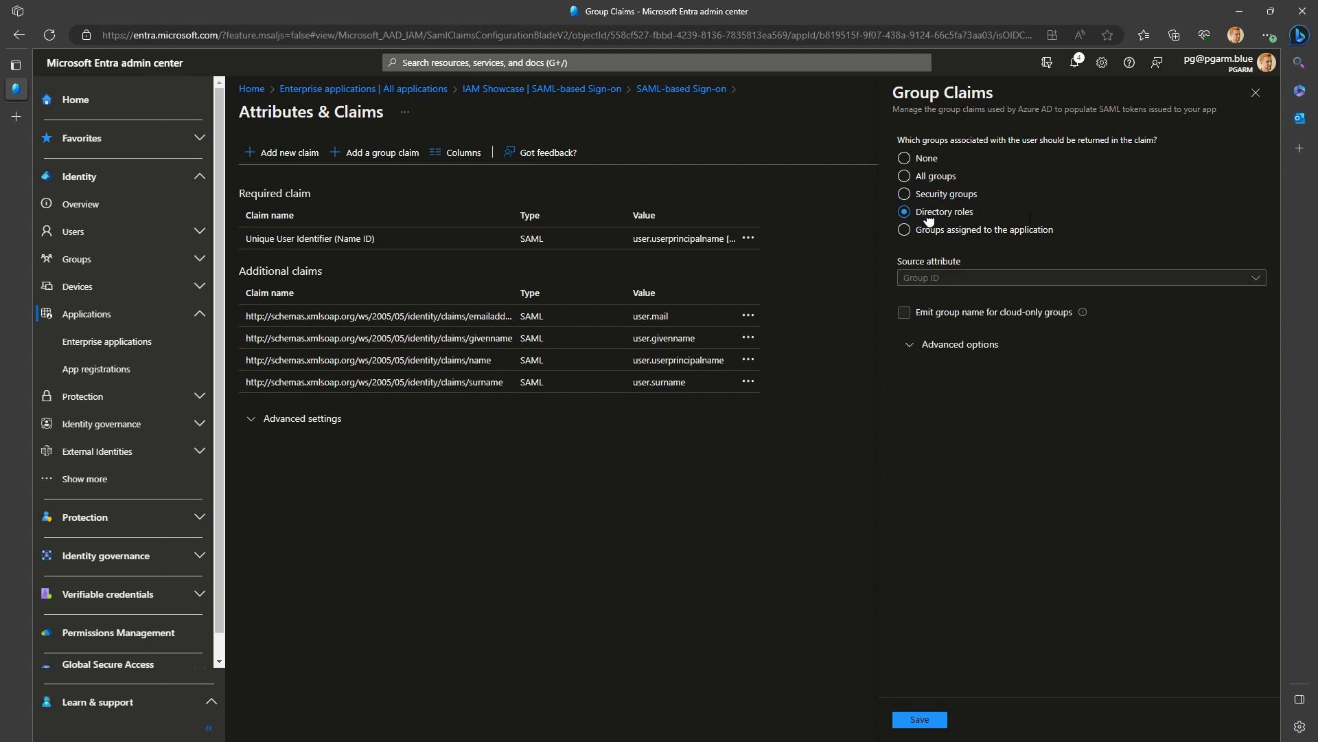
pyautogui.moveTo(1031, 218)
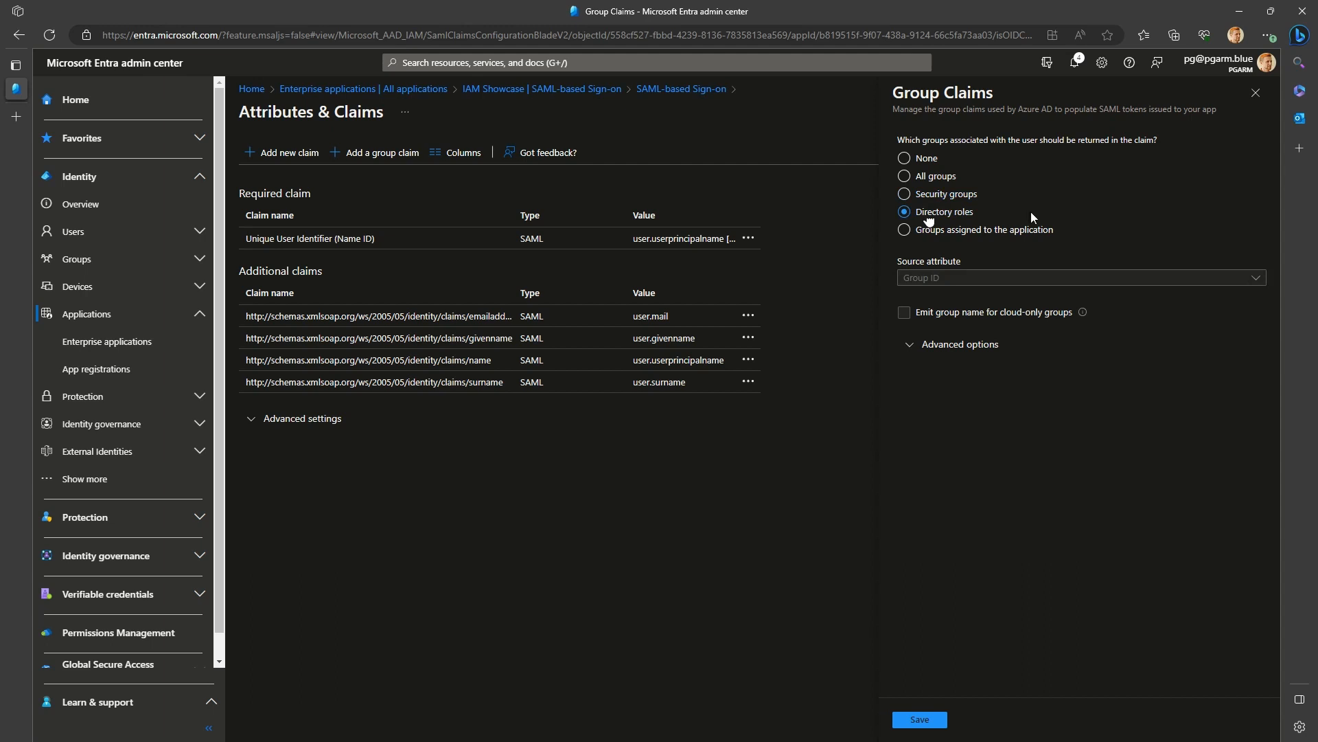
# - Sign in to the SAML test service provider and view the assertion's groups.link attribute
pyautogui.click(904, 176)
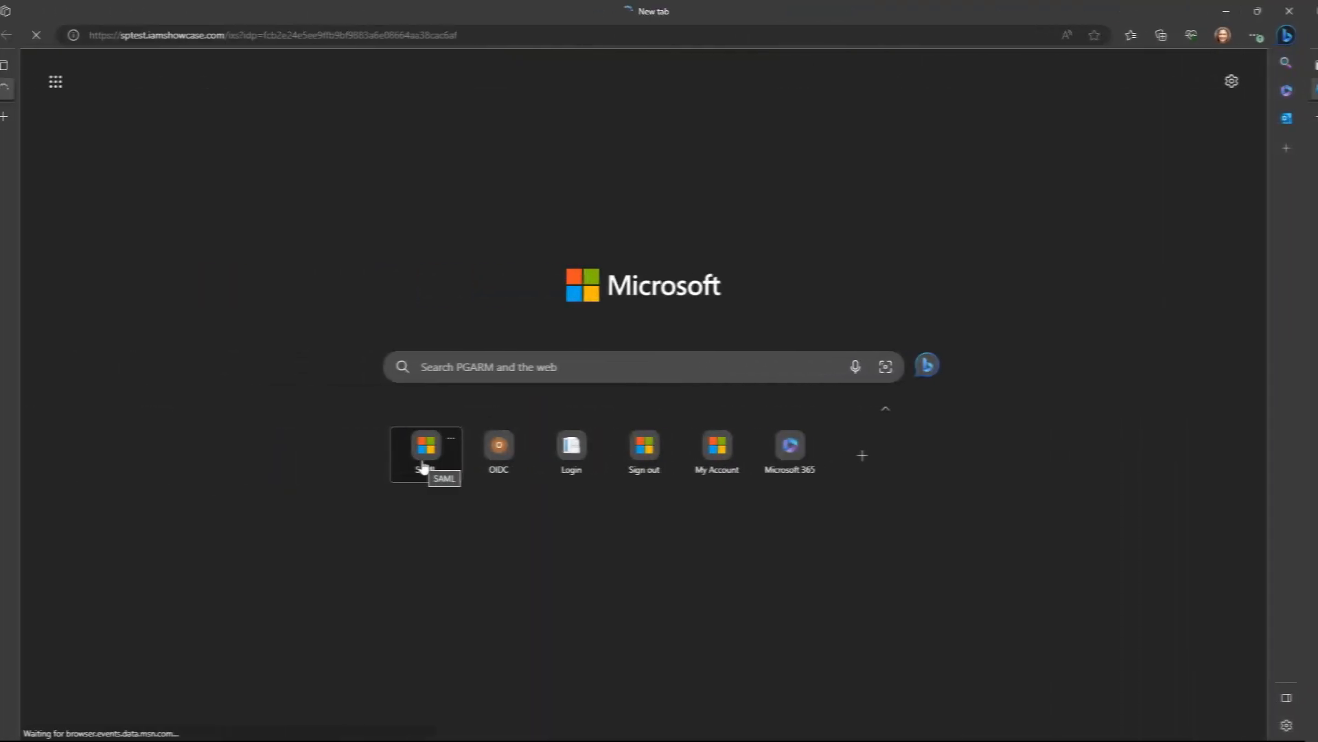
pyautogui.click(425, 454)
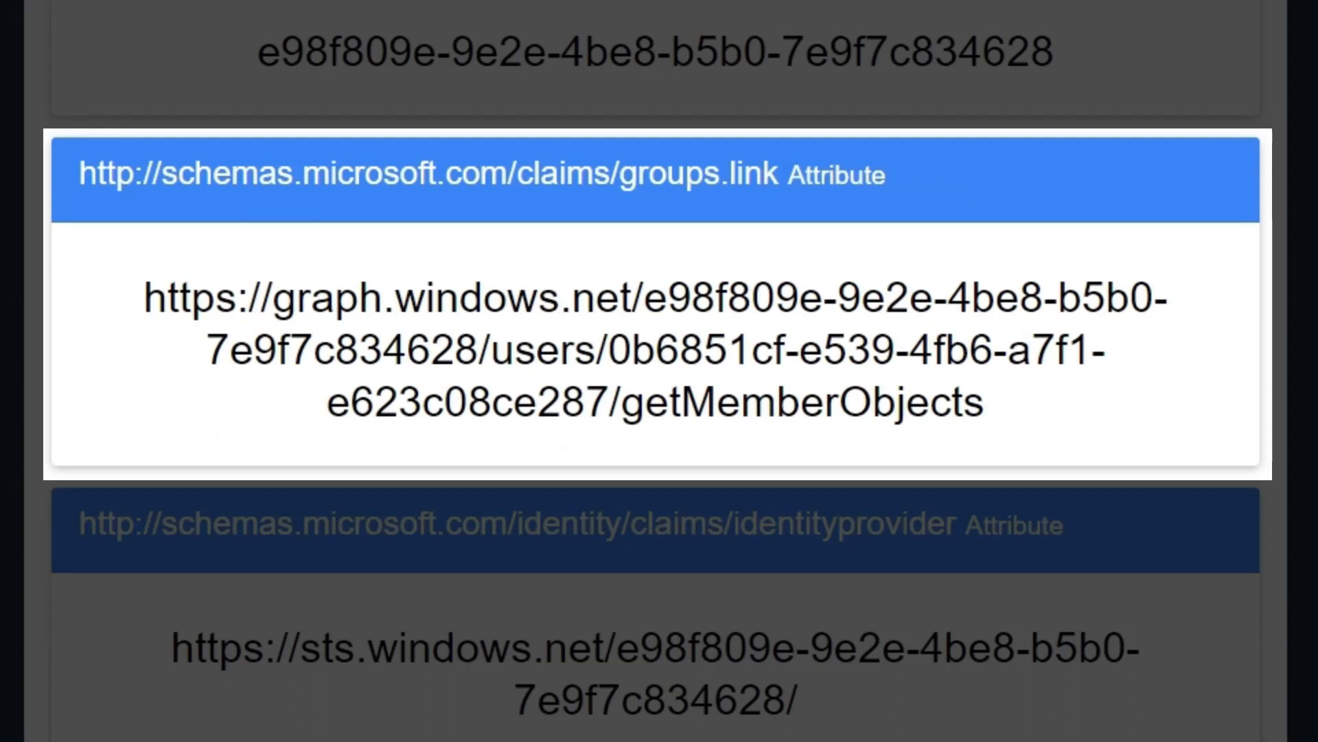
pyautogui.scroll(-3)
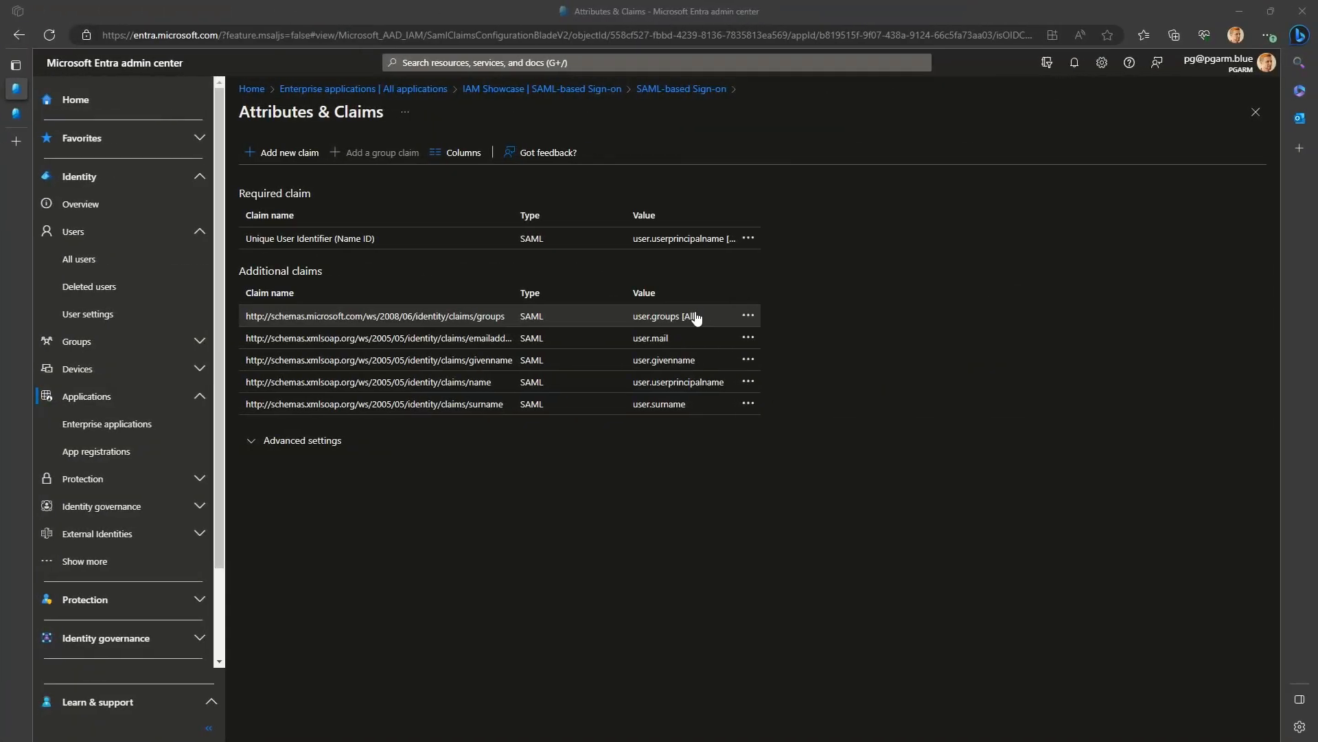
# - Change the groups claim to 'Groups assigned to the application' and save it
pyautogui.click(374, 316)
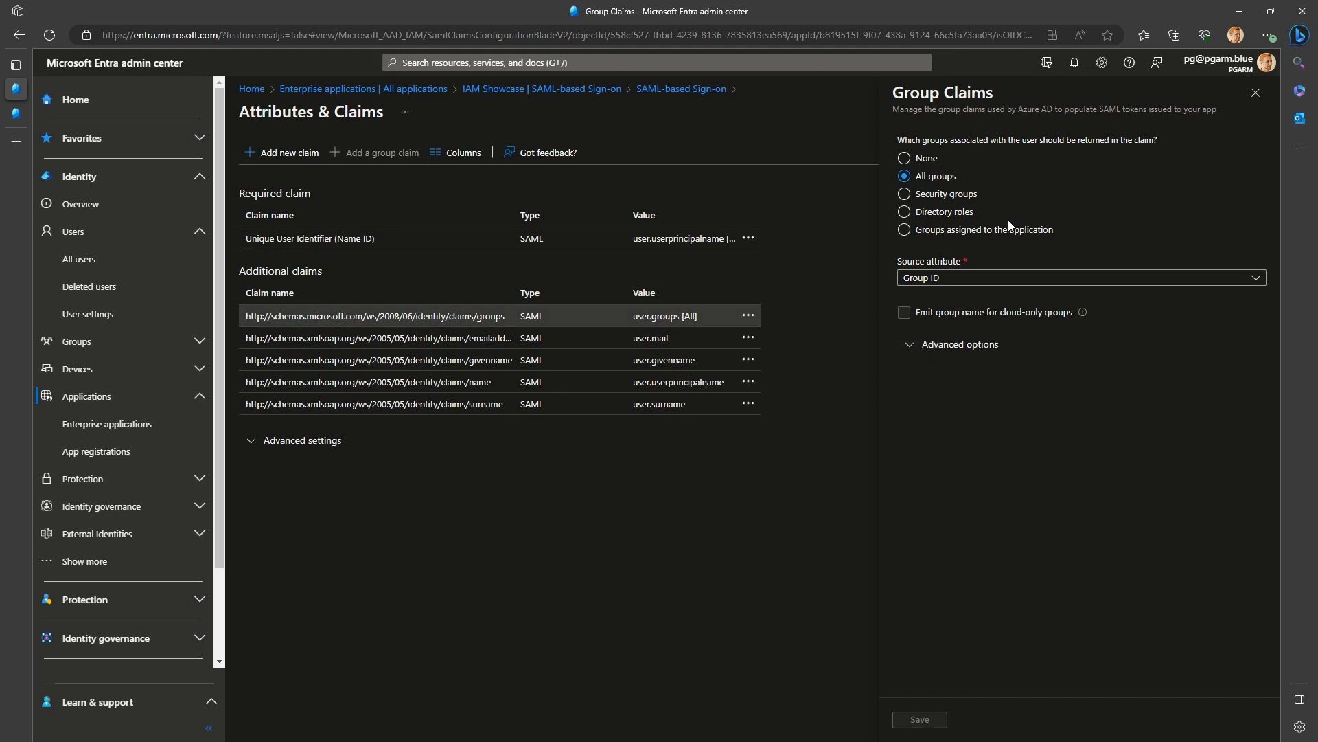
pyautogui.moveTo(987, 207)
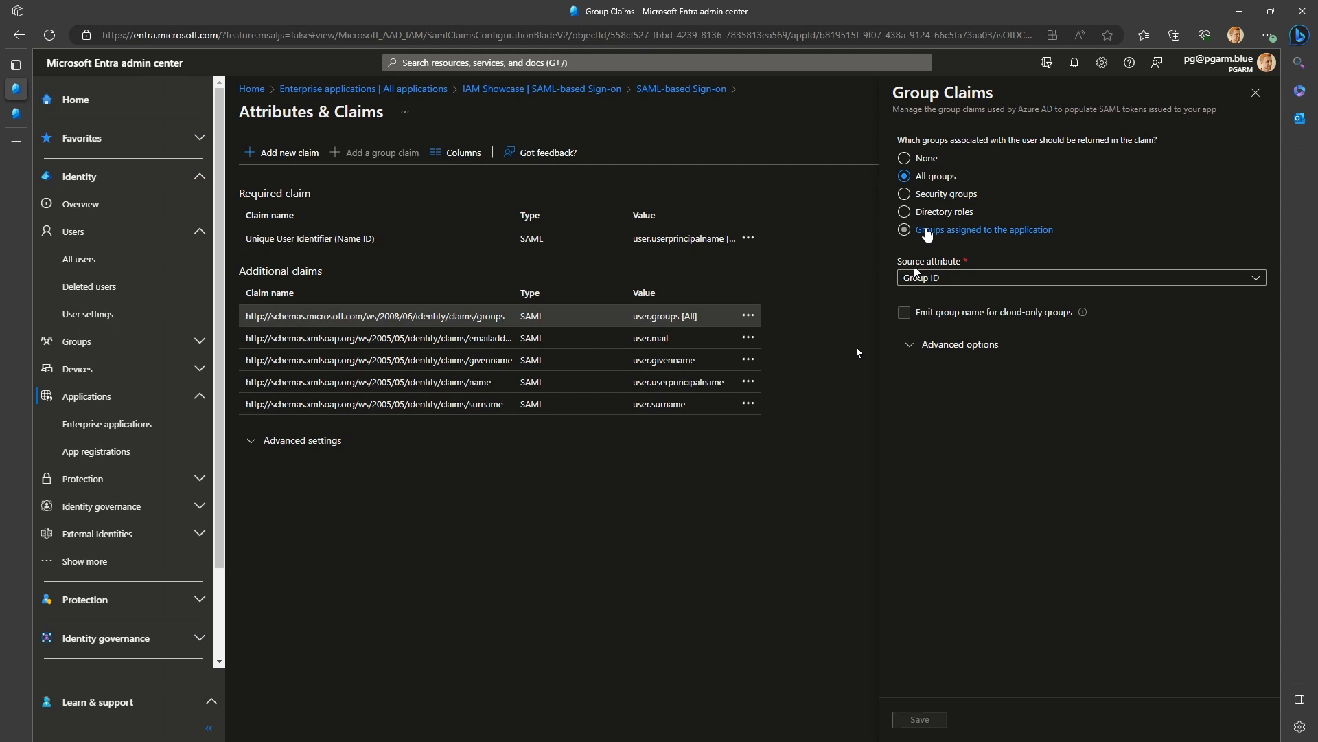
pyautogui.click(904, 229)
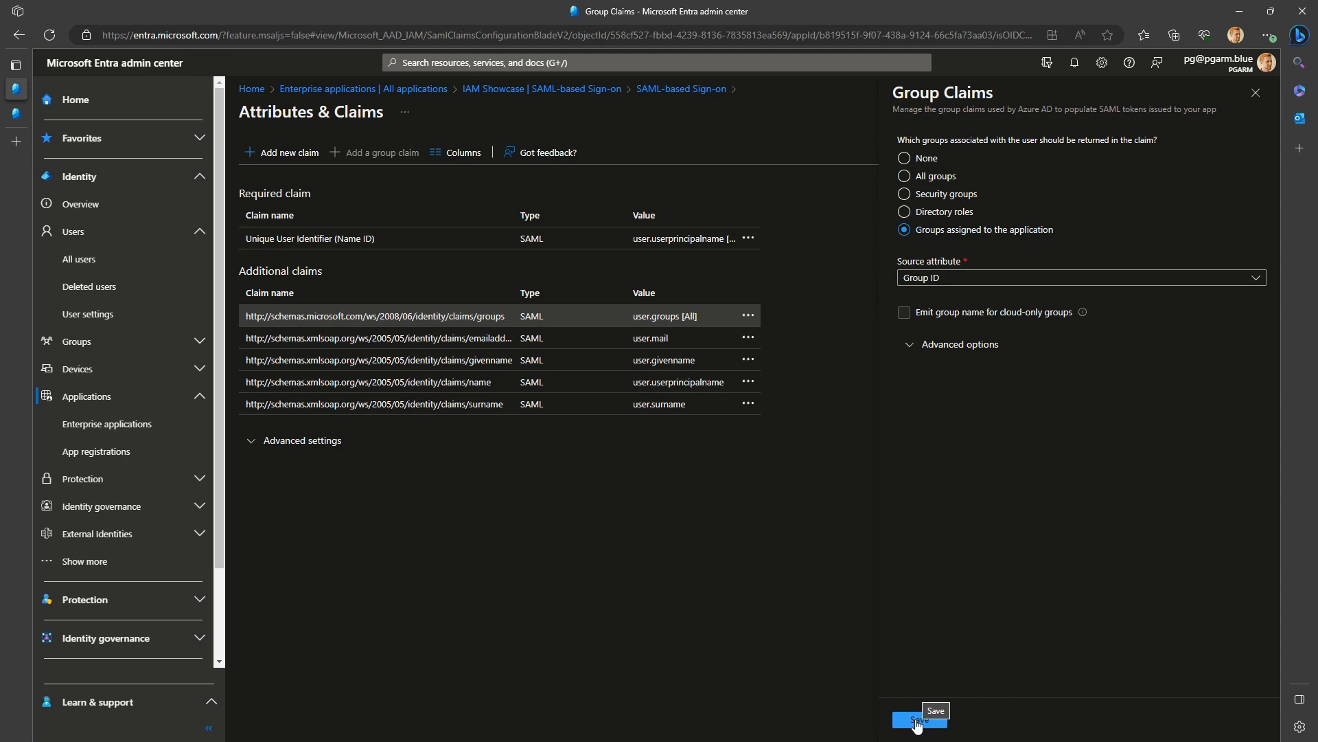
pyautogui.click(919, 720)
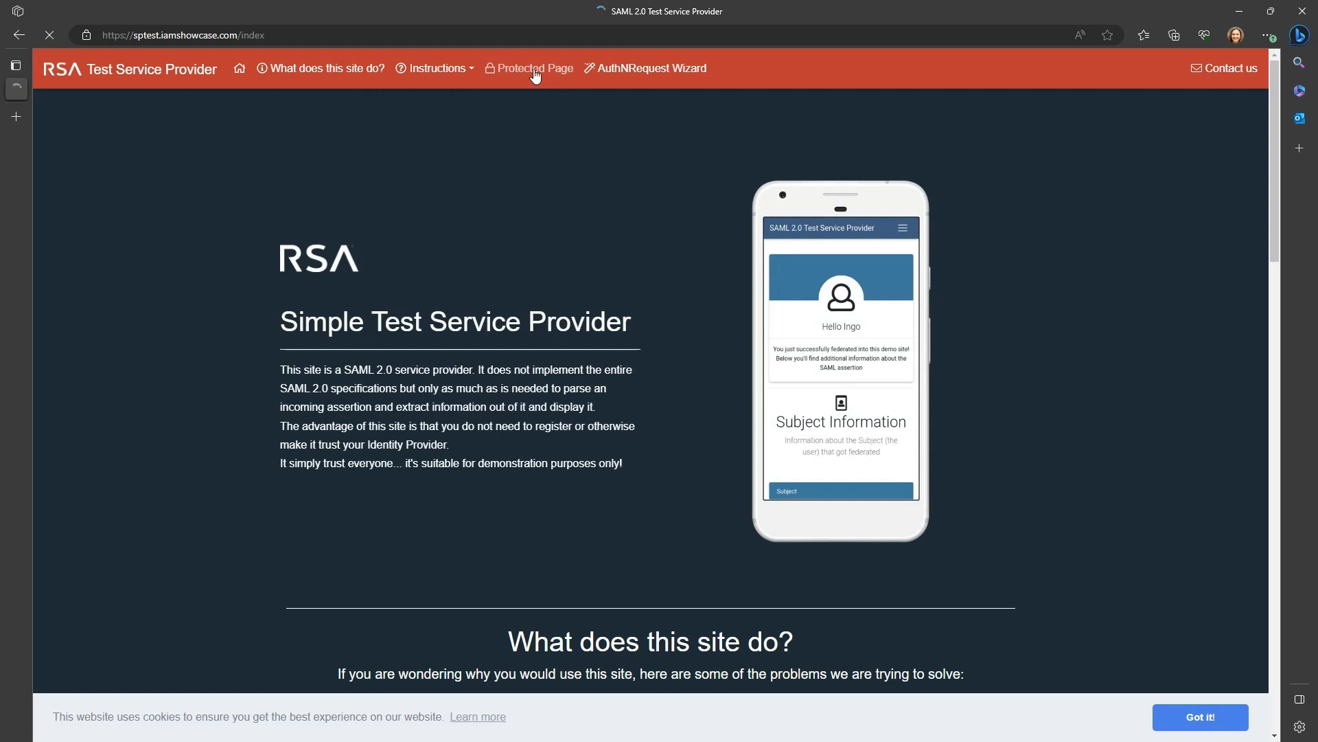
# - Go to the test service provider's Protected Page to trigger SAML sign-in again
pyautogui.click(534, 69)
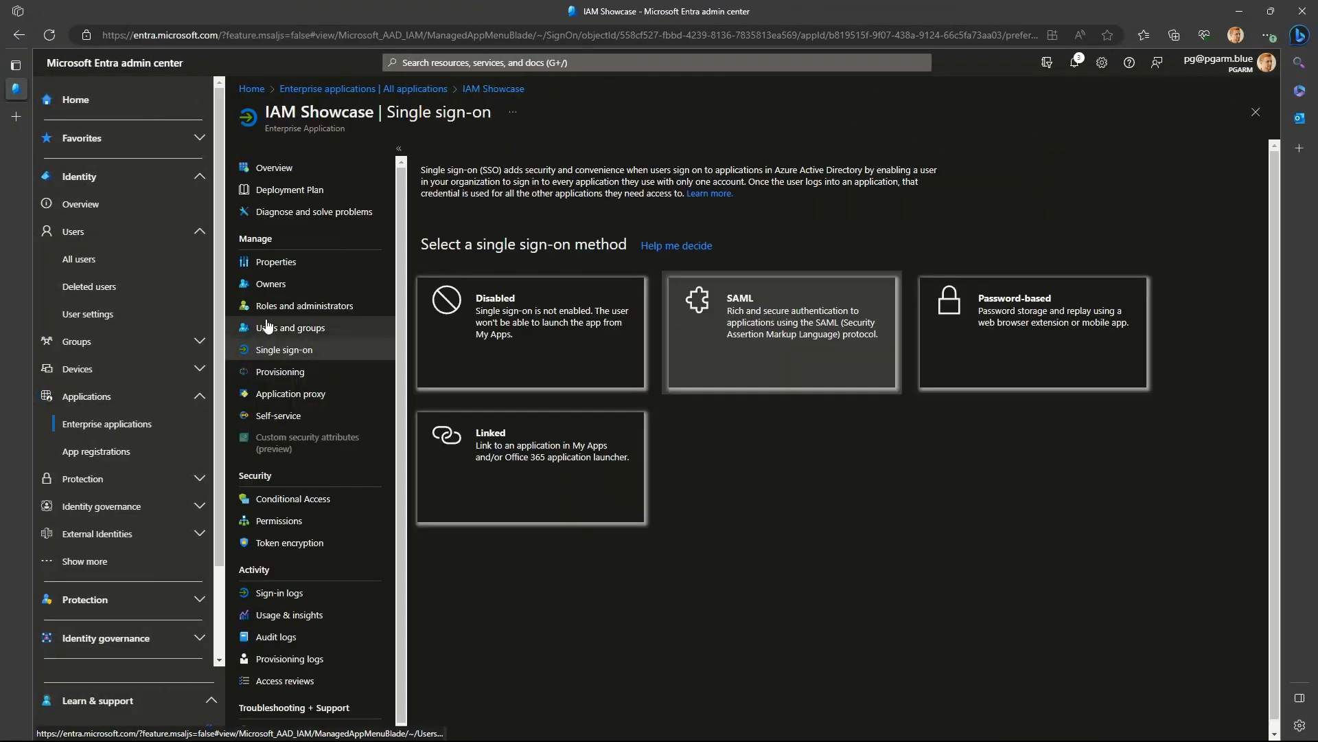
# - View All Hybrid users' nested members, then return to IAM Showcase's users and groups list
pyautogui.click(291, 327)
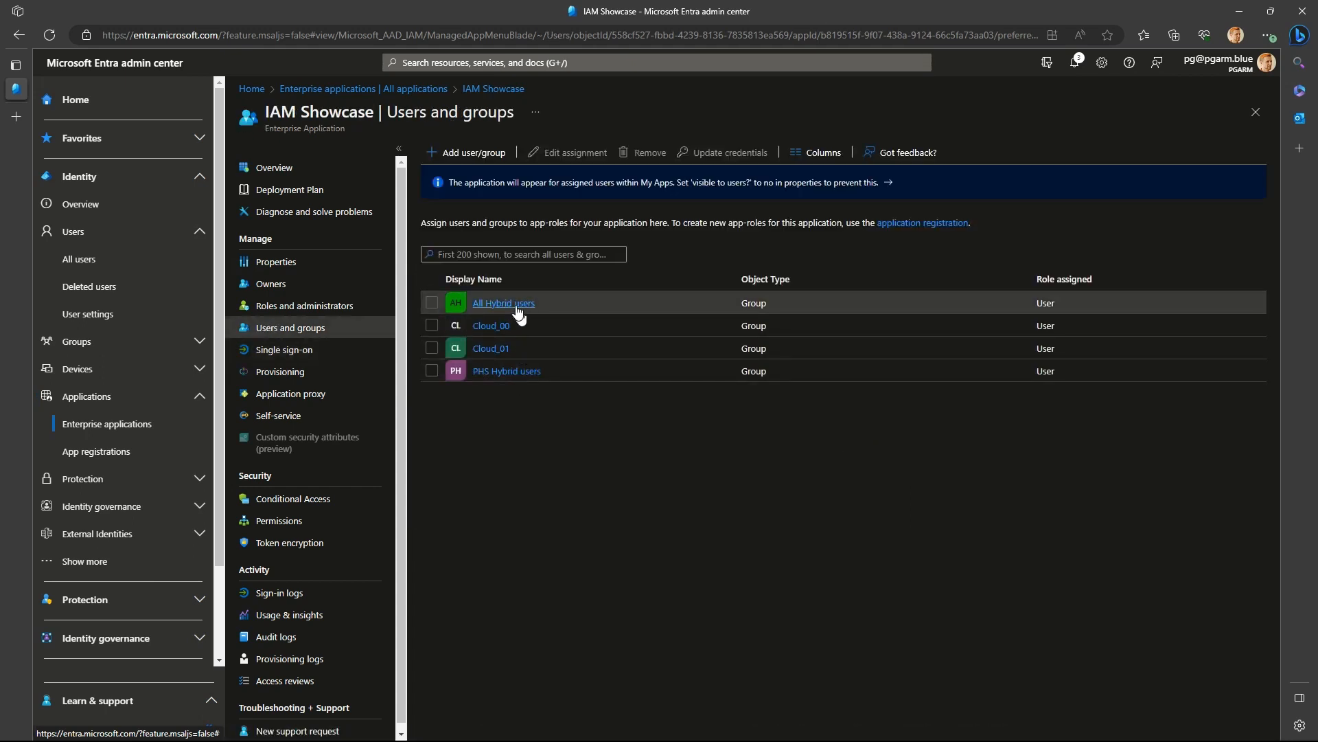
pyautogui.click(504, 302)
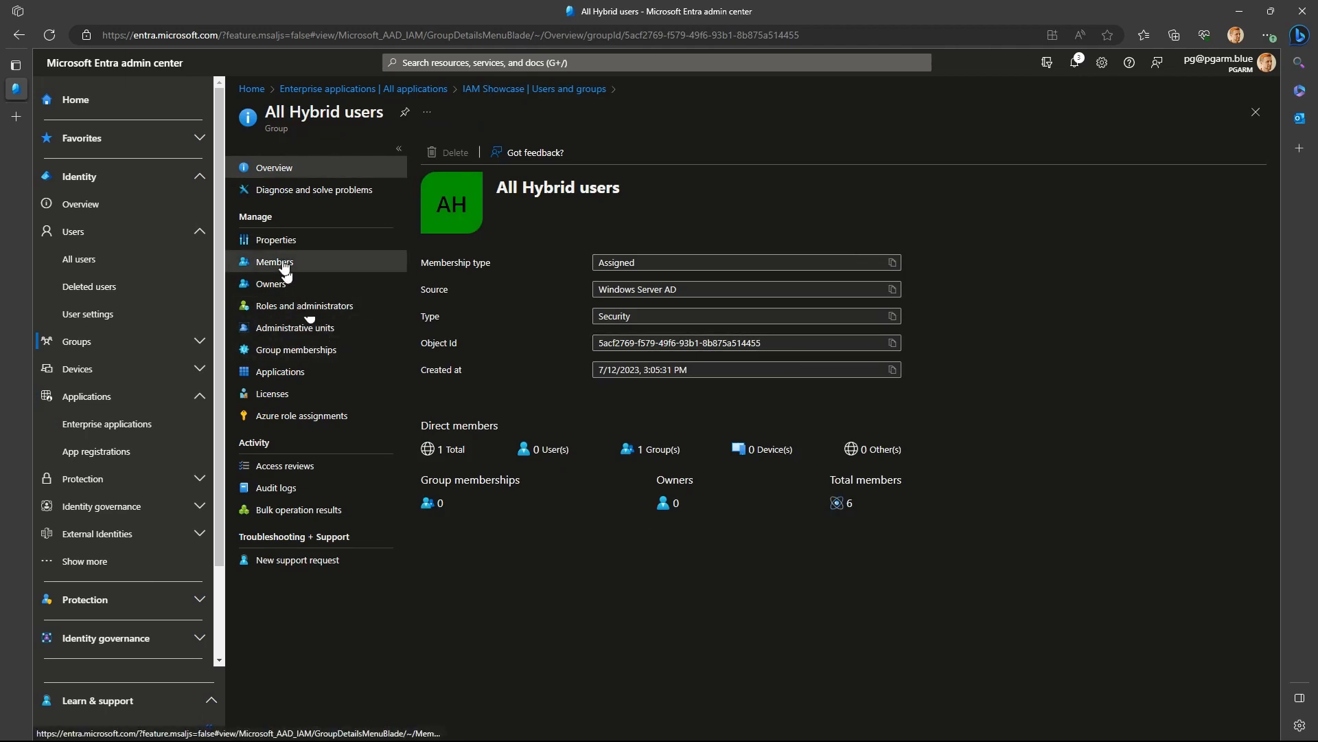
pyautogui.click(274, 261)
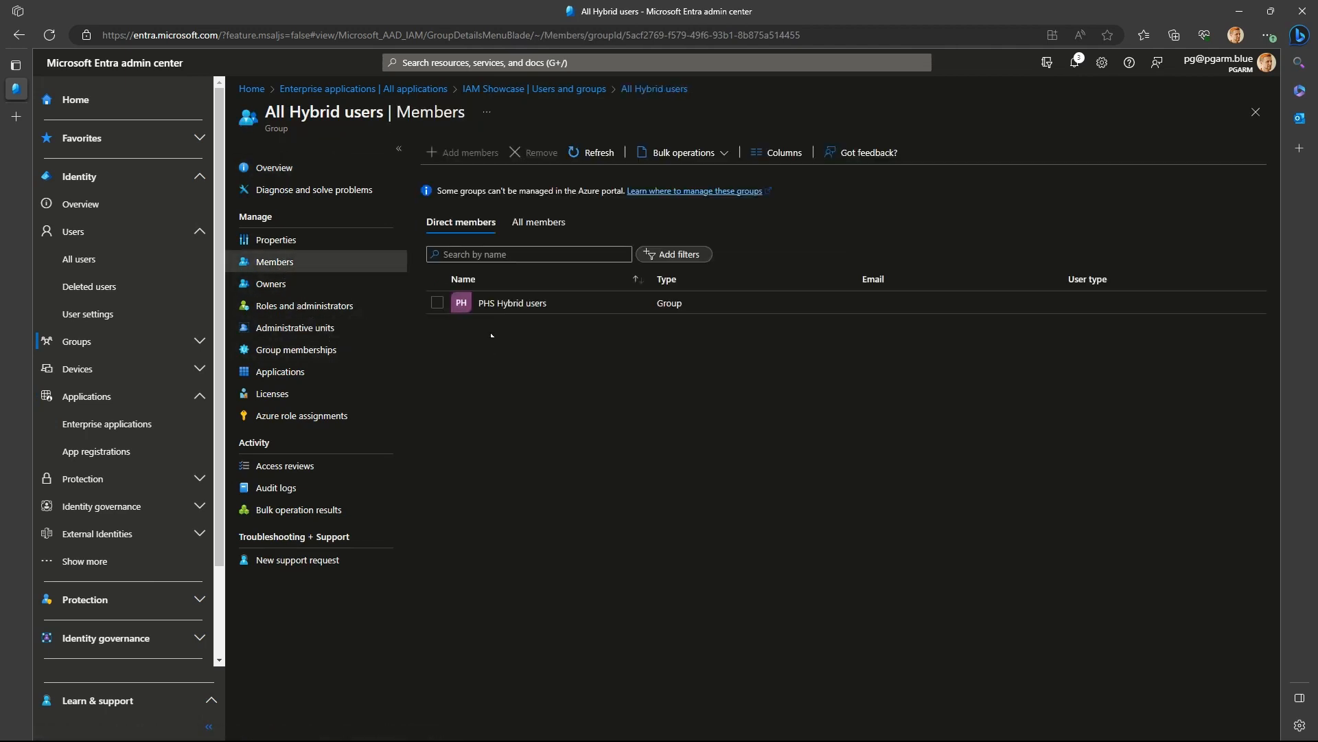
pyautogui.click(538, 222)
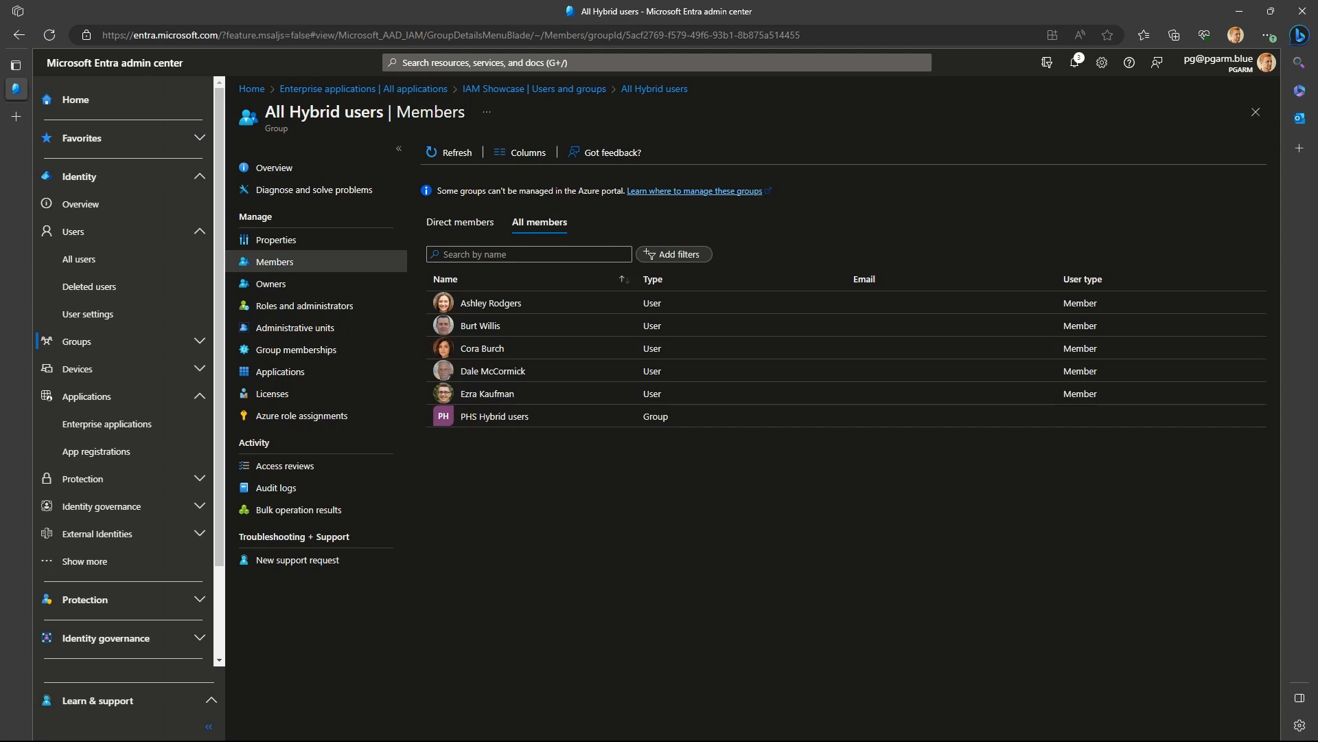
pyautogui.moveTo(533, 88)
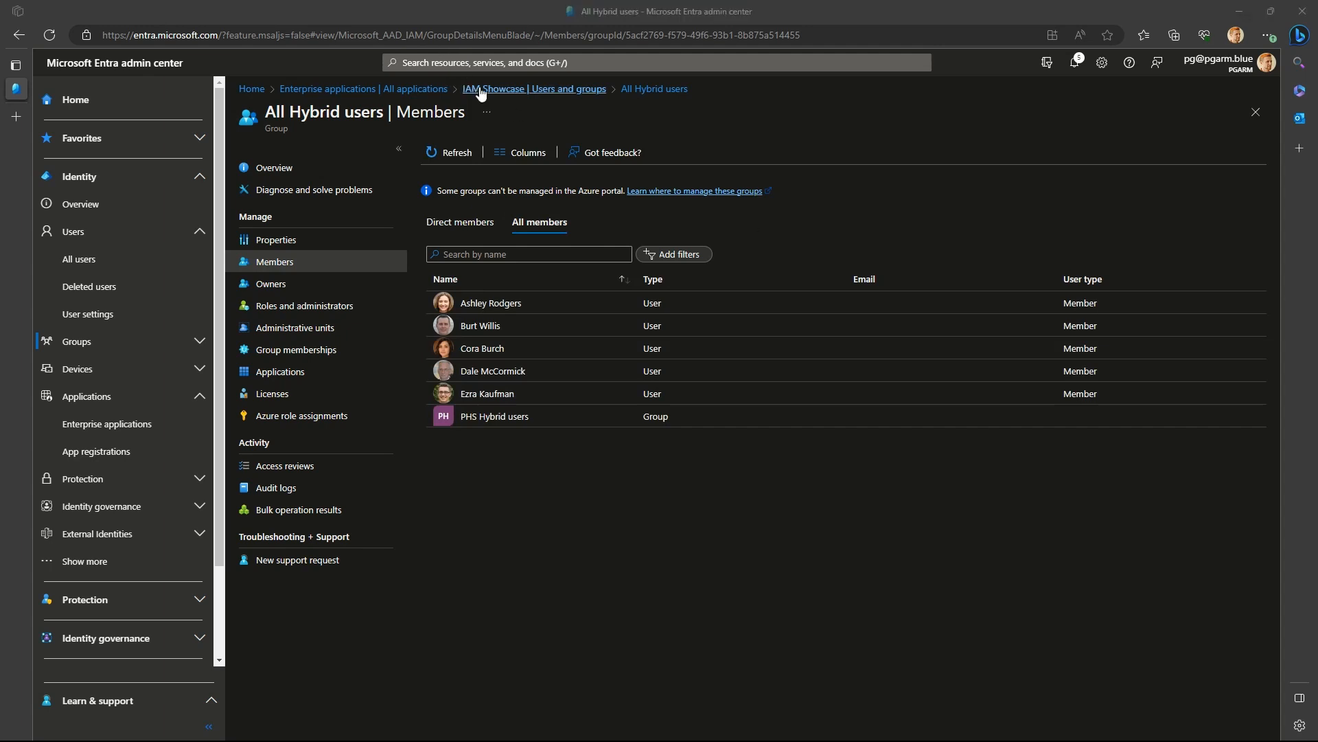
pyautogui.click(534, 88)
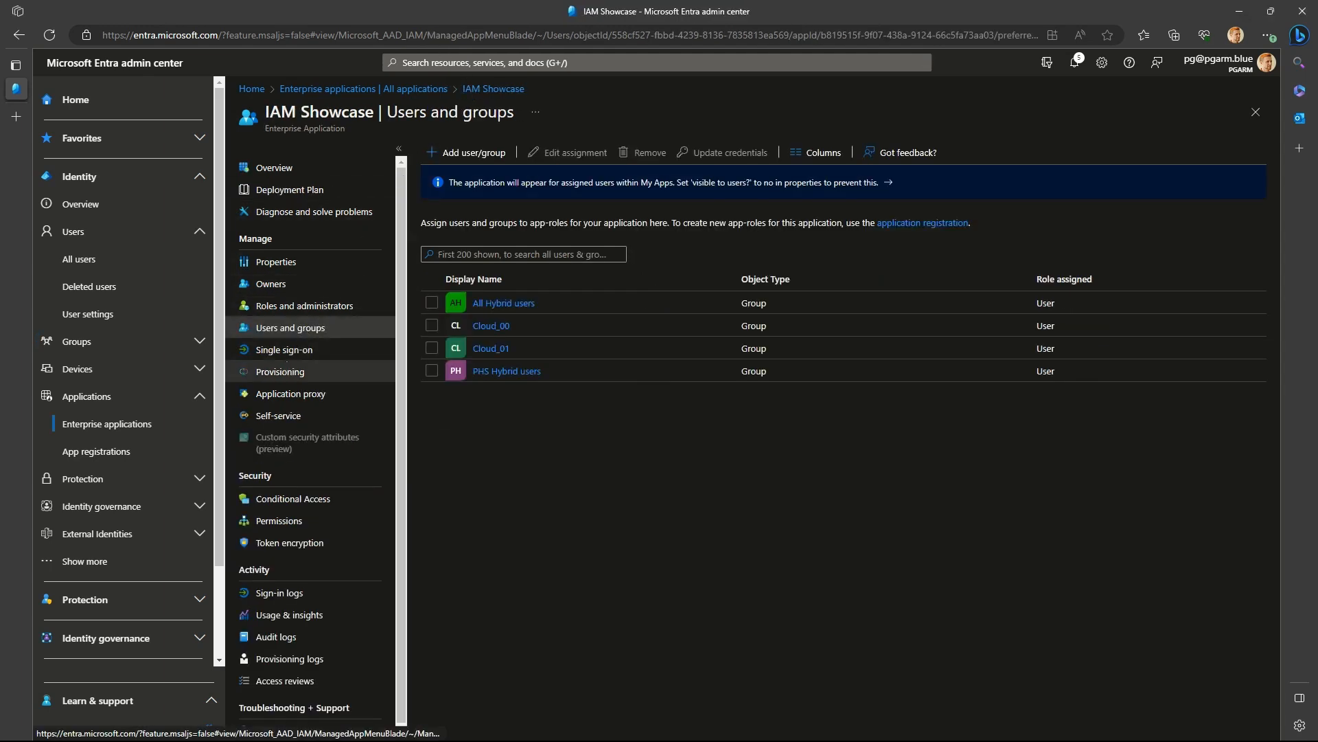
# - In IAM Showcase's Attributes & Claims, choose 'Groups assigned to the application' for the group claim
pyautogui.click(282, 351)
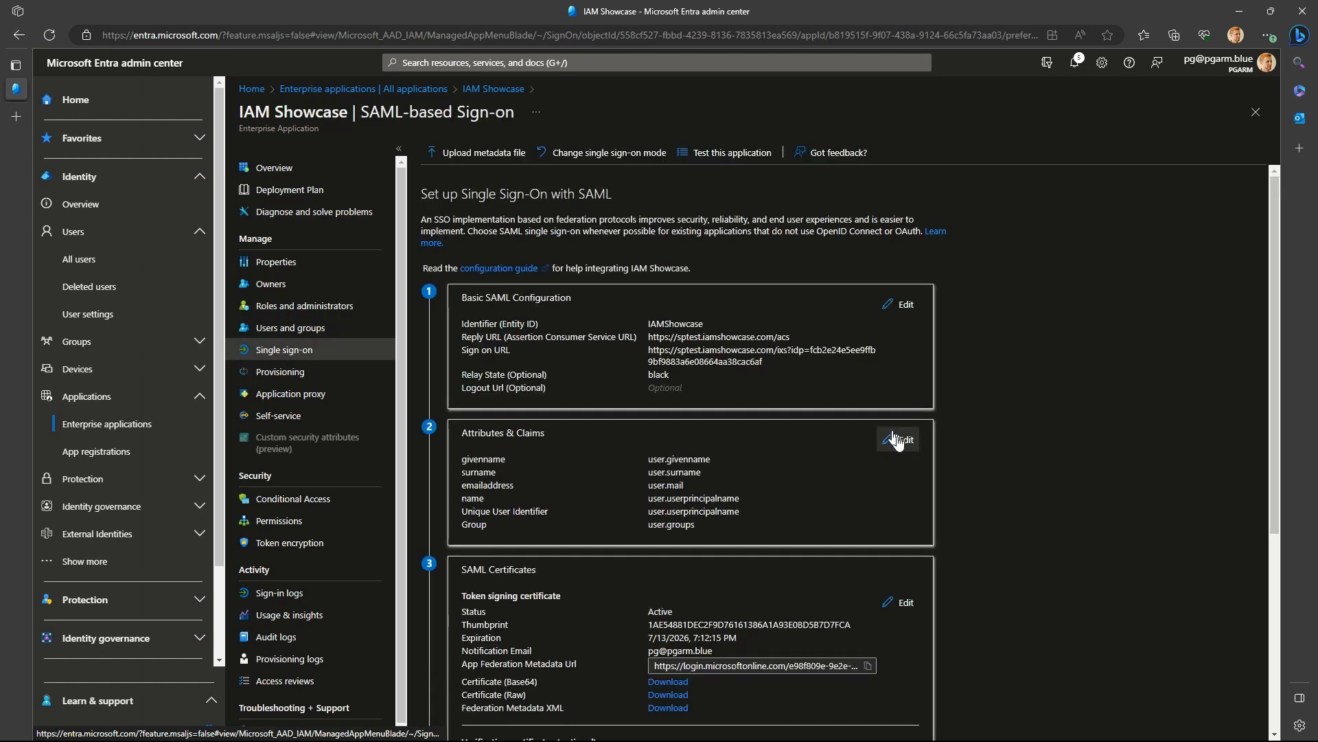
pyautogui.click(896, 438)
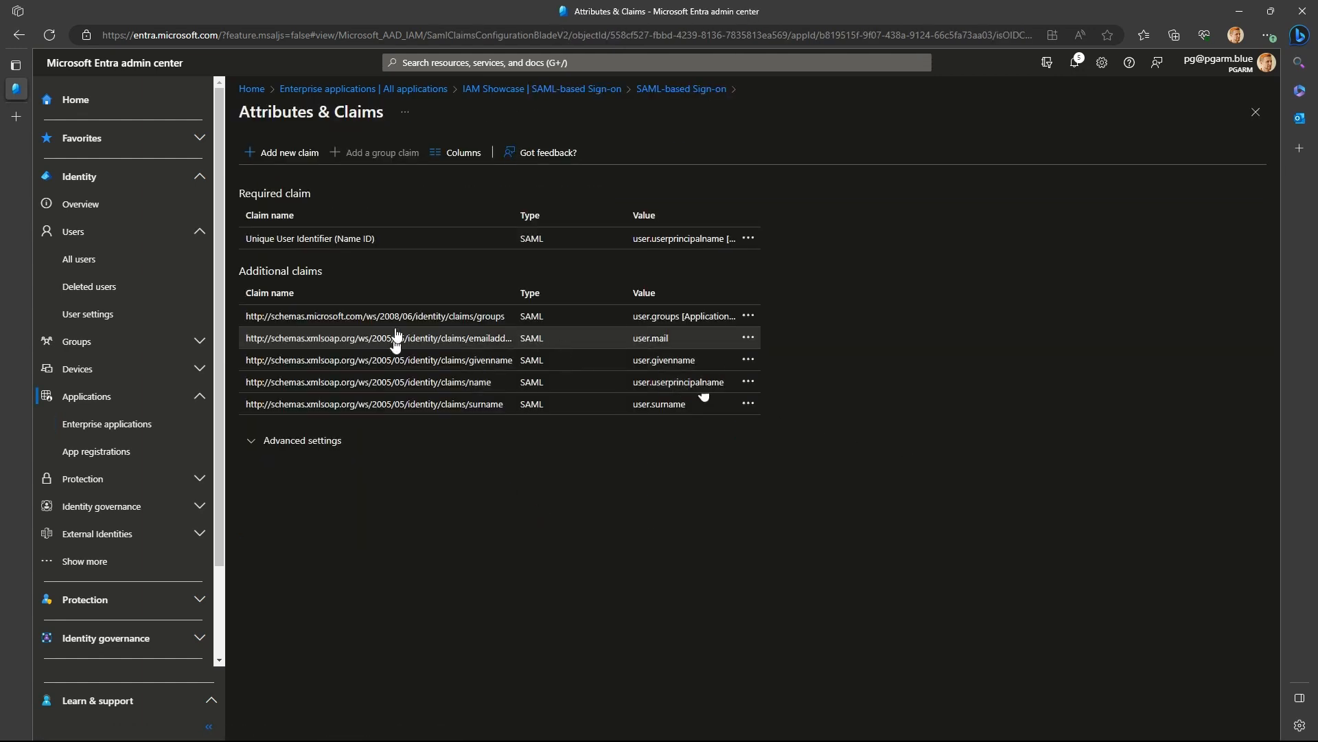
pyautogui.click(374, 316)
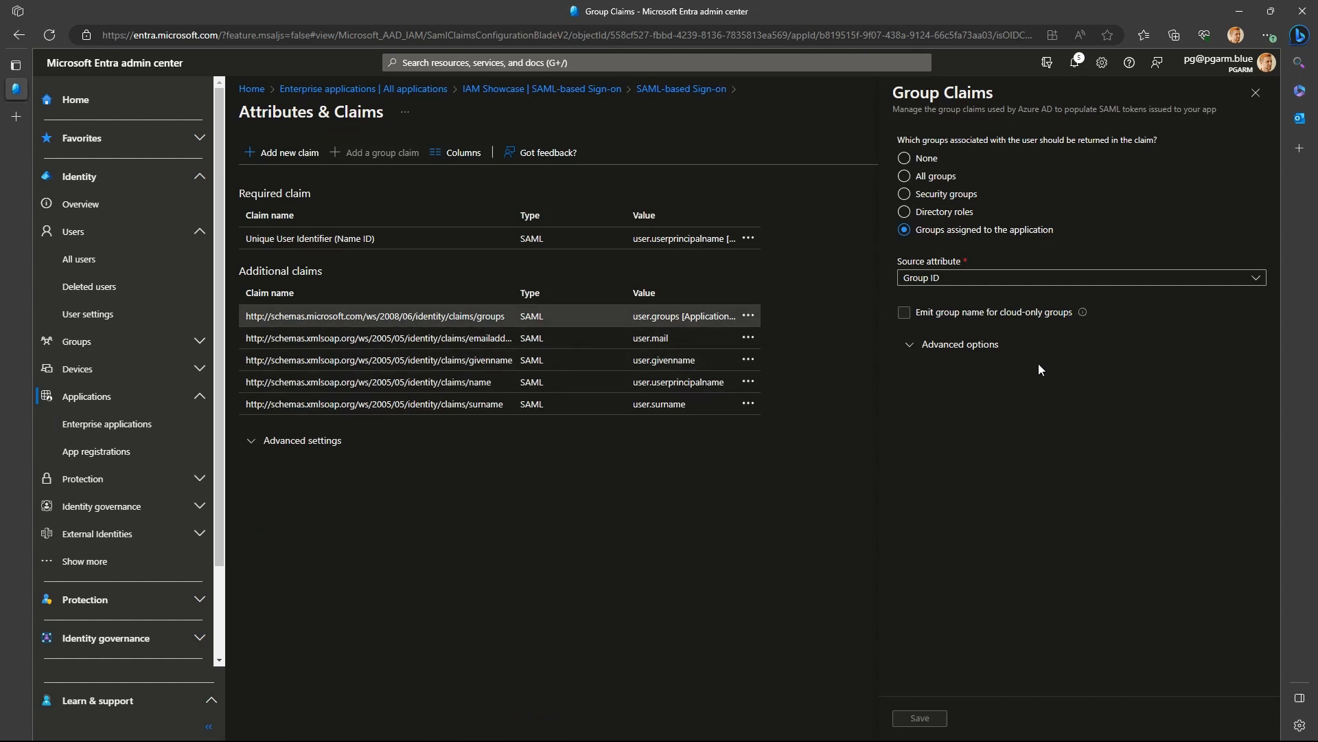
pyautogui.click(1079, 278)
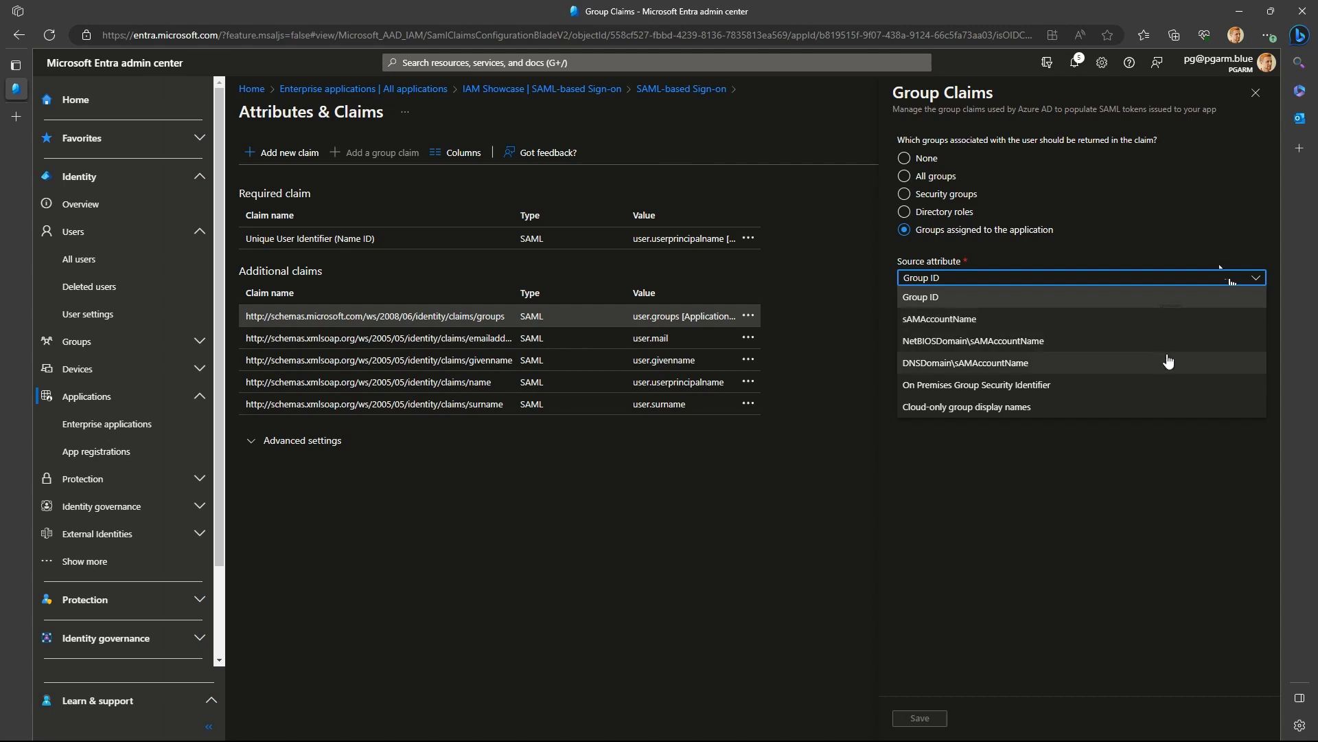
pyautogui.moveTo(1167, 384)
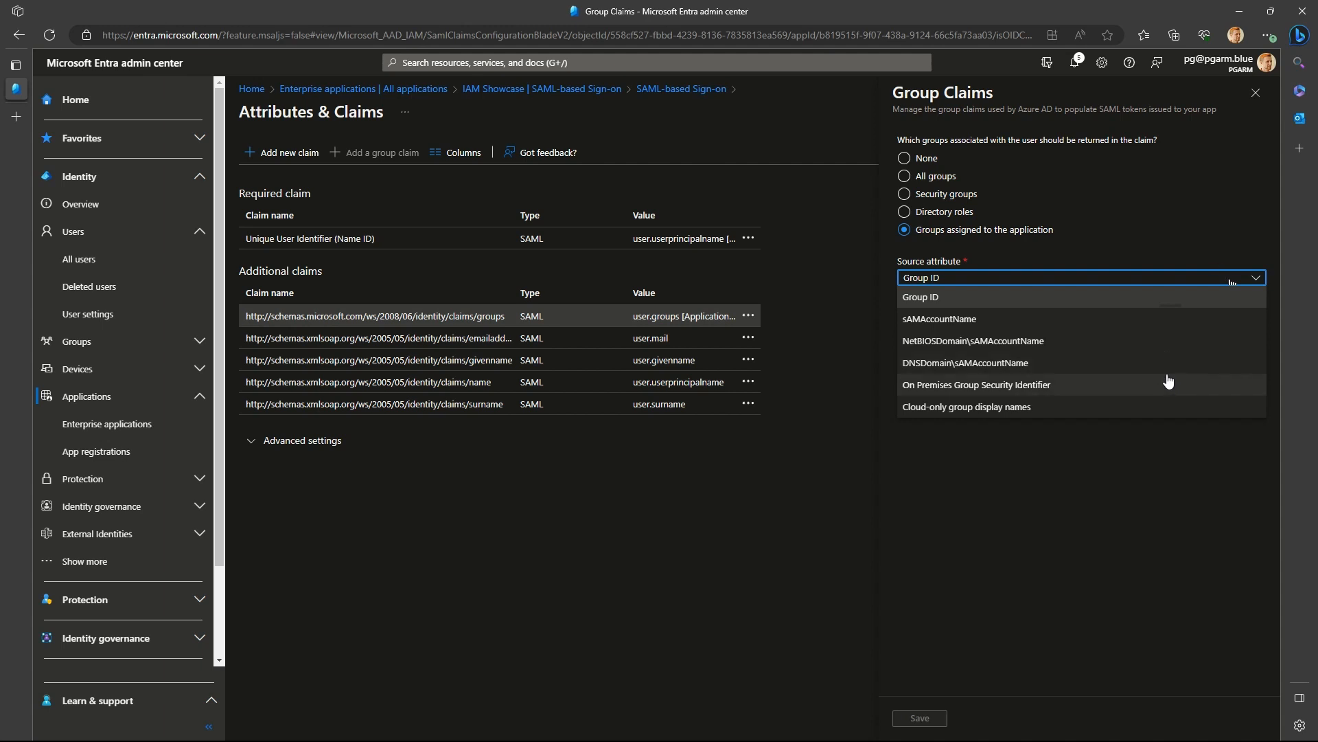
pyautogui.moveTo(1220, 267)
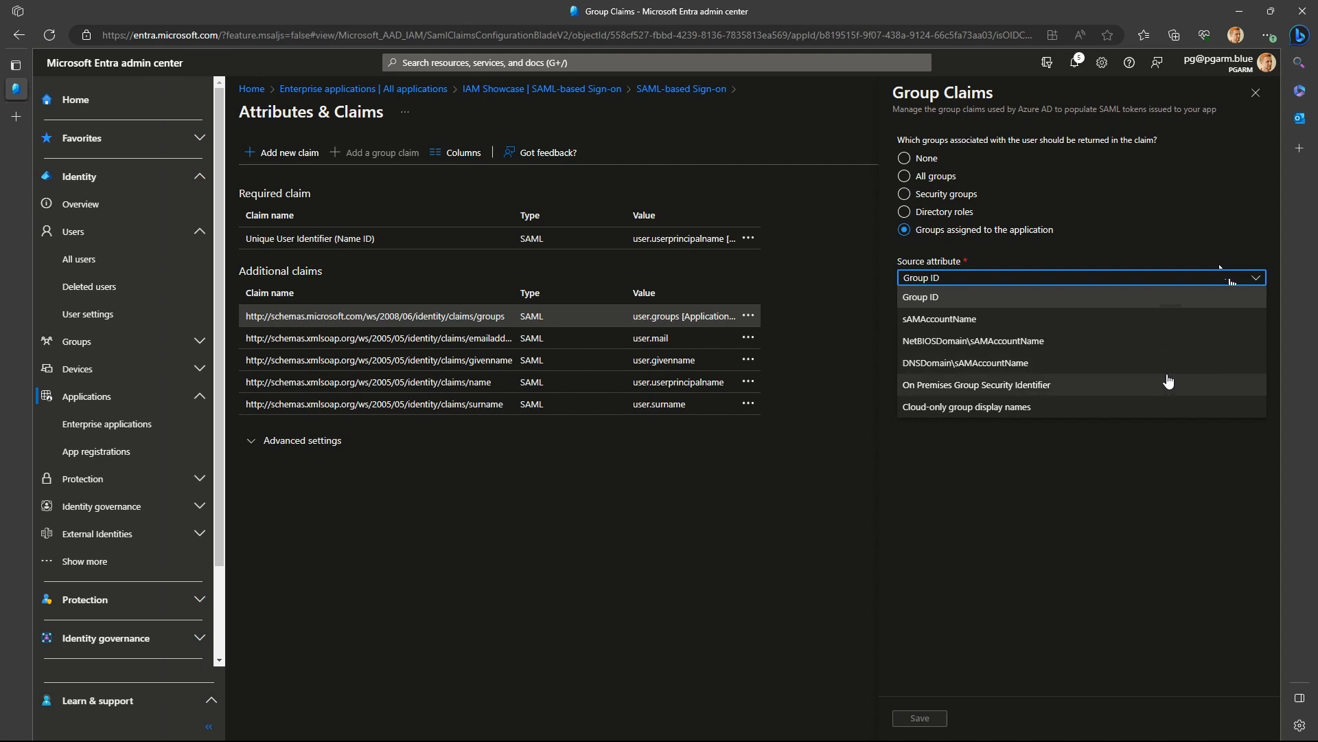
pyautogui.moveTo(1167, 339)
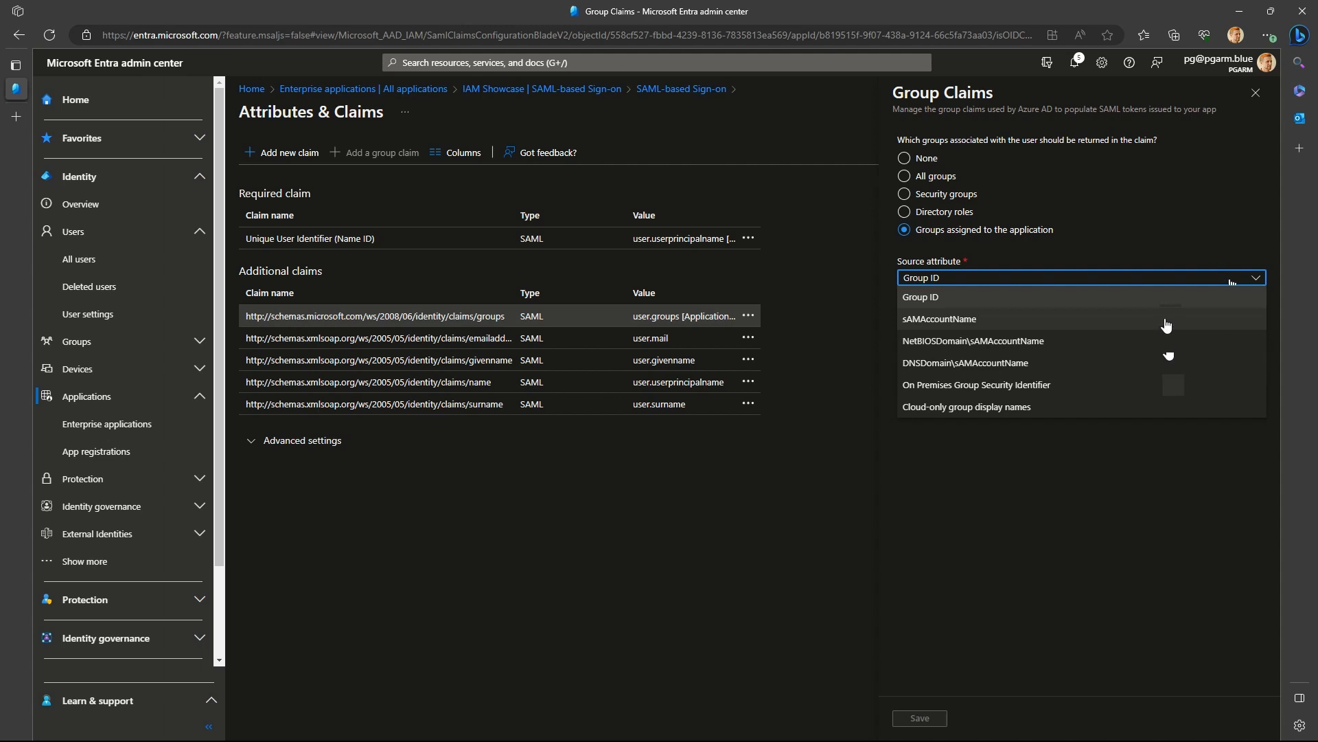
# - Set source attribute sAMAccountName and customize the group claim name to 'gr', then save
pyautogui.click(938, 319)
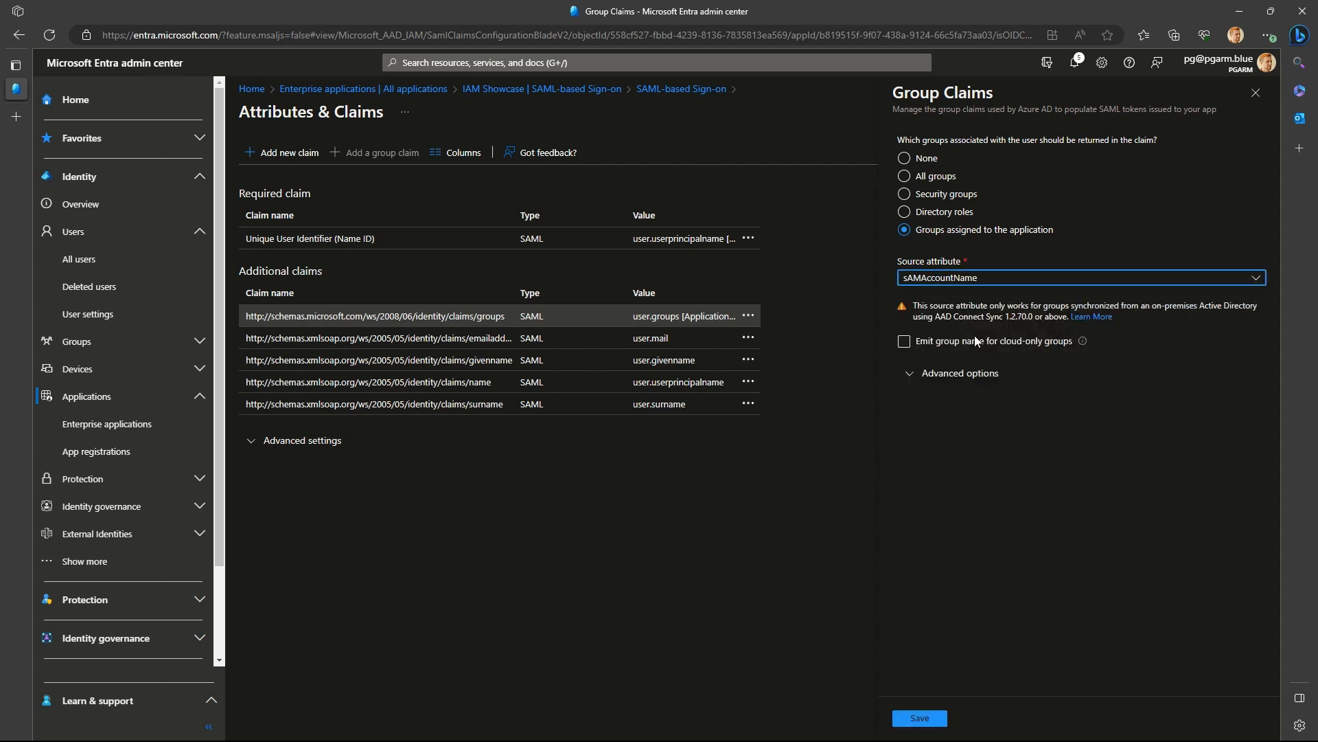
pyautogui.click(904, 342)
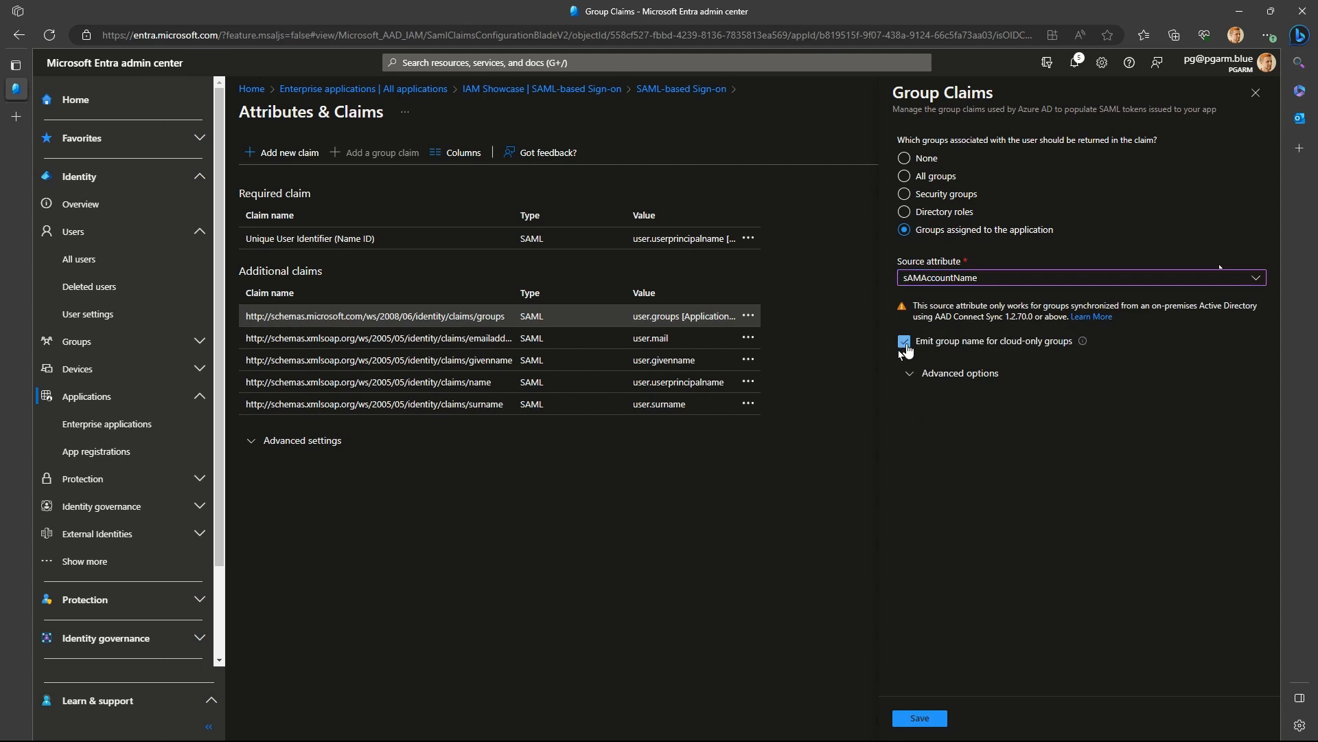
pyautogui.click(904, 340)
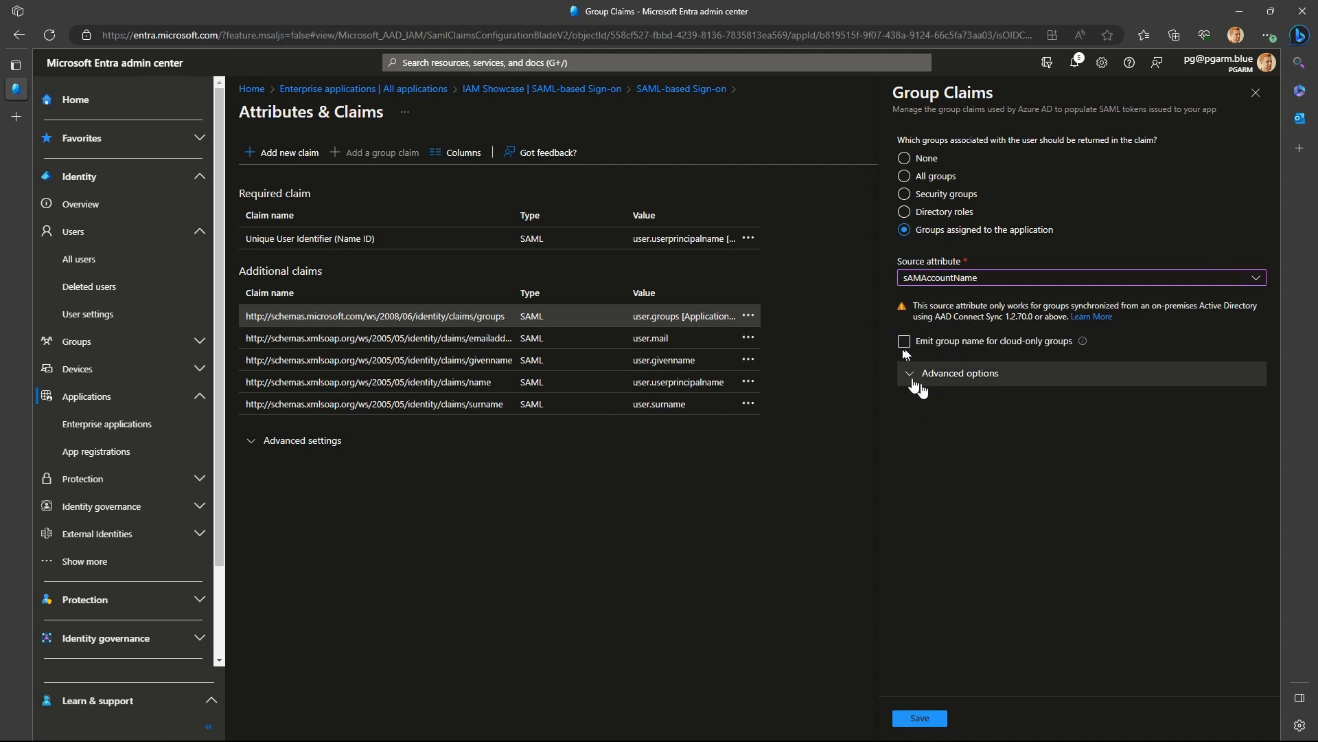
pyautogui.click(957, 374)
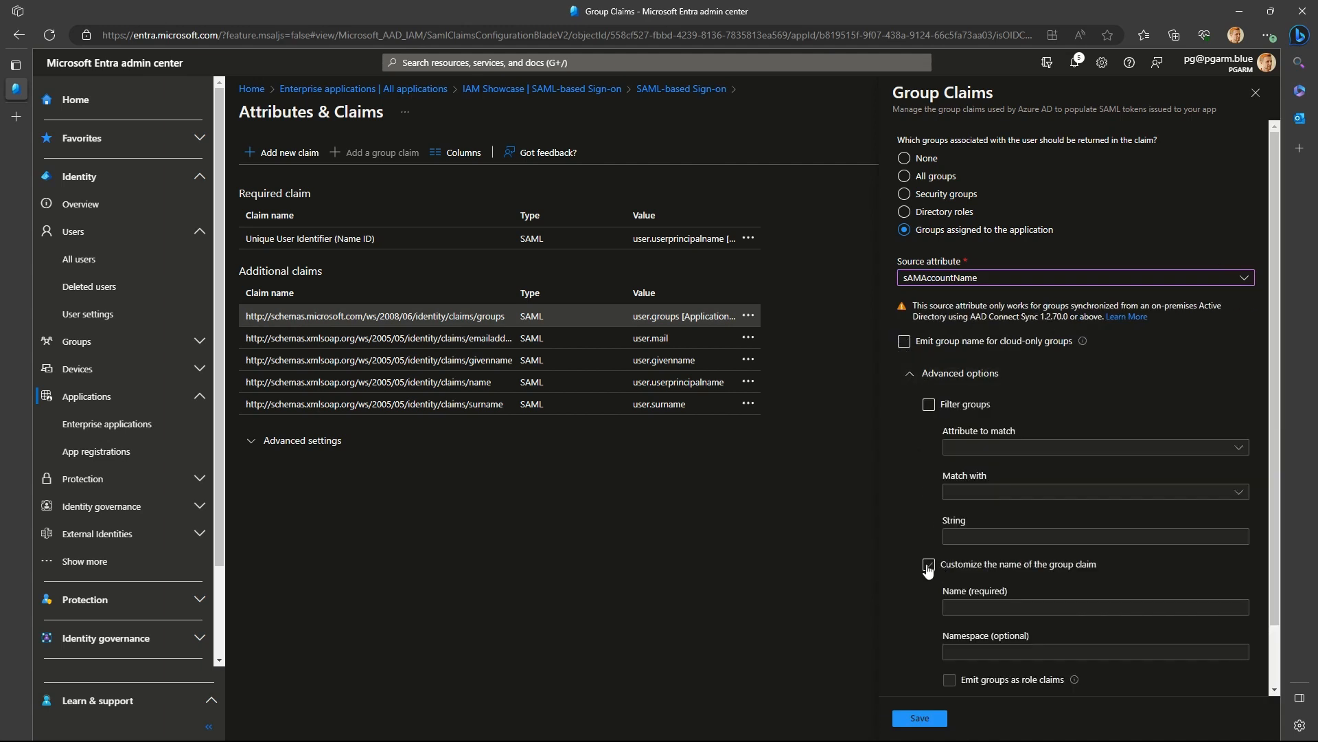
pyautogui.write('gr')
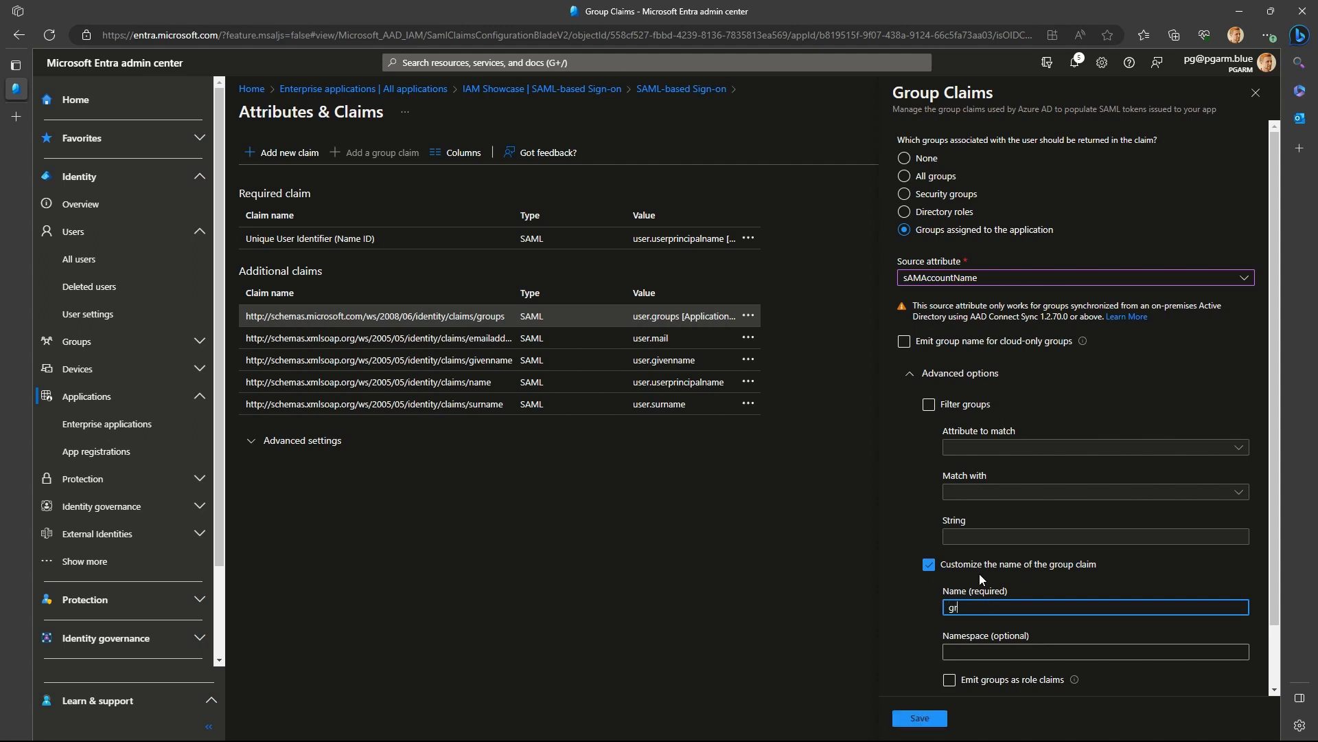
pyautogui.click(917, 717)
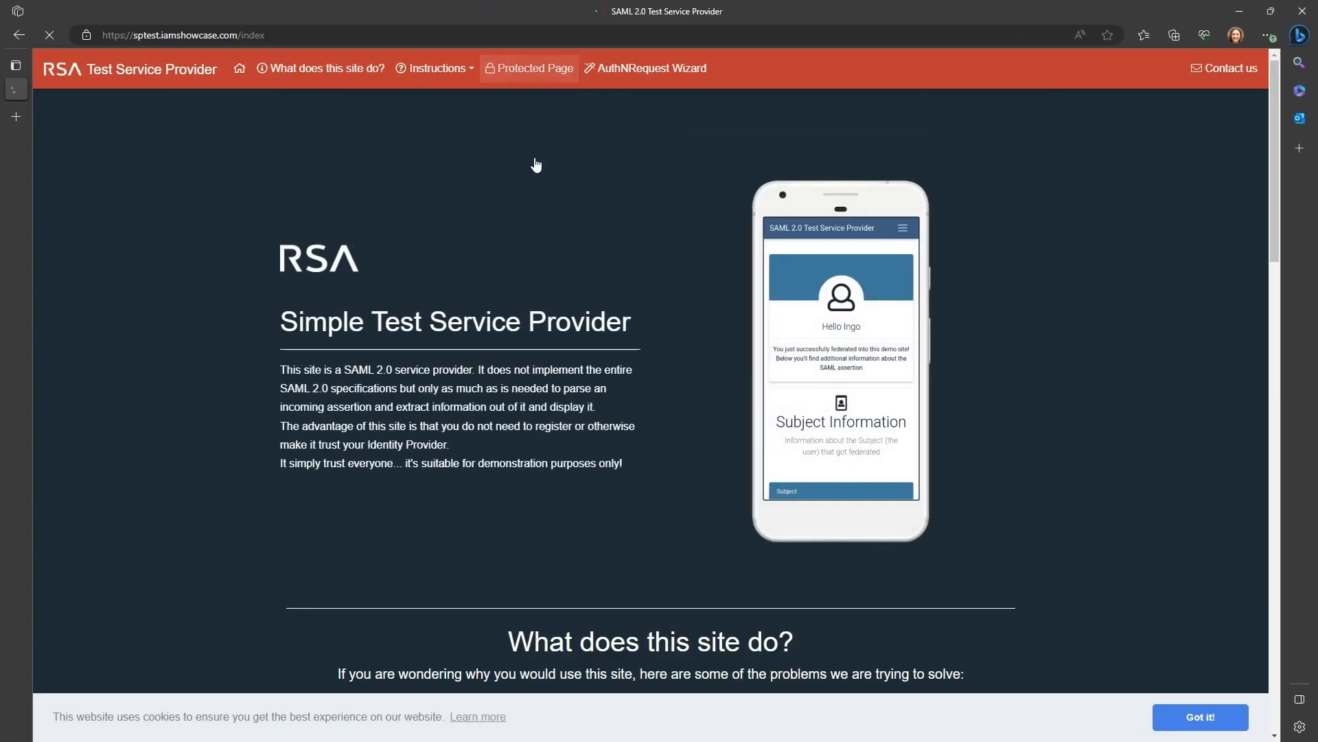
# - Switch to the sptest.iamshowcase.com tab, then return to Entra's Enterprise applications list
pyautogui.click(535, 69)
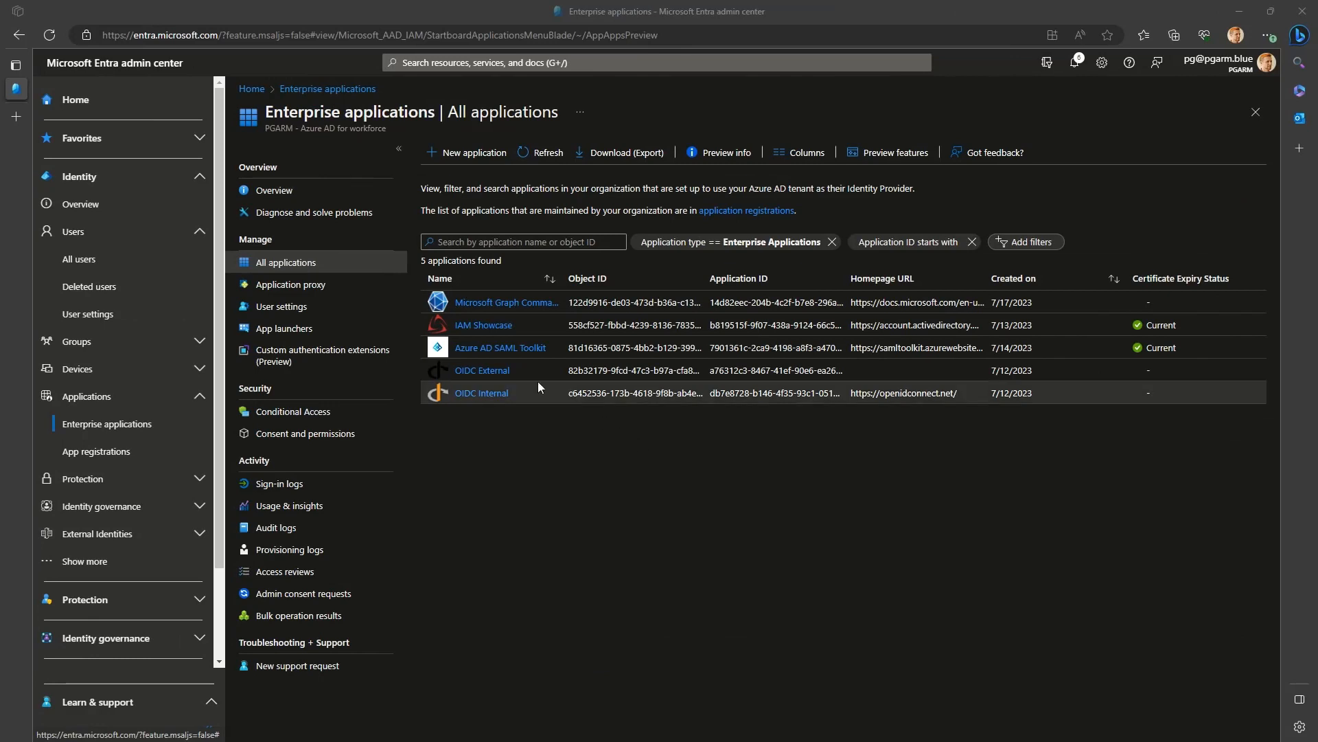
pyautogui.click(482, 370)
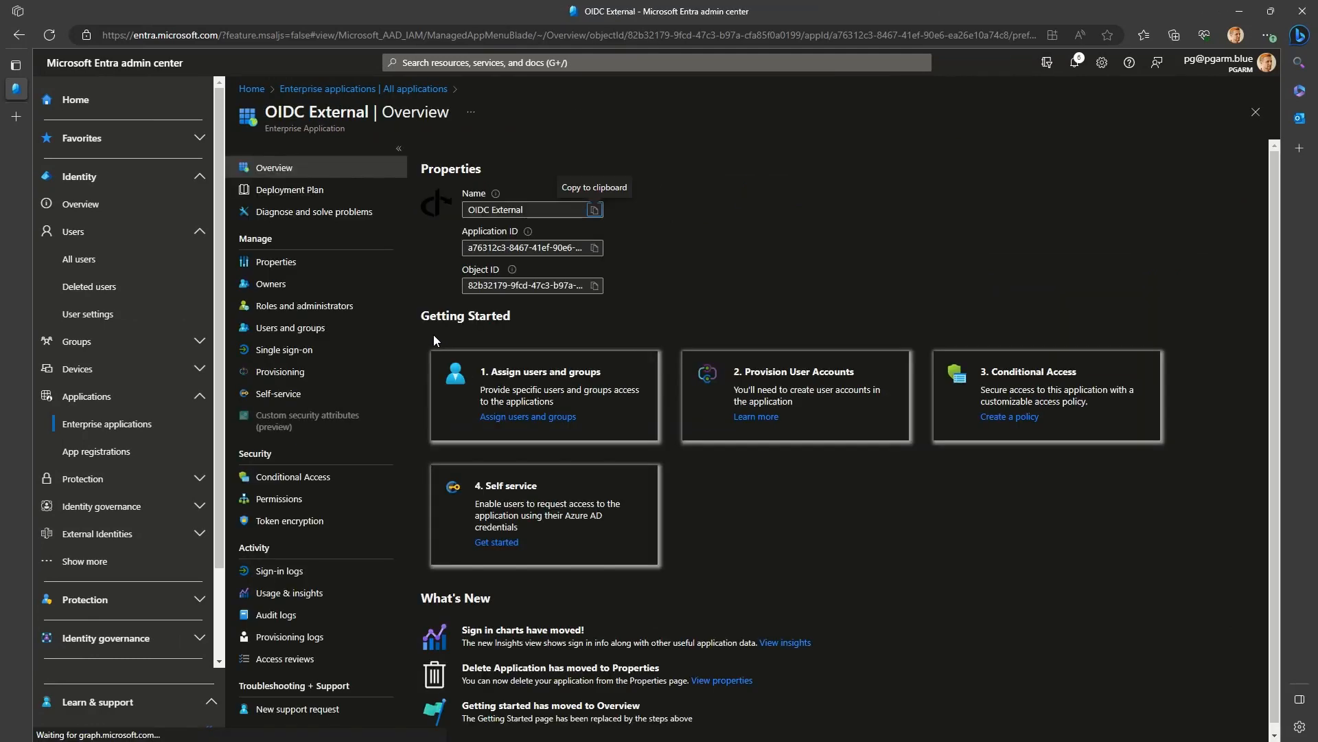
pyautogui.click(280, 349)
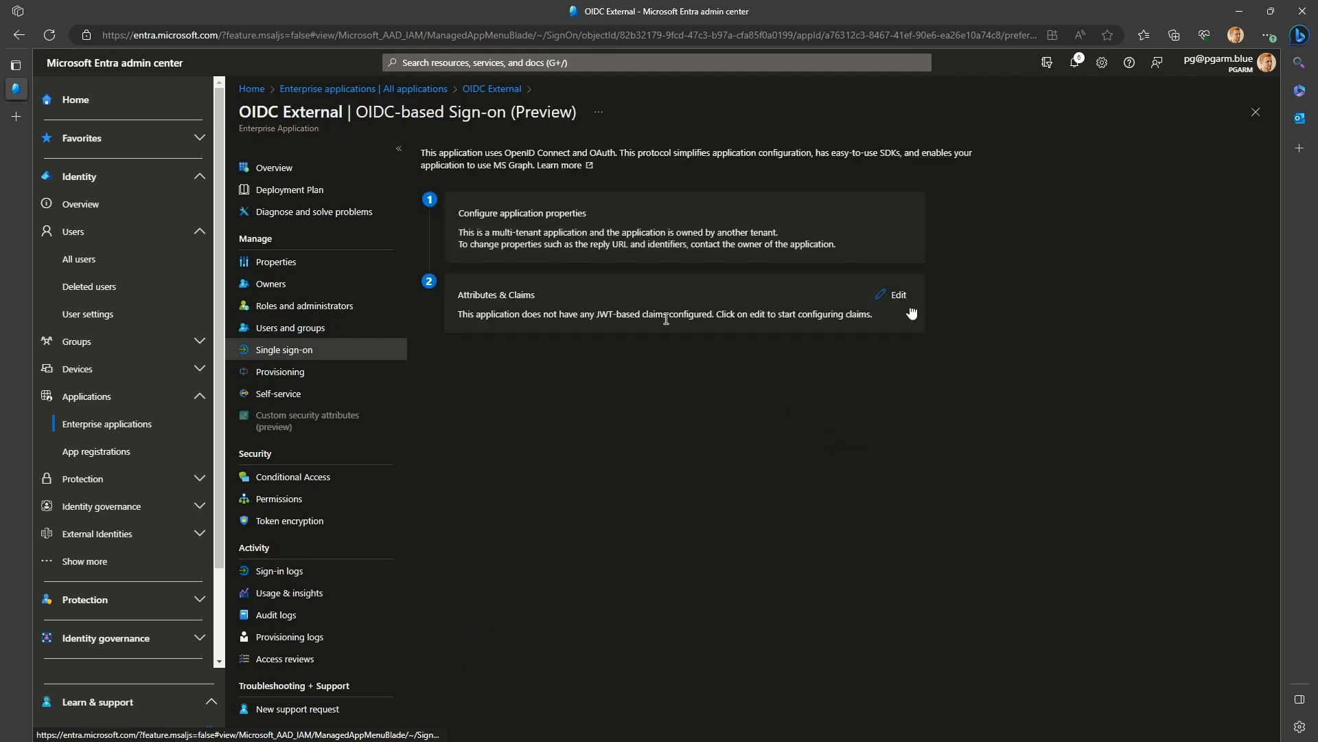
pyautogui.click(897, 295)
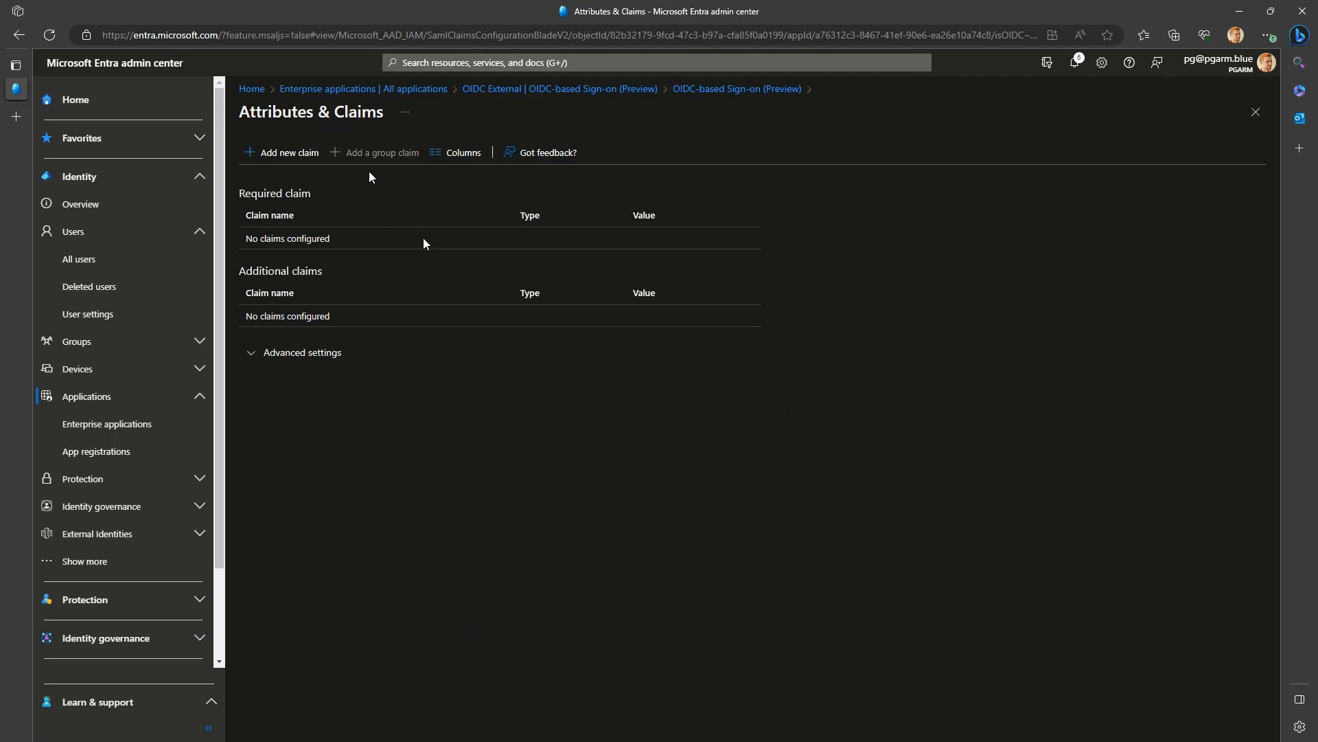
pyautogui.moveTo(380, 153)
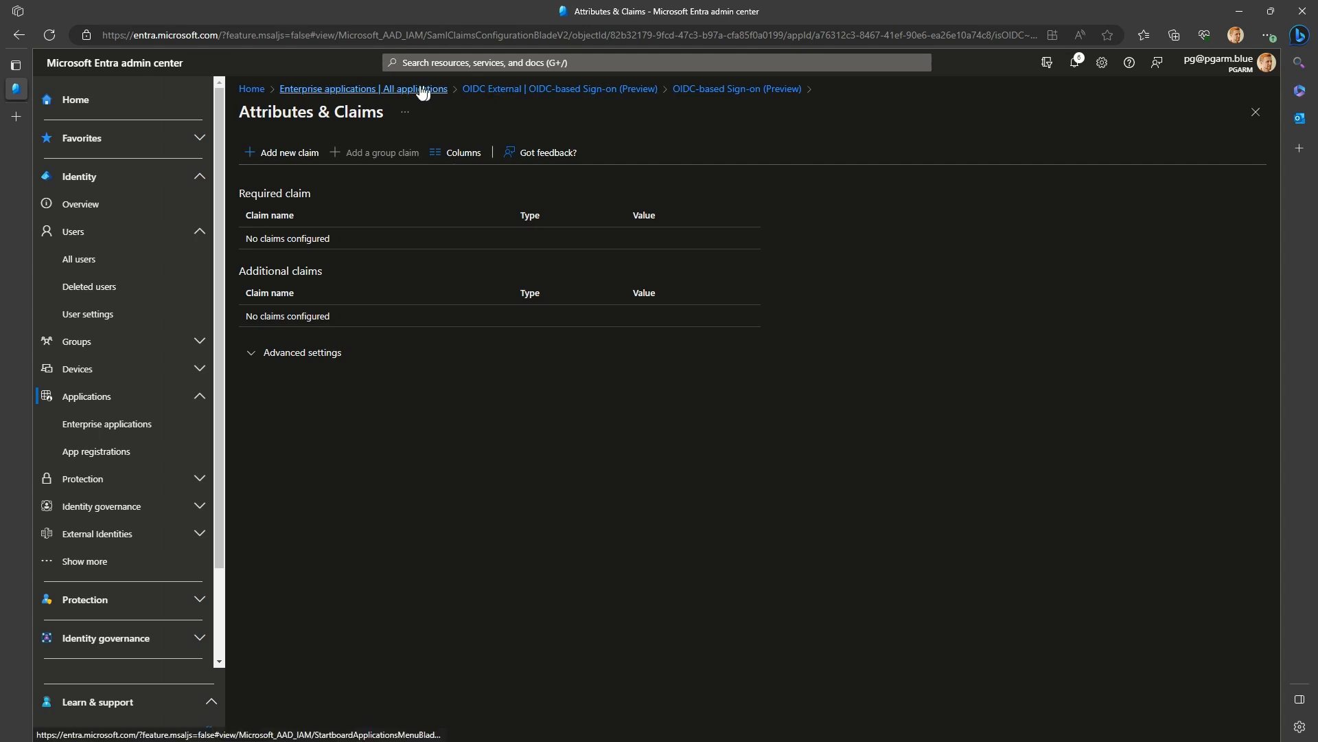
pyautogui.click(363, 88)
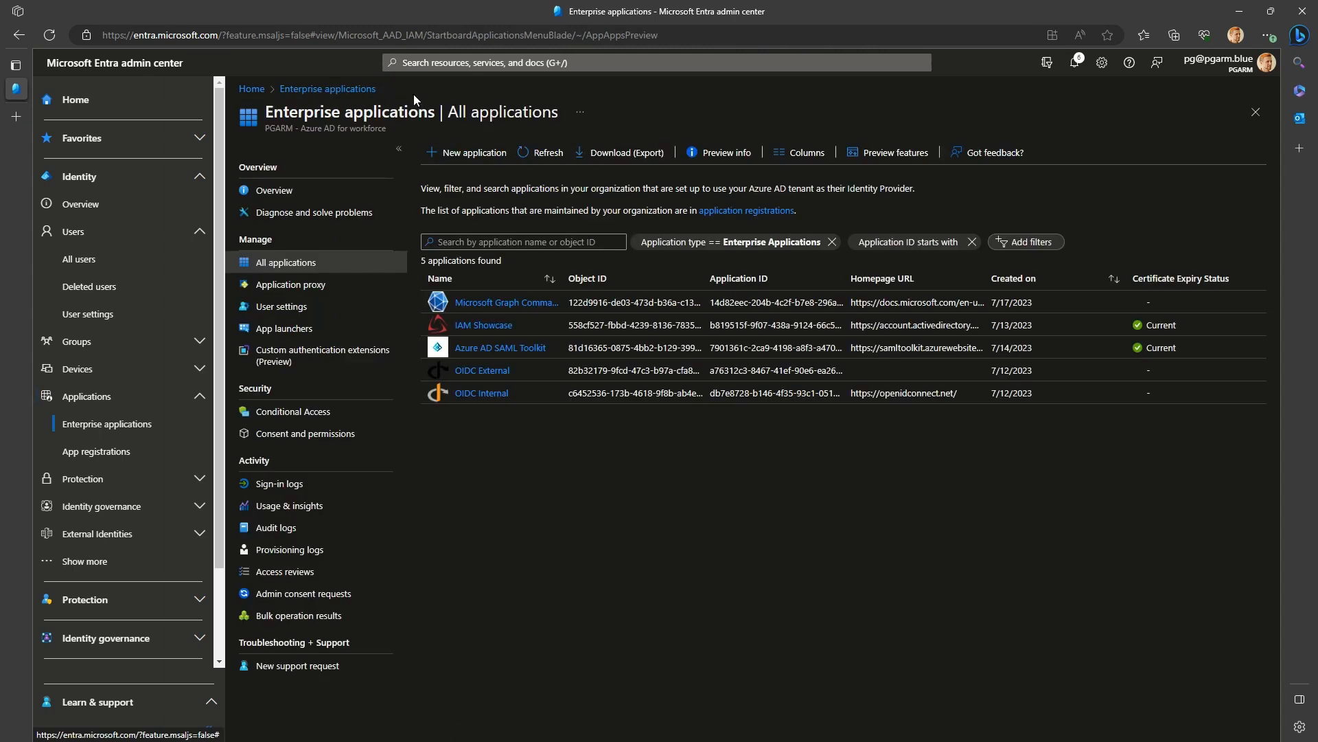
# - From OIDC Internal's single sign-on page, go to its app registration overview
pyautogui.click(481, 393)
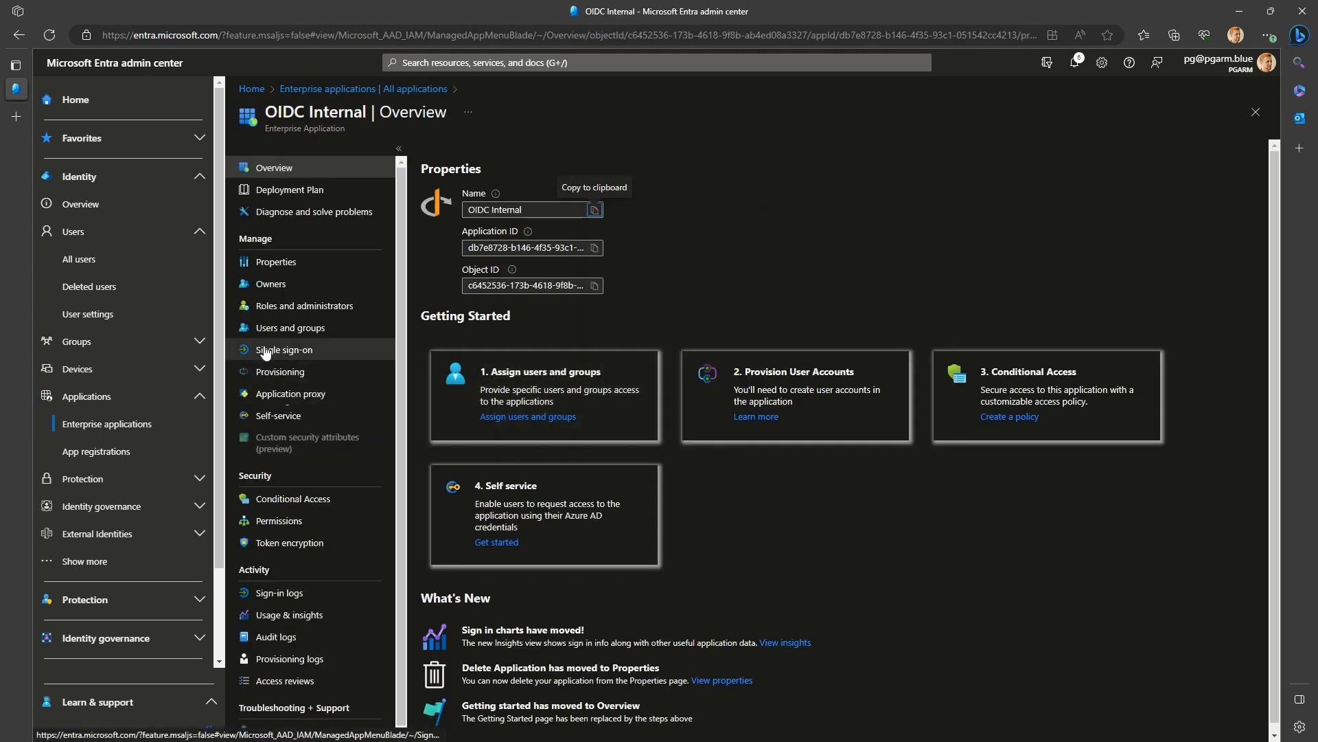
pyautogui.click(284, 349)
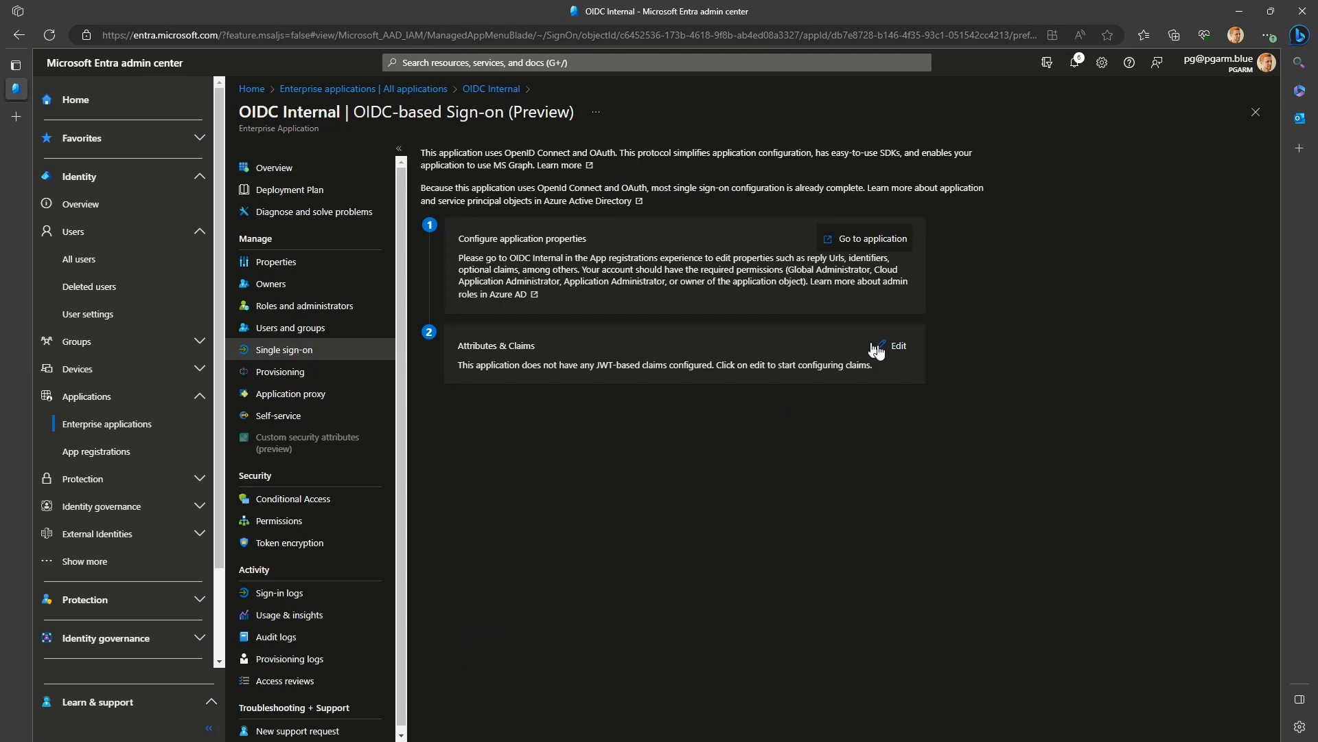
pyautogui.moveTo(878, 349)
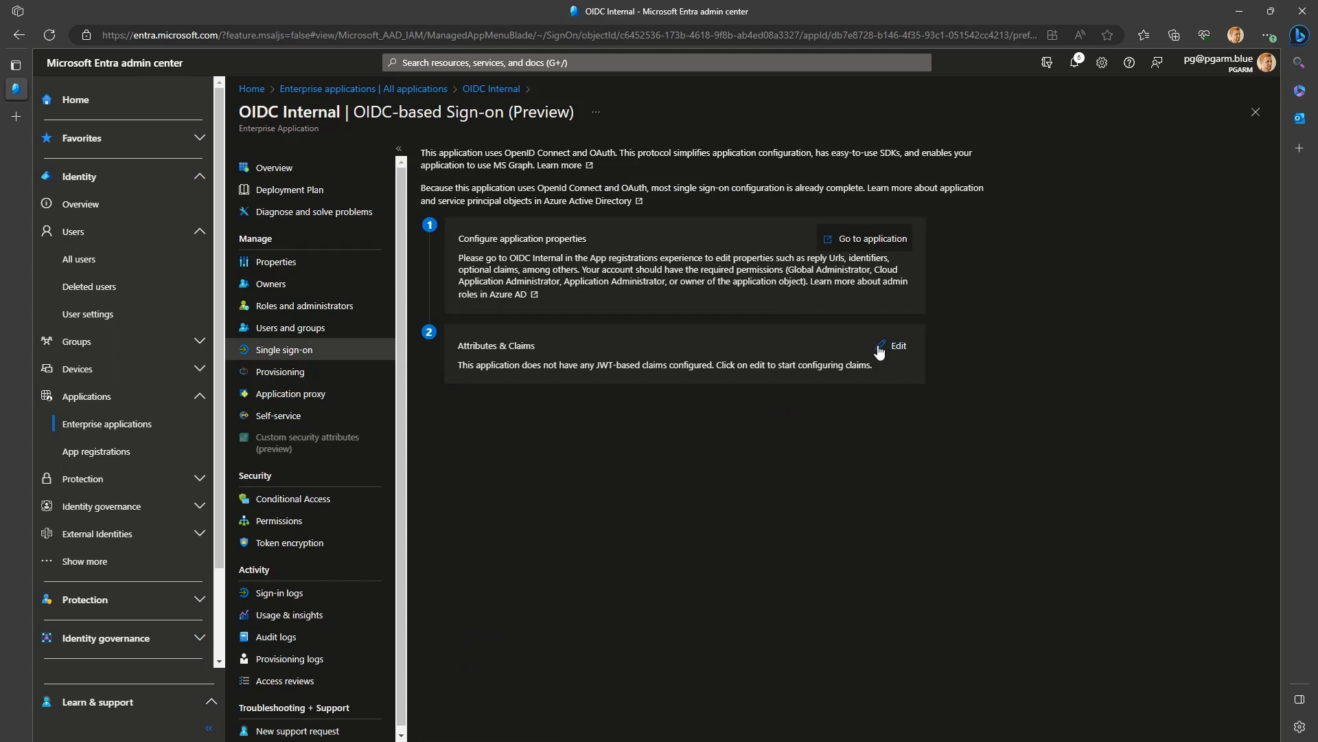
pyautogui.click(896, 346)
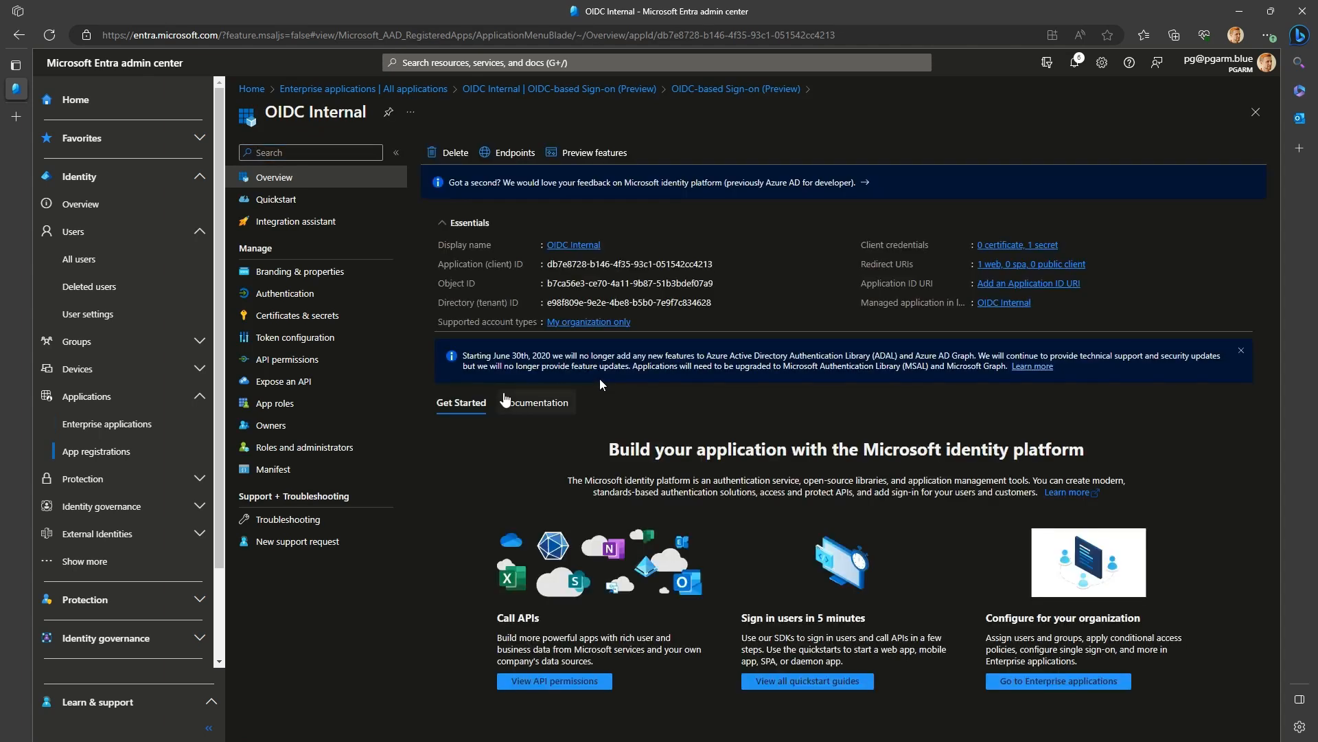
# - In Token configuration, add a groups claim covering ID, access and SAML tokens
pyautogui.click(294, 336)
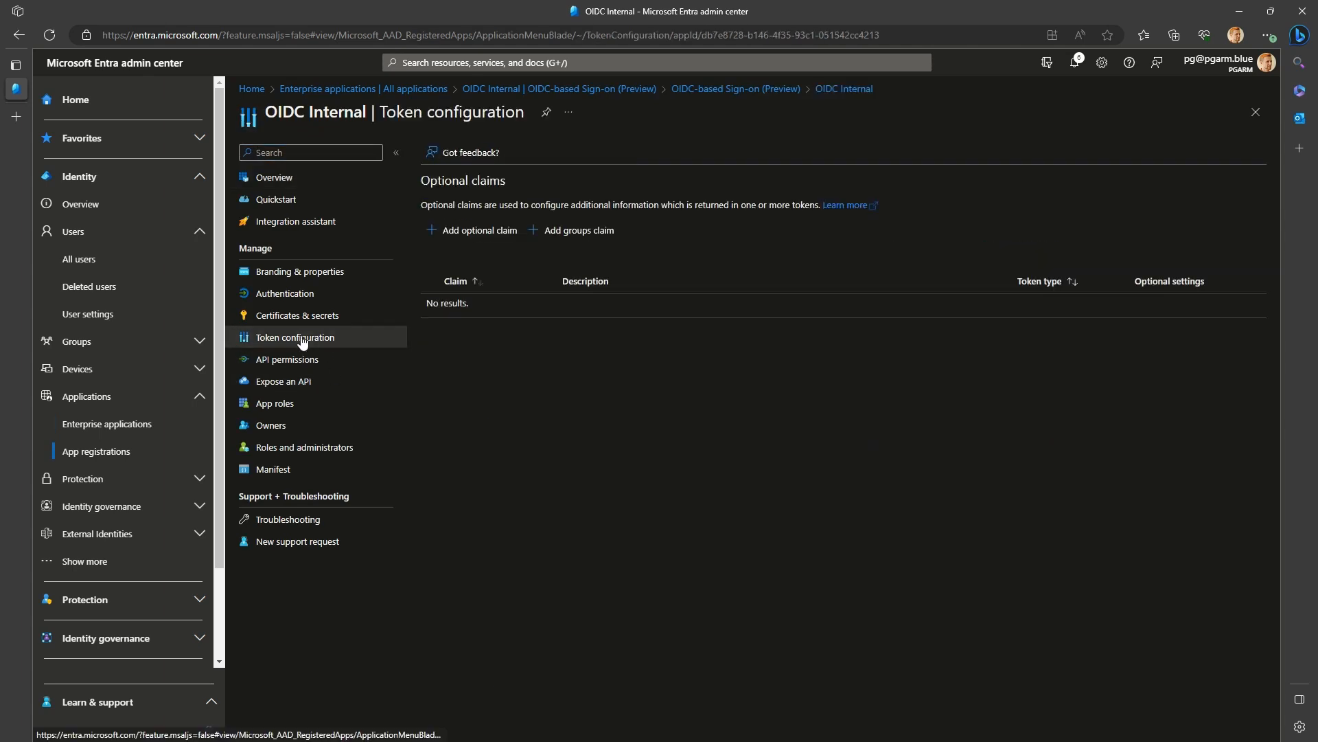
pyautogui.click(576, 229)
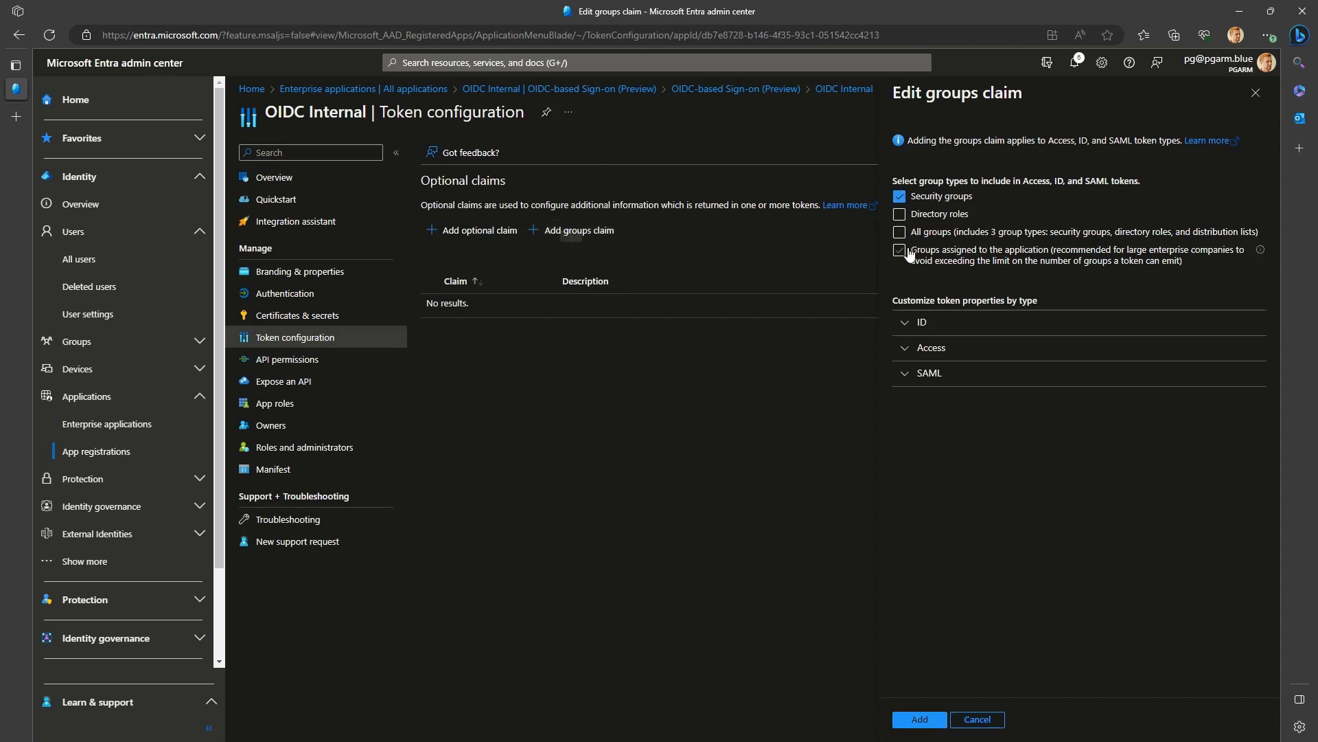
pyautogui.click(917, 718)
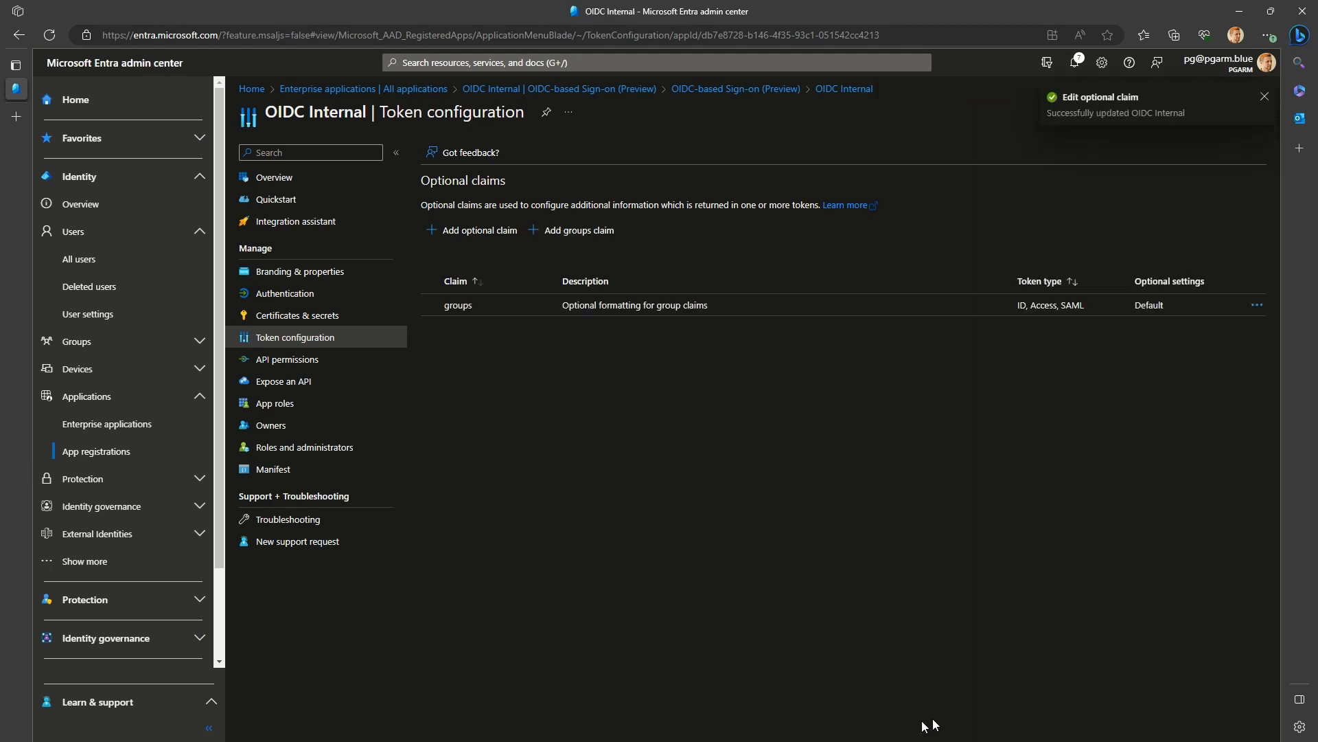
pyautogui.click(1265, 96)
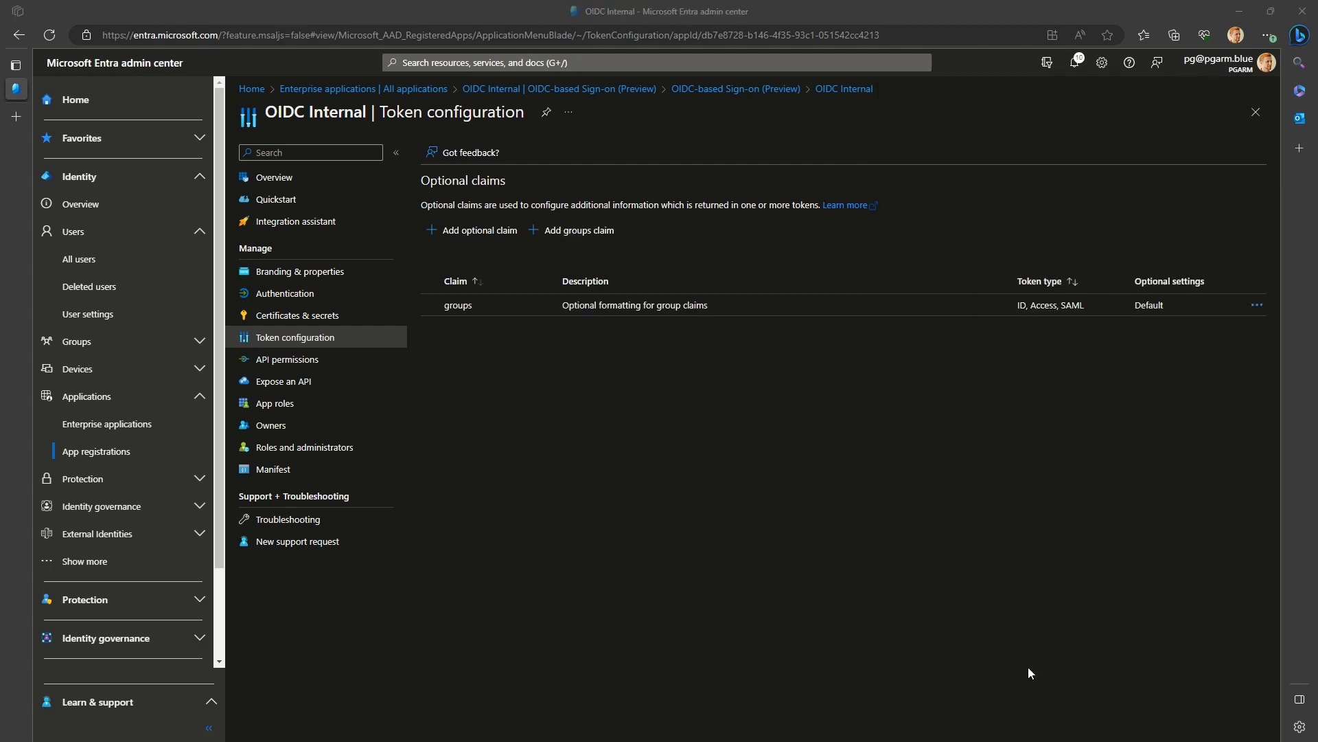
# - Edit the groups claim: only groups assigned to the application, Group ID format for ID tokens, and save
pyautogui.click(576, 229)
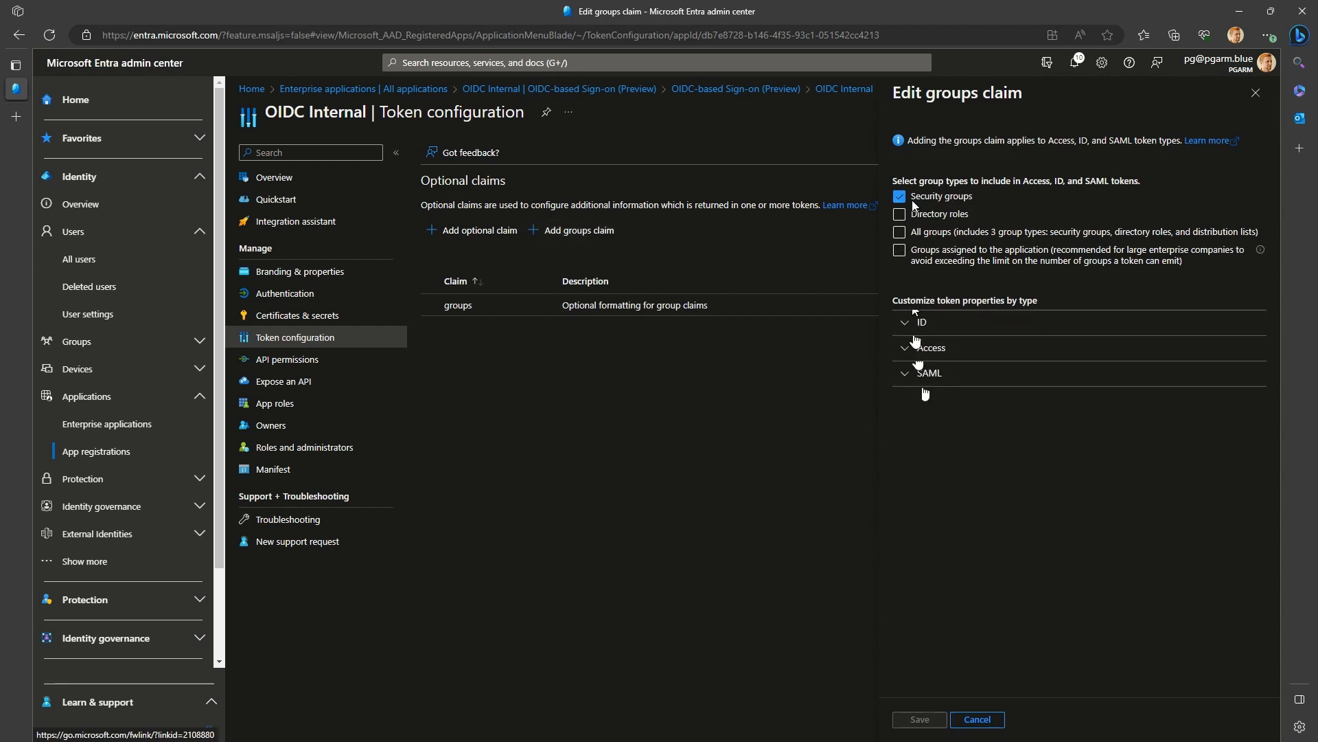
pyautogui.click(898, 230)
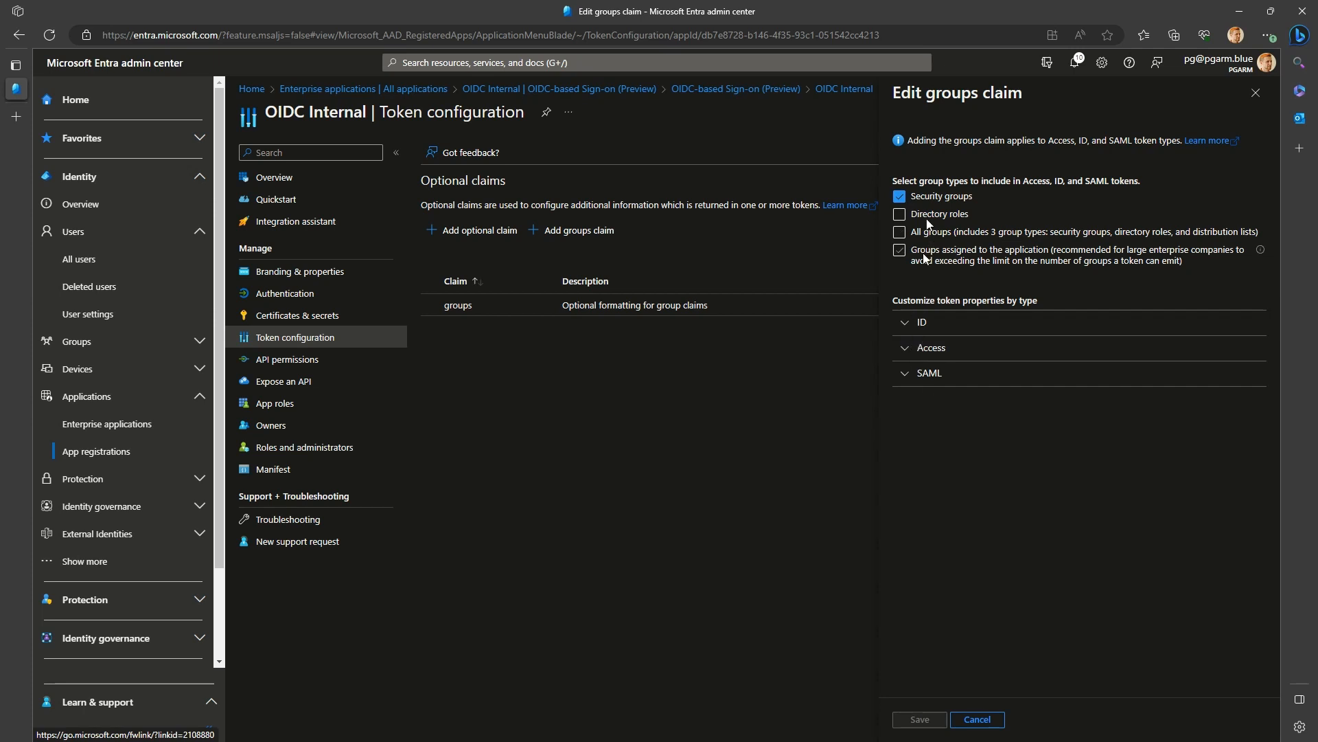
pyautogui.click(898, 250)
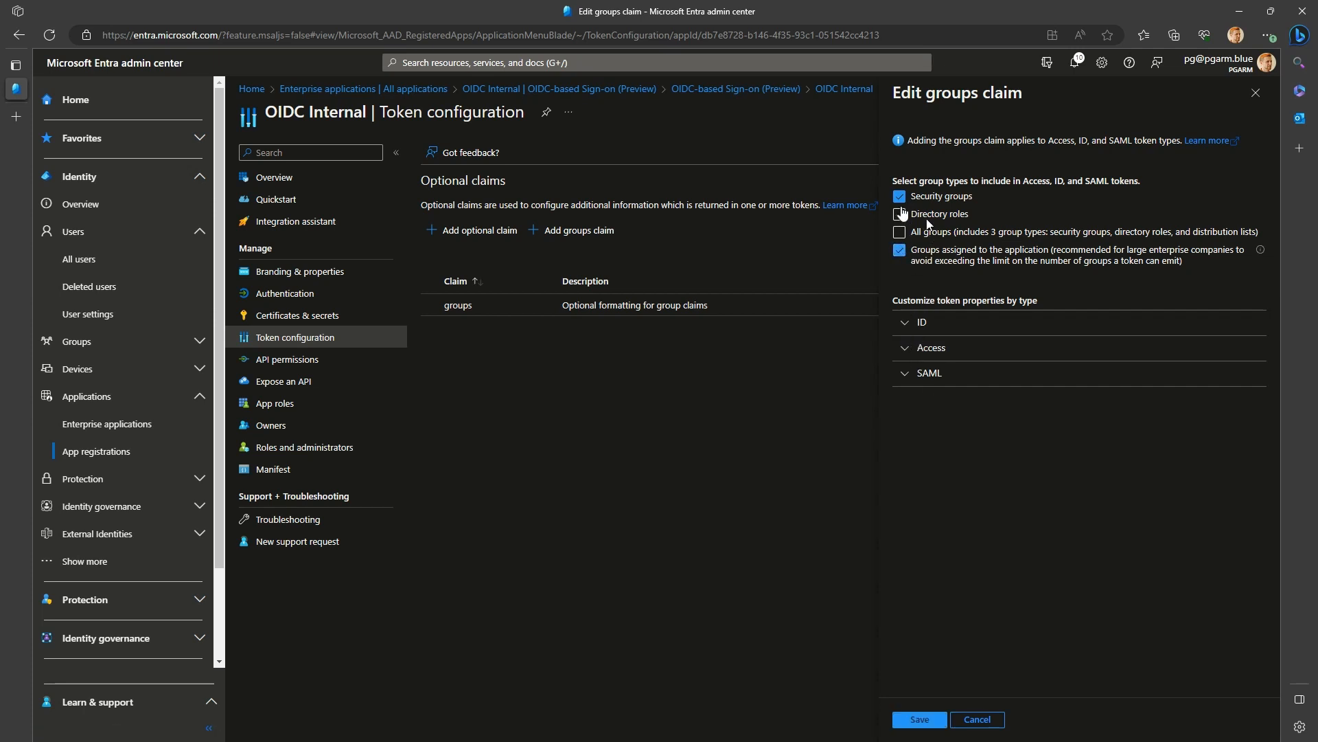
pyautogui.click(898, 196)
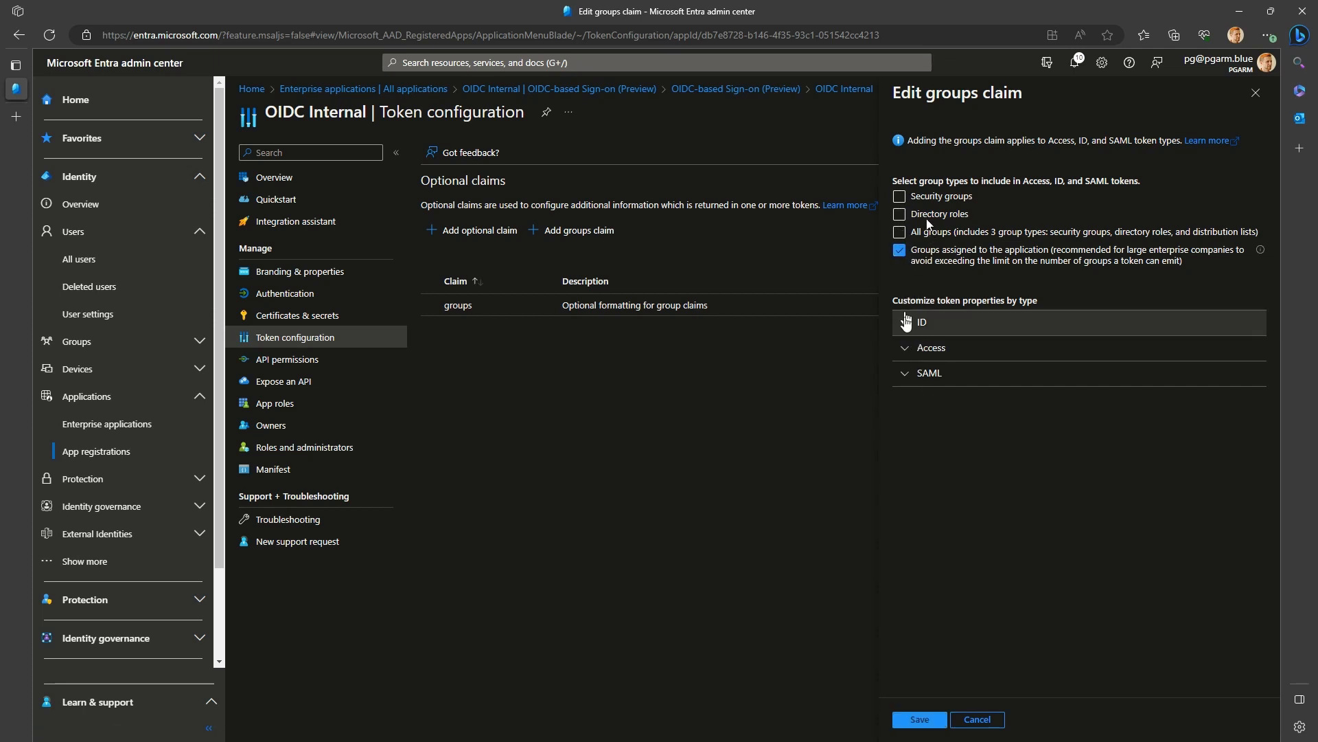
pyautogui.click(906, 322)
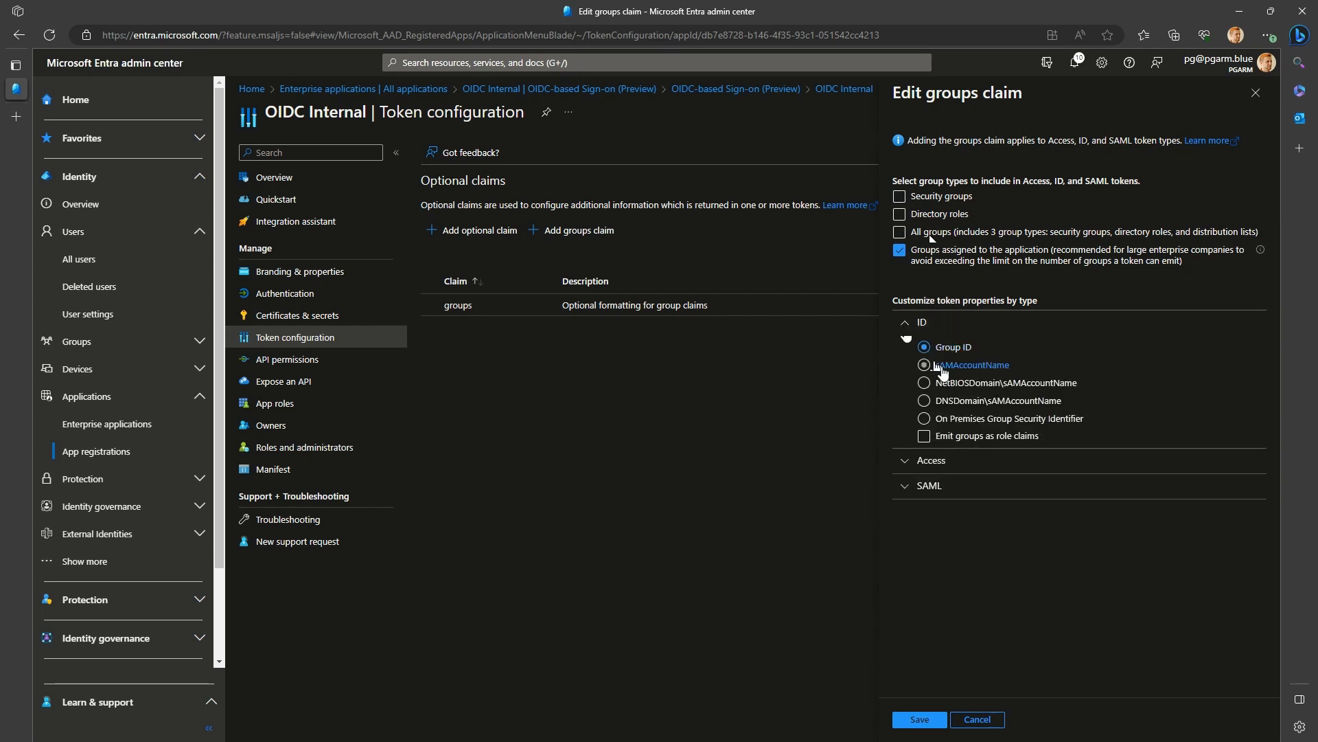
pyautogui.click(924, 417)
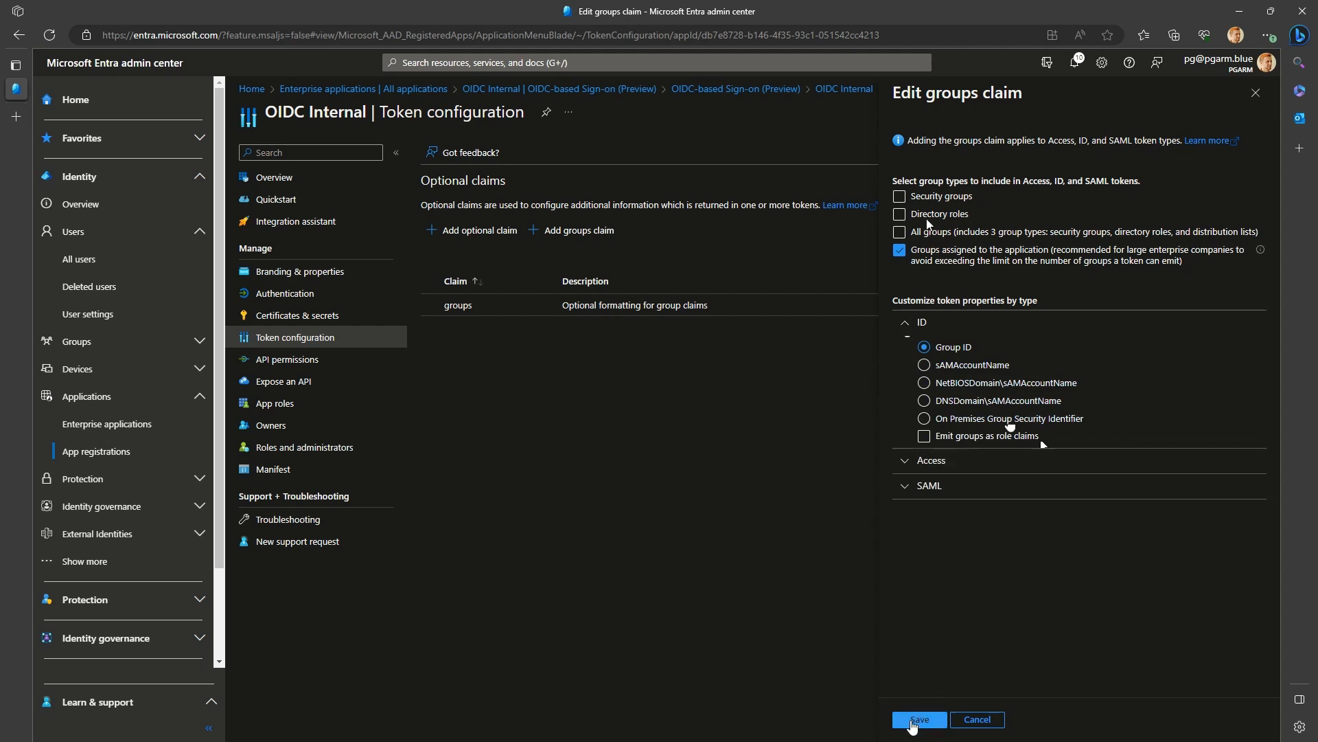
pyautogui.click(917, 722)
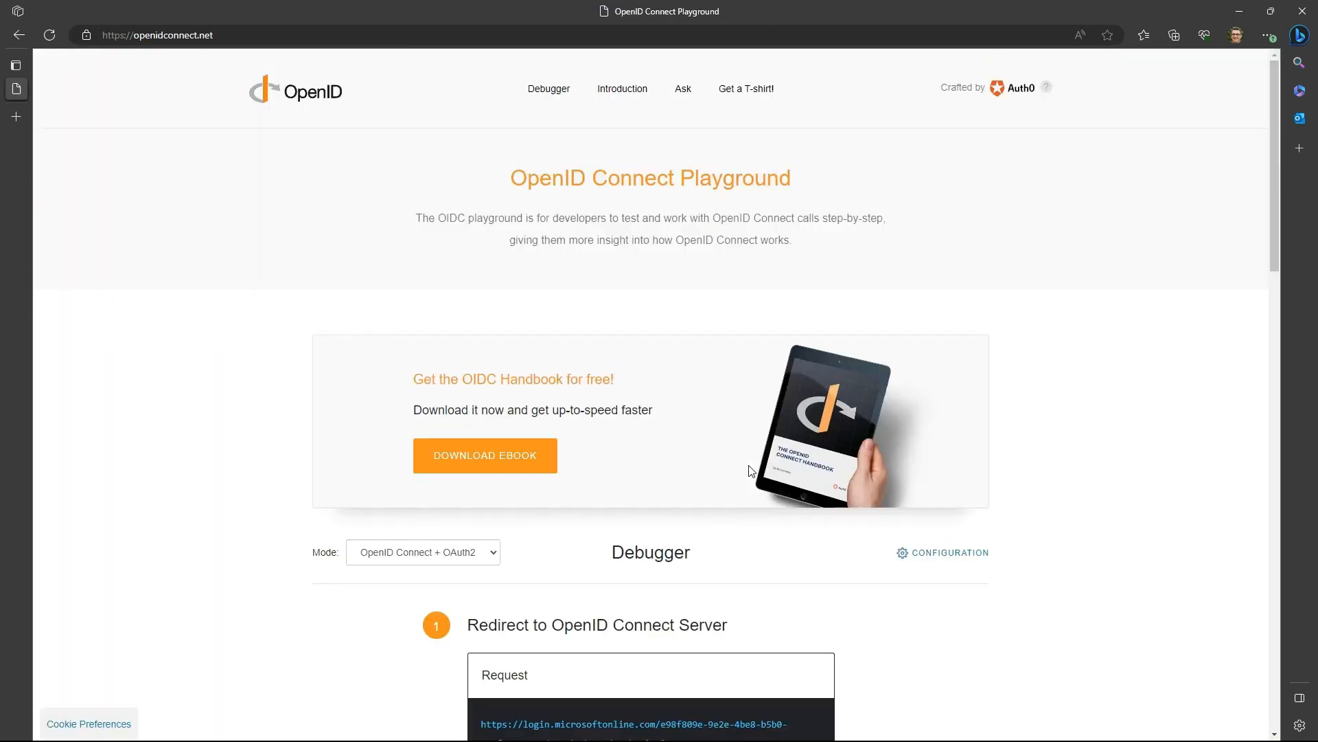
# - Verify the ID token and confirm the decoded payload's groups array lists two group IDs
pyautogui.scroll(-3)
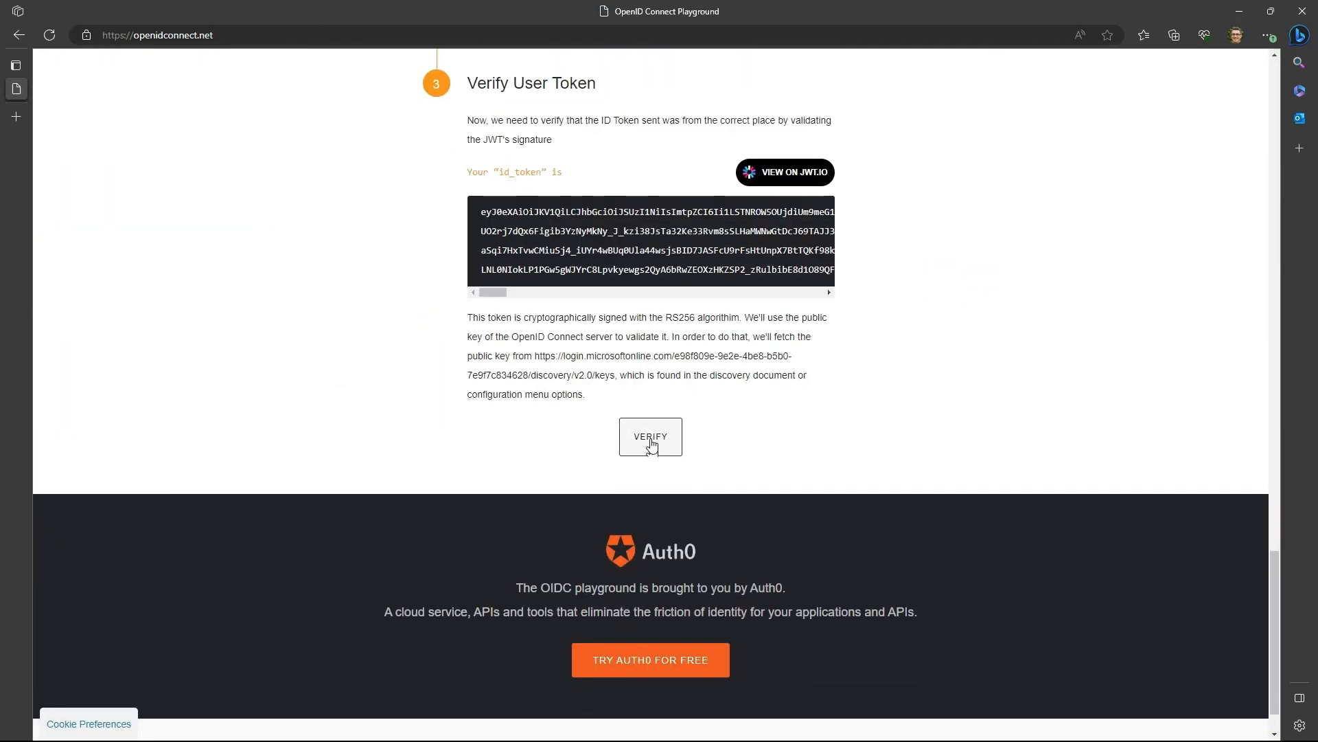
pyautogui.click(649, 437)
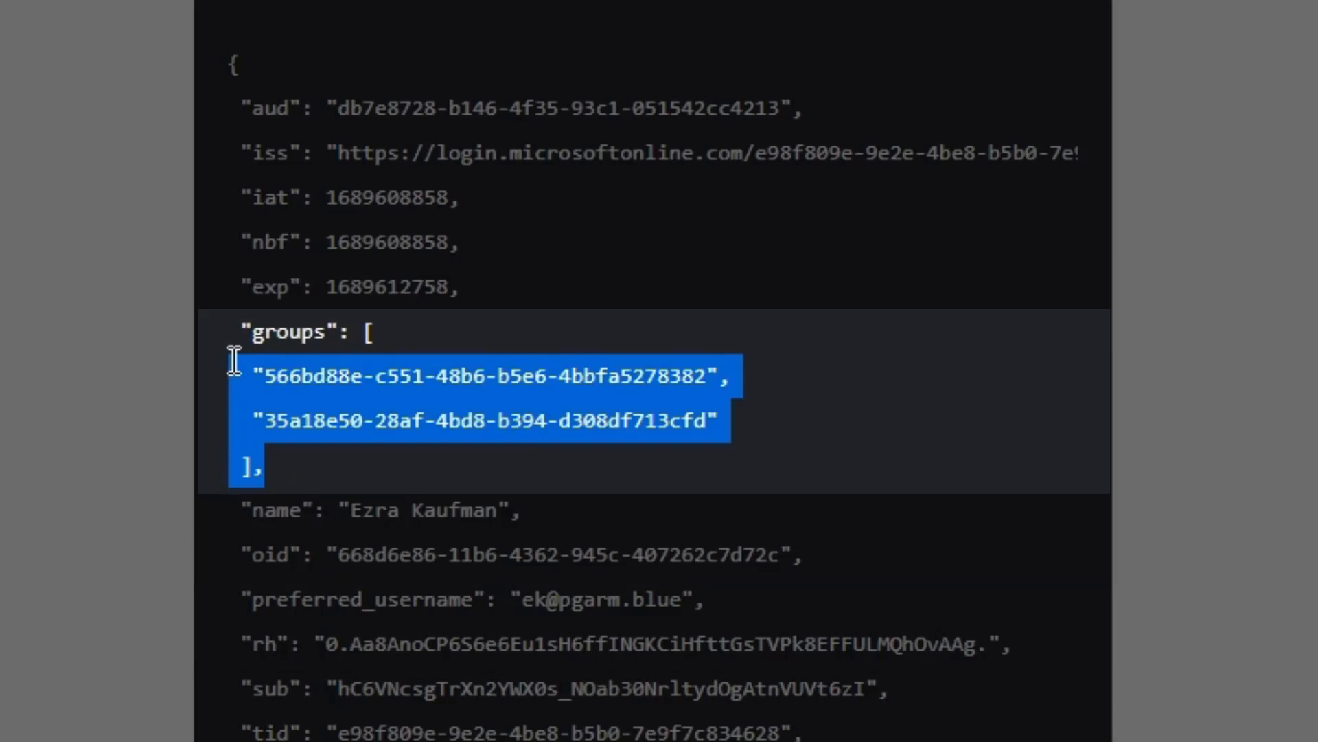